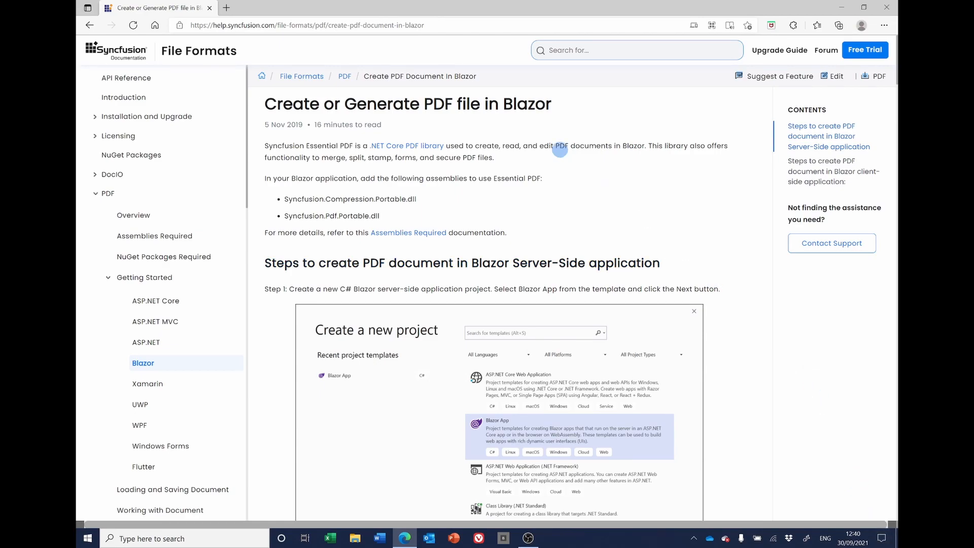
Step: Pick the Blazor Server App template, name it BlazorServerPDF, and create it on .NET 5.0
click(307, 25)
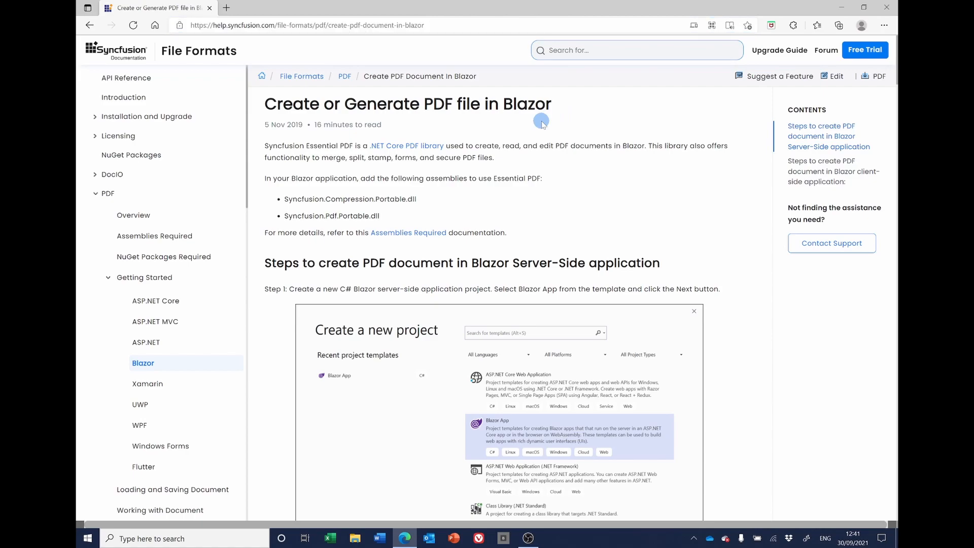
mouse_move(568, 180)
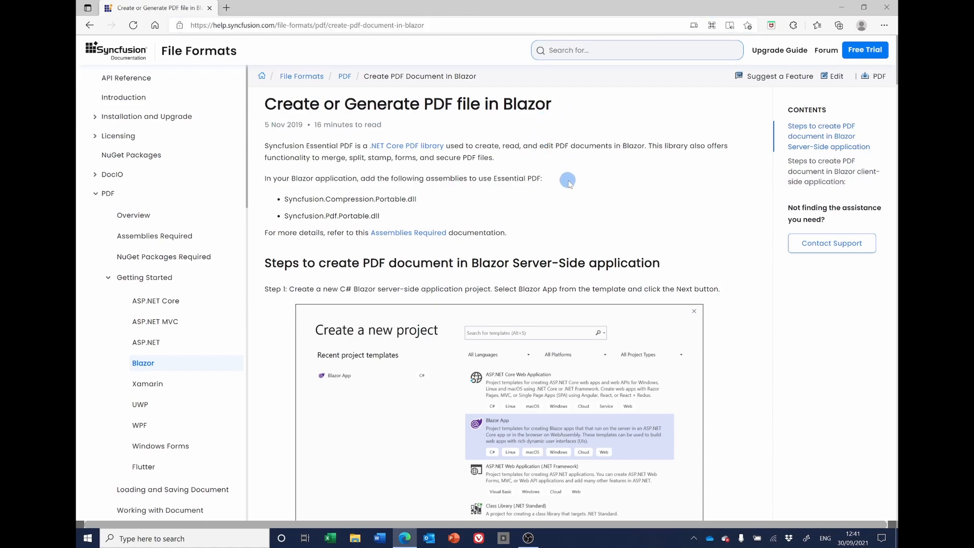
mouse_move(610, 194)
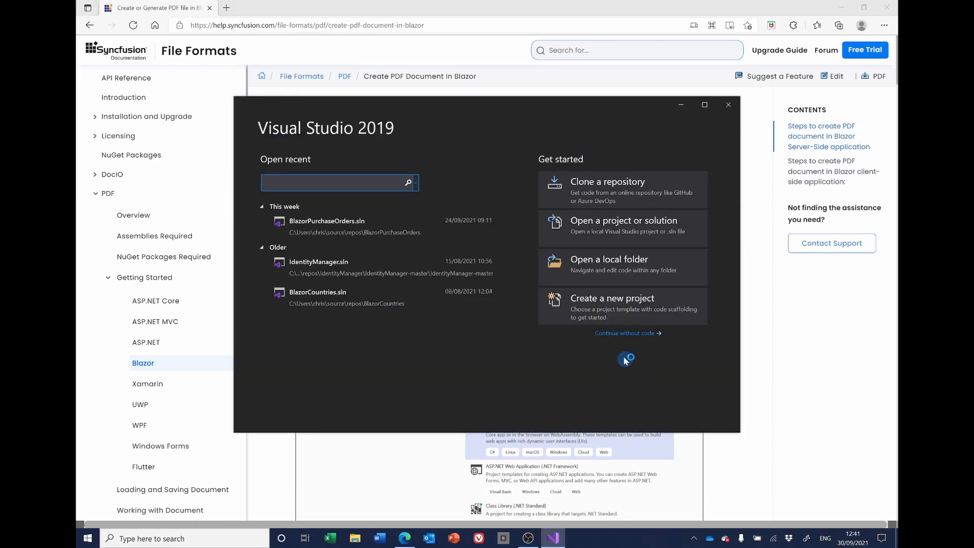
mouse_move(614, 311)
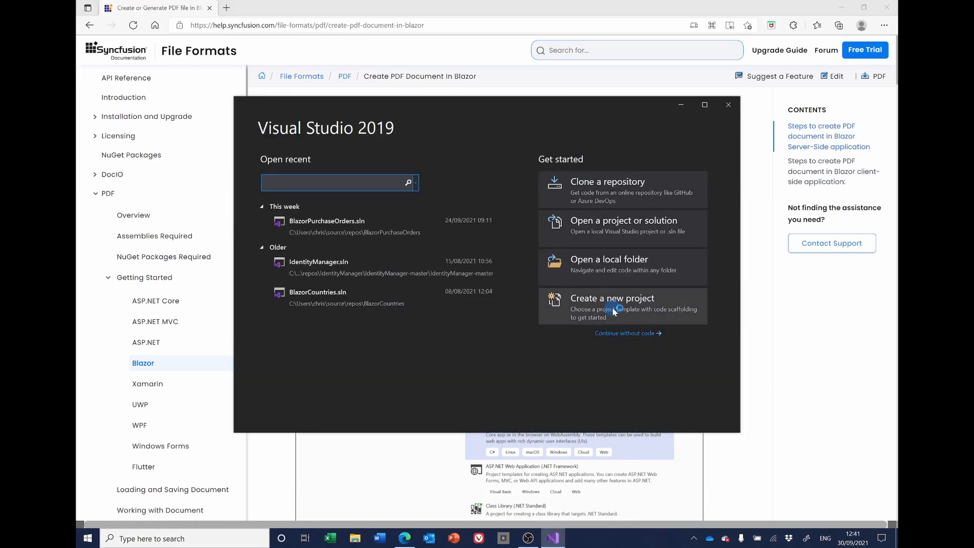
click(612, 306)
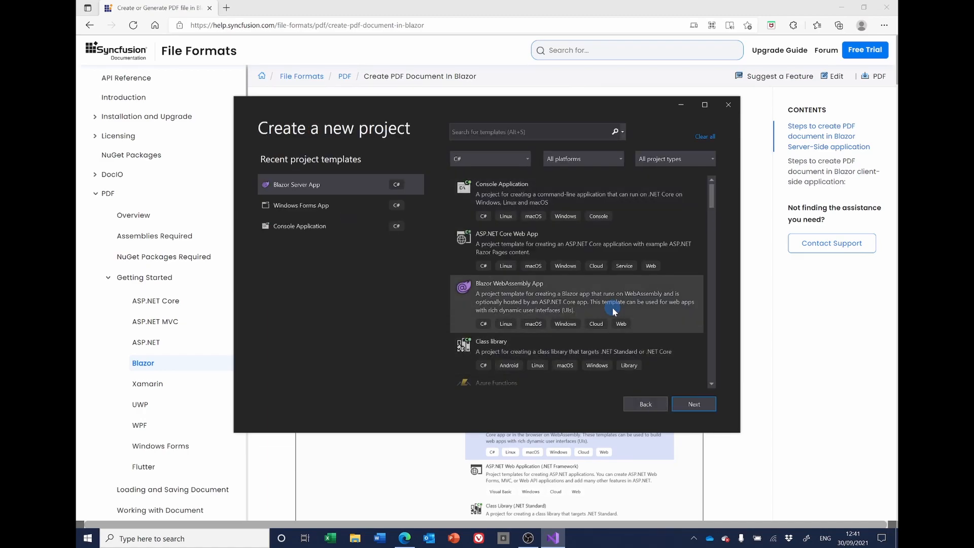
click(305, 185)
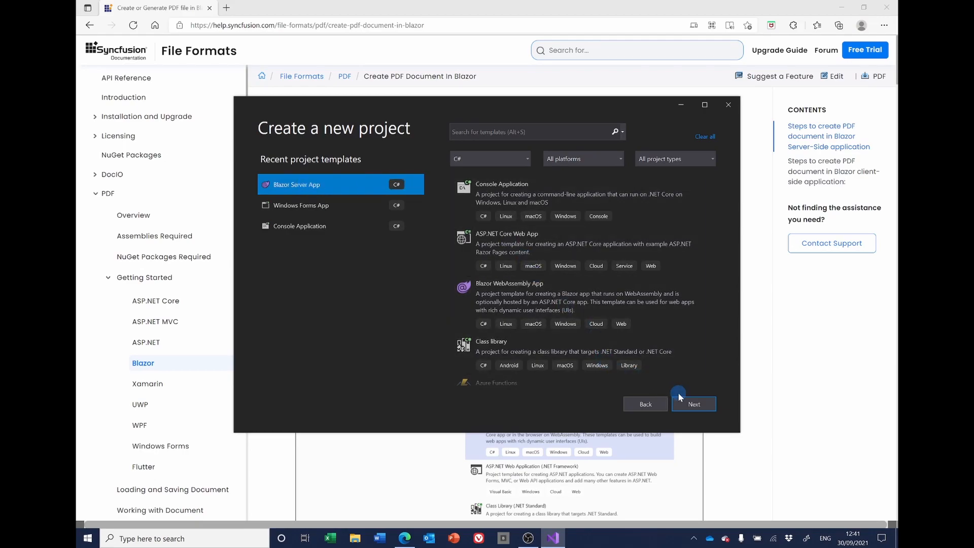
click(694, 403)
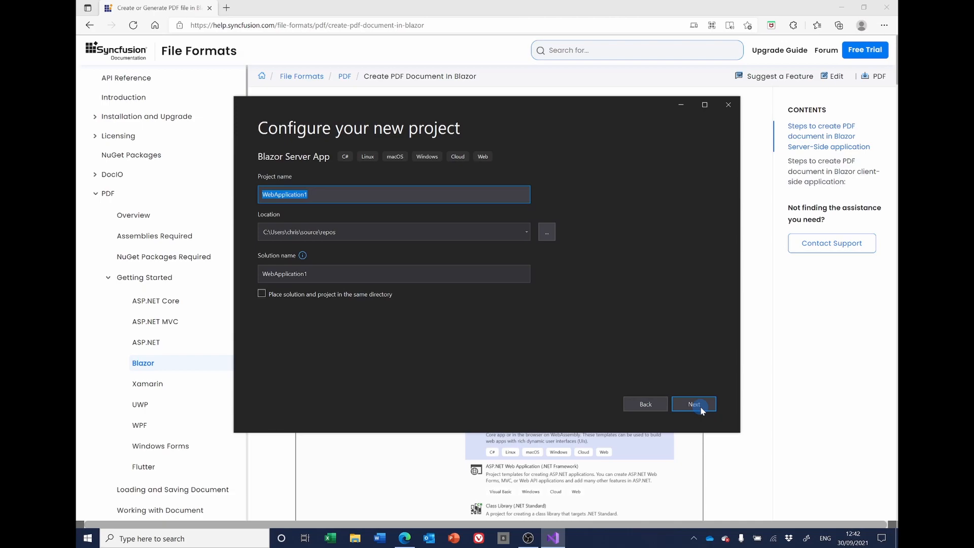
text(B)
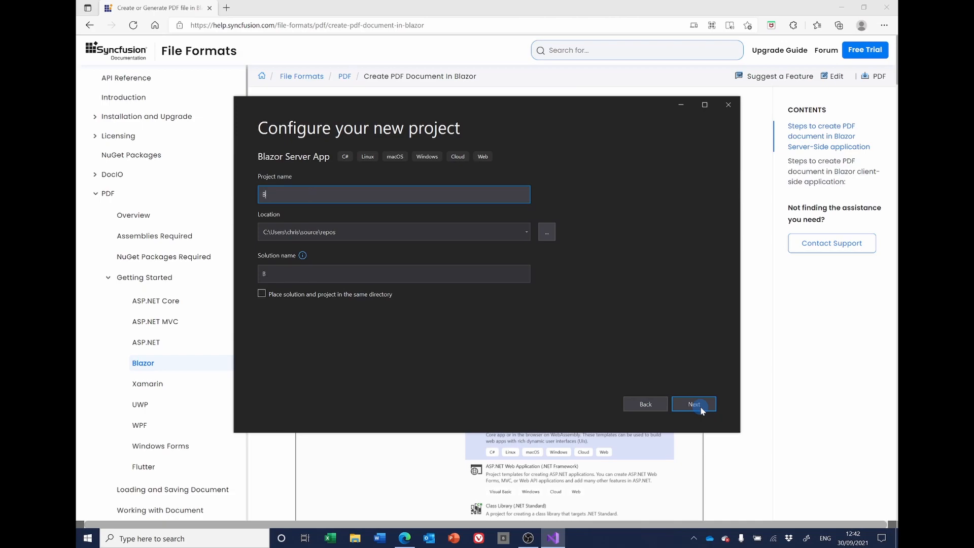
text(lazorServerPDF)
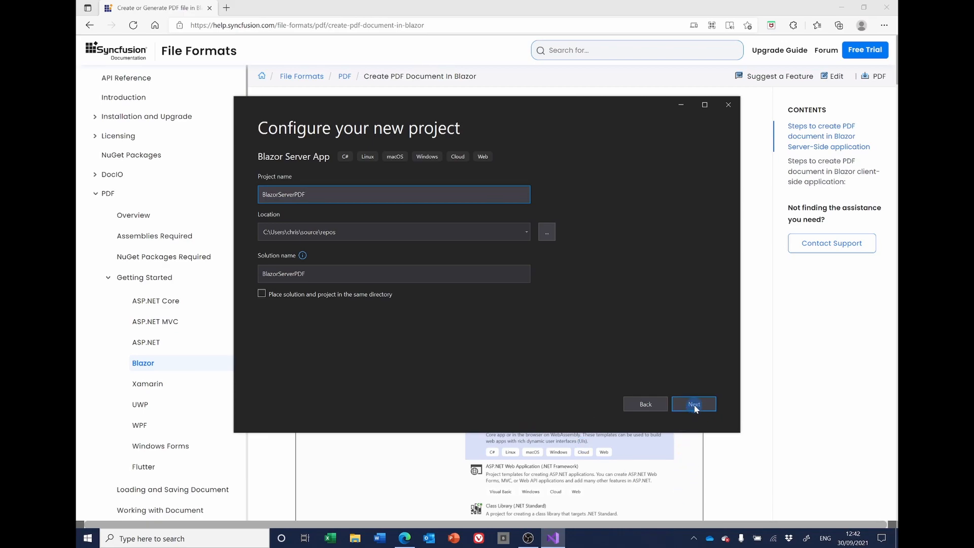
click(693, 403)
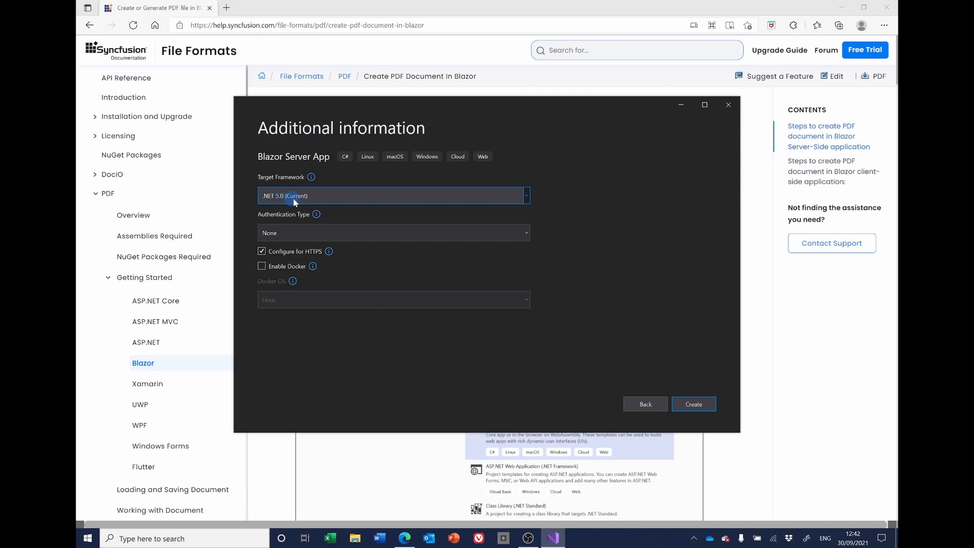
mouse_move(301, 202)
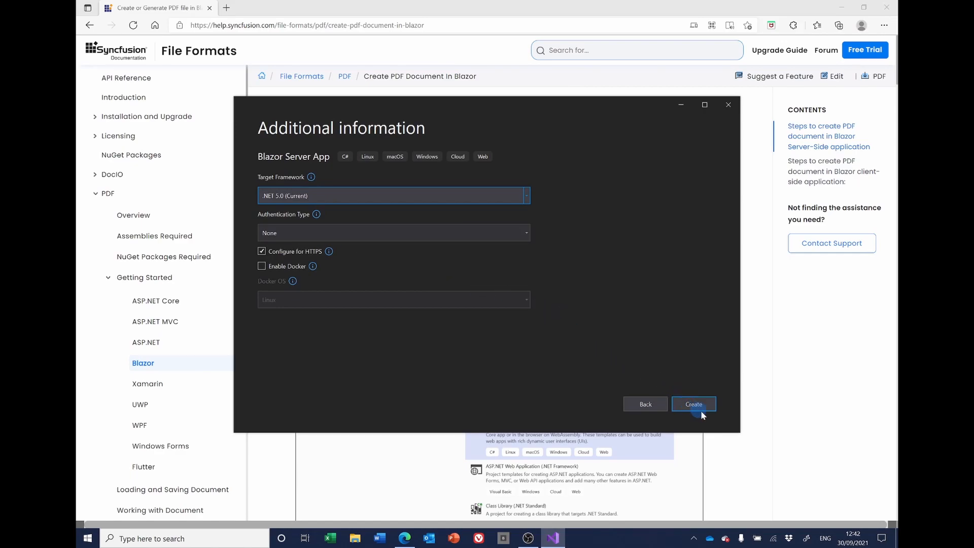
click(694, 404)
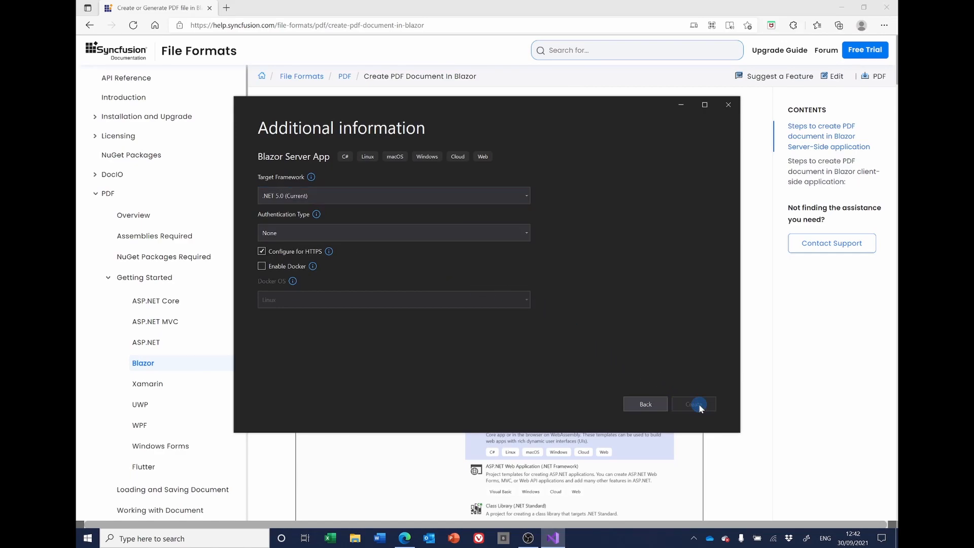
click(694, 403)
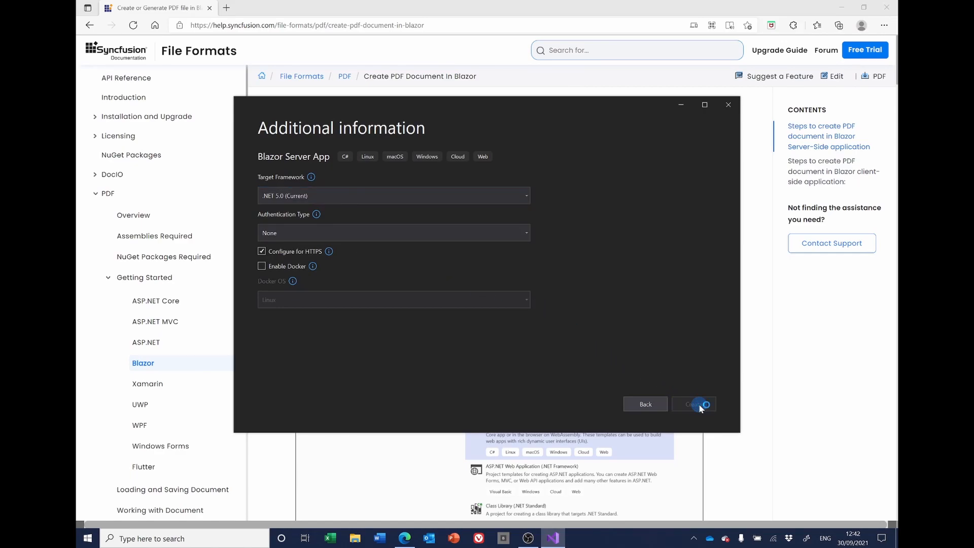
click(693, 404)
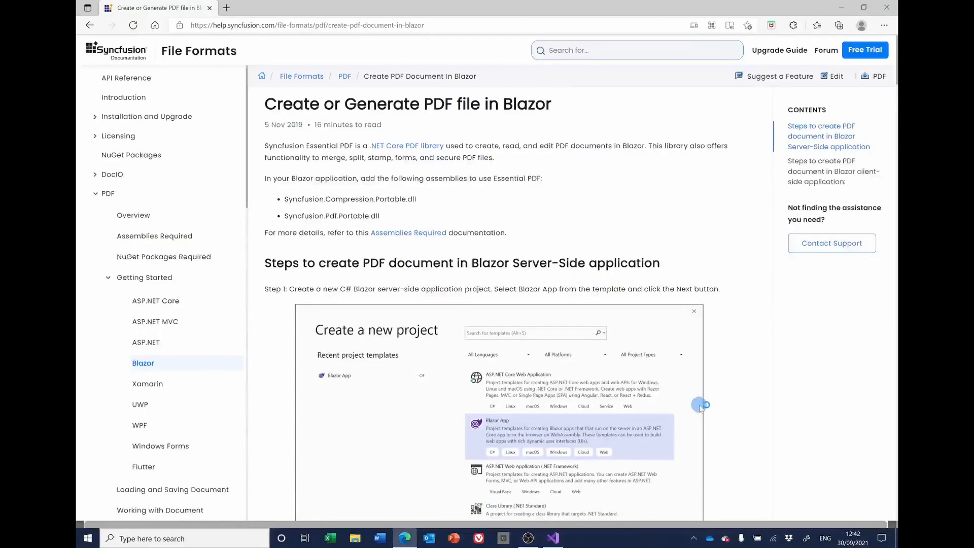
Step: Scroll the Syncfusion guide down to Step 4, installing Syncfusion.PDF.Net.Core
scroll(down, 3)
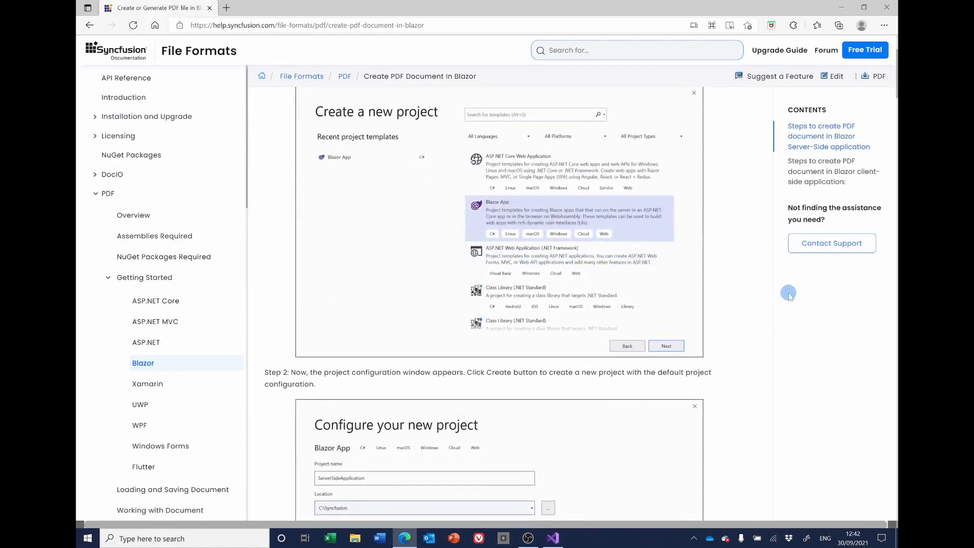
scroll(down, 3)
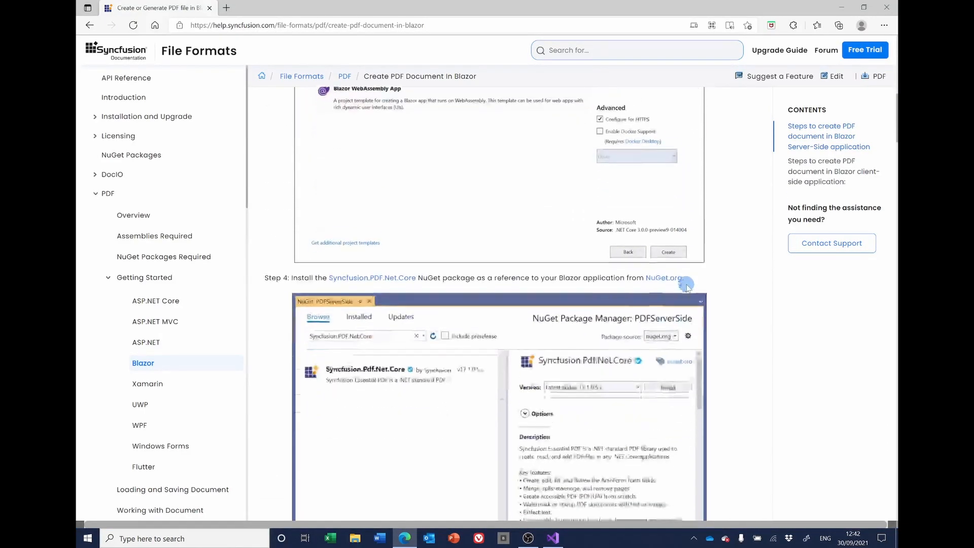
scroll(down, 3)
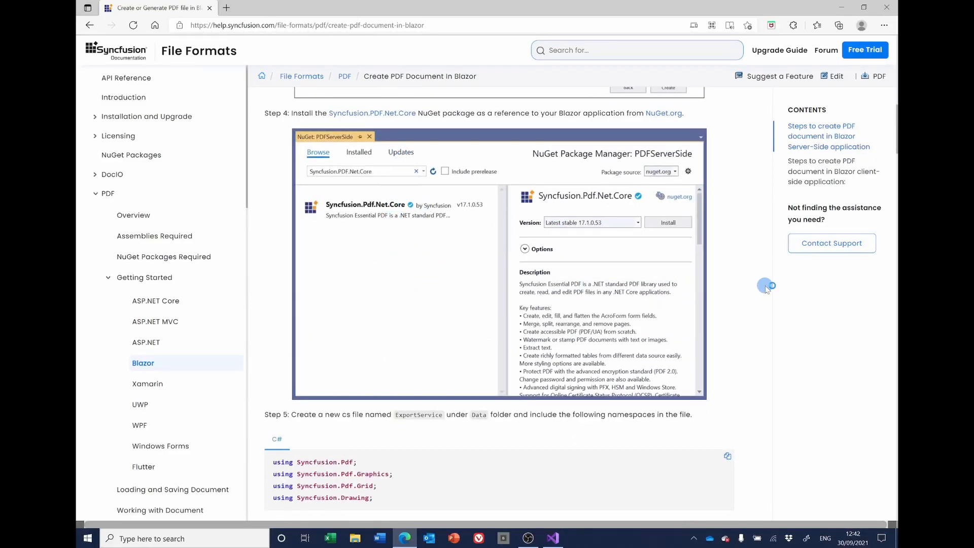
mouse_move(774, 320)
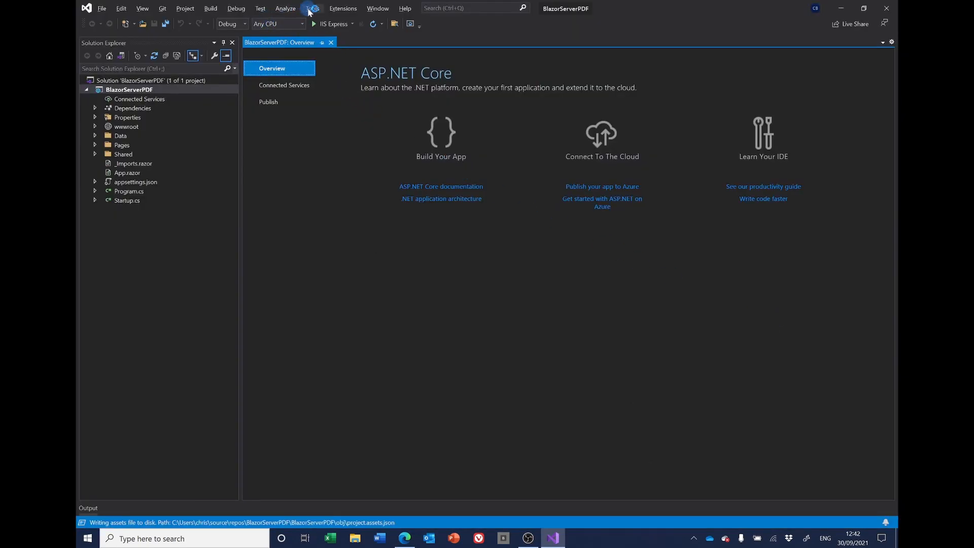
Step: Search NuGet for Syncfusion.pdf and install Syncfusion.Pdf.Net.Core 19.3.0.43 into BlazorServerPDF
click(313, 8)
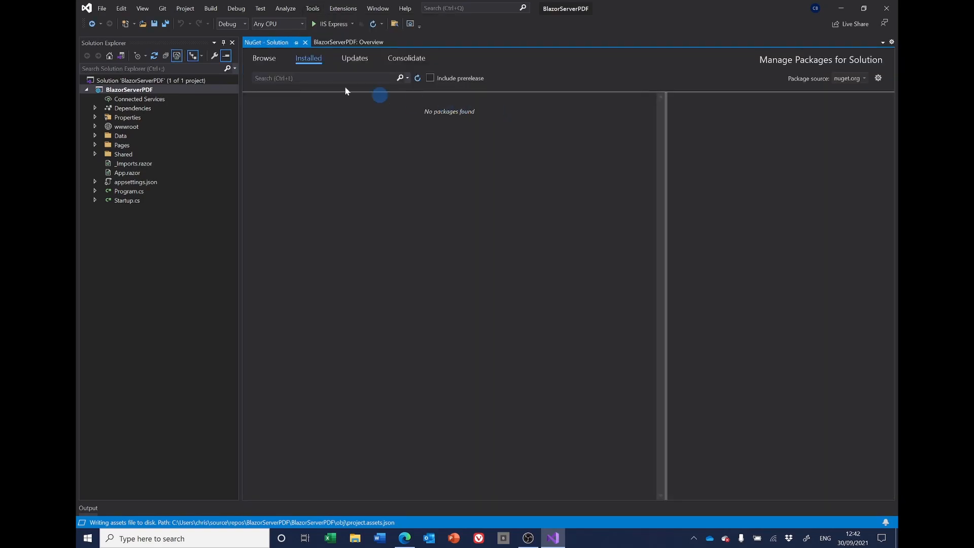
click(264, 58)
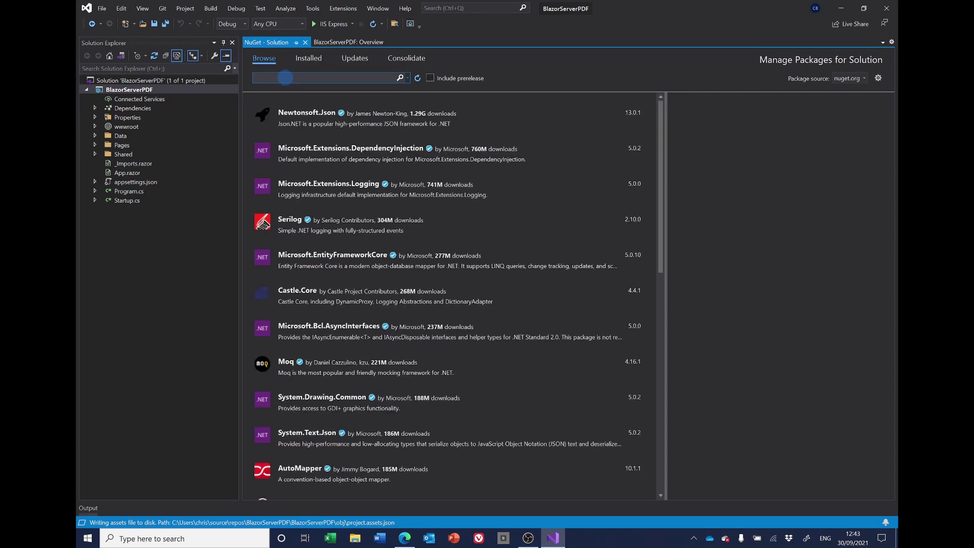
text(Syn)
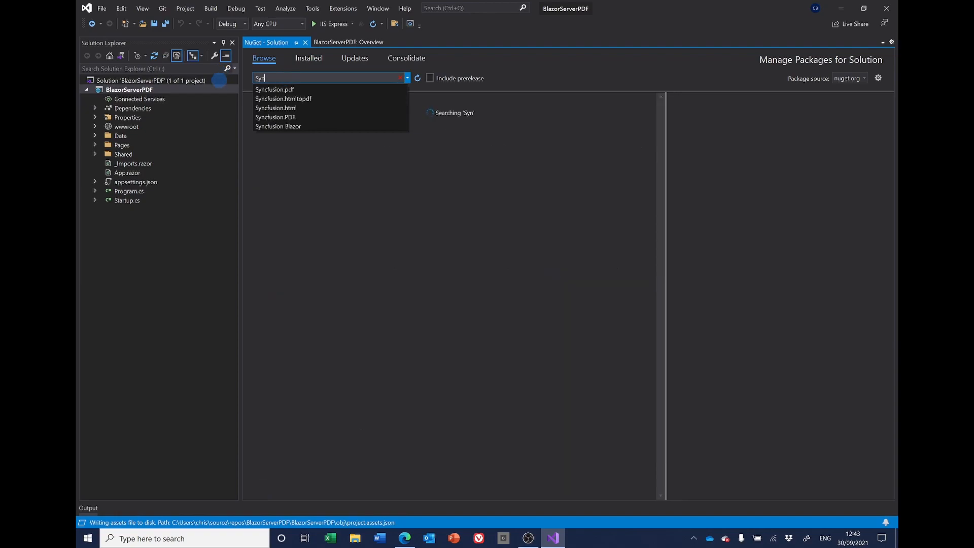
click(275, 89)
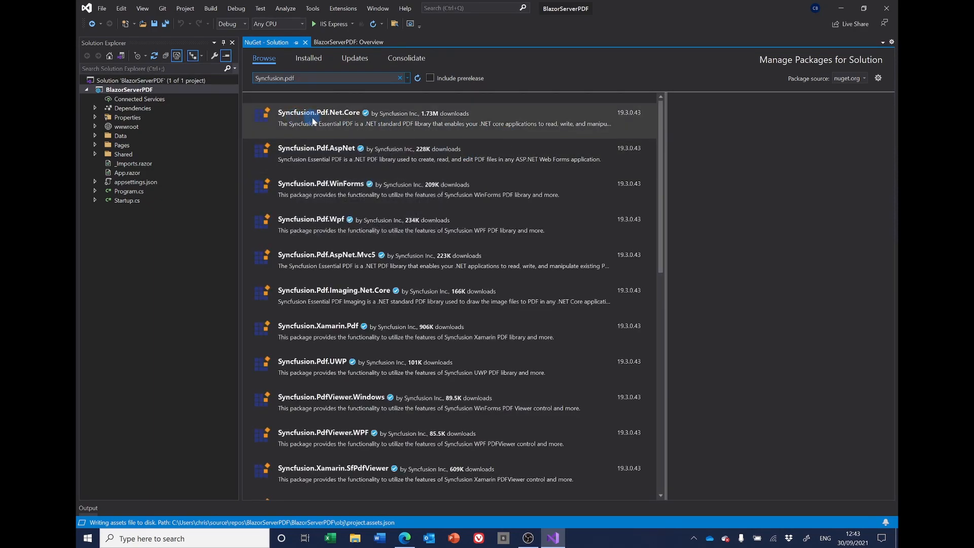
mouse_move(533, 122)
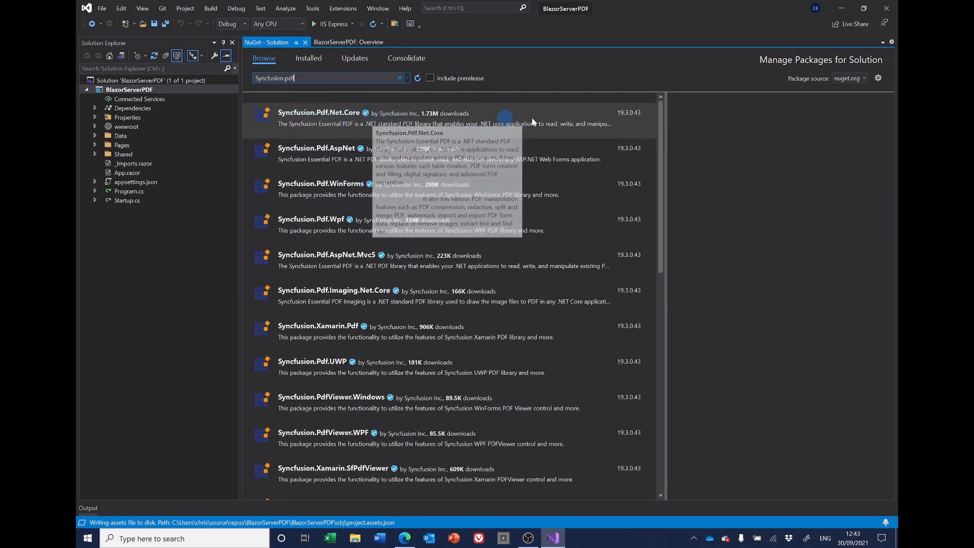
click(339, 112)
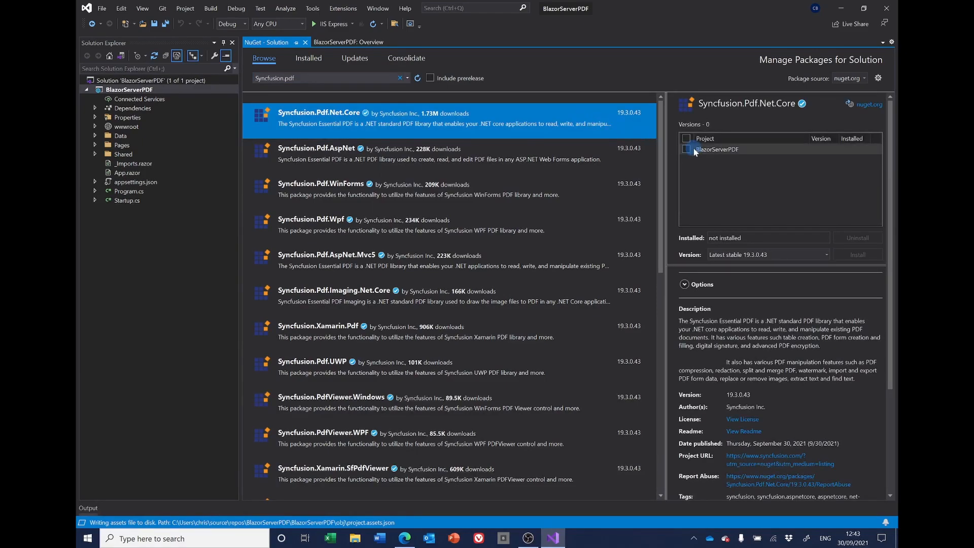
click(718, 149)
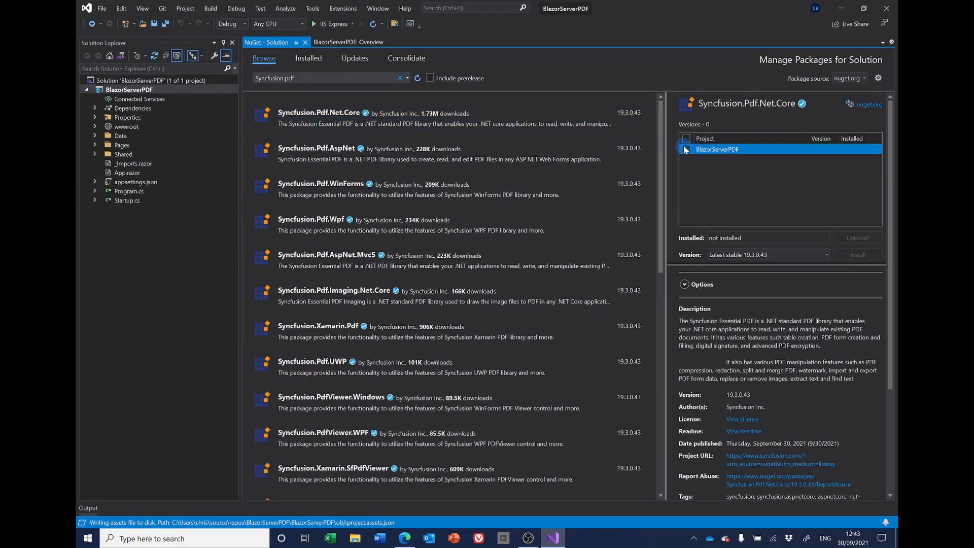
click(857, 255)
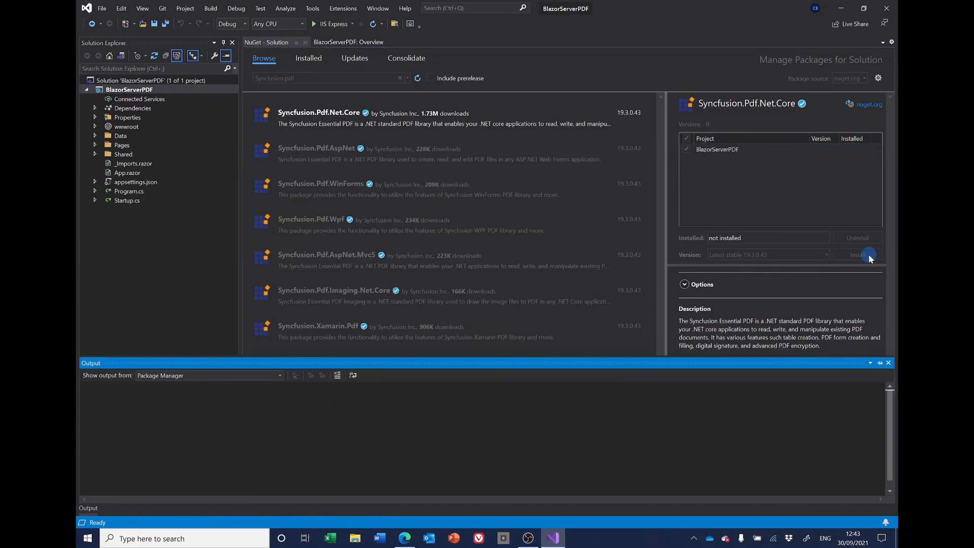
click(859, 255)
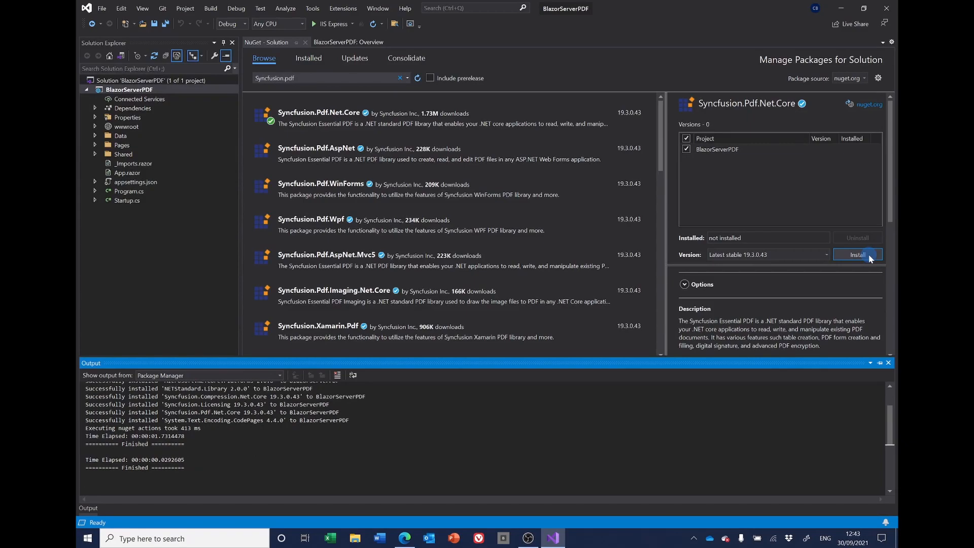
click(858, 255)
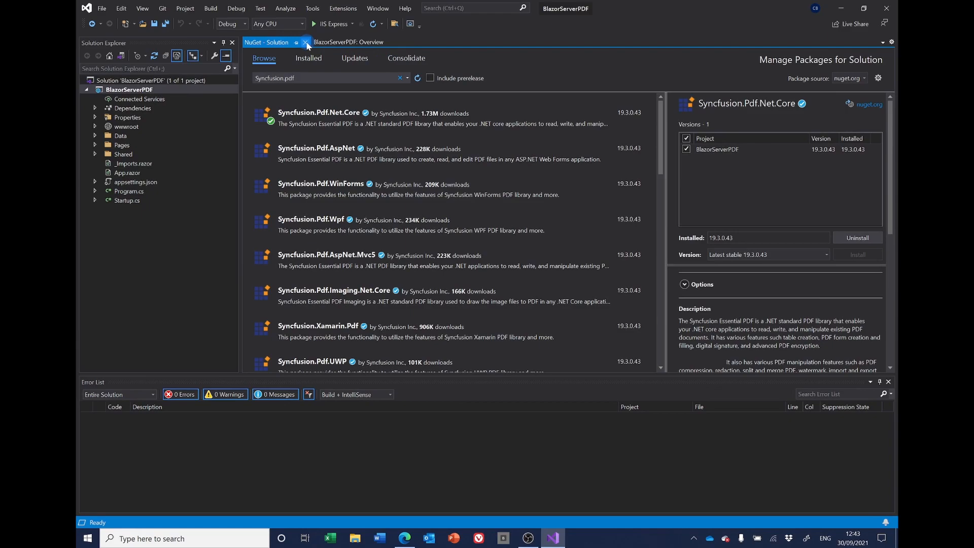
click(304, 42)
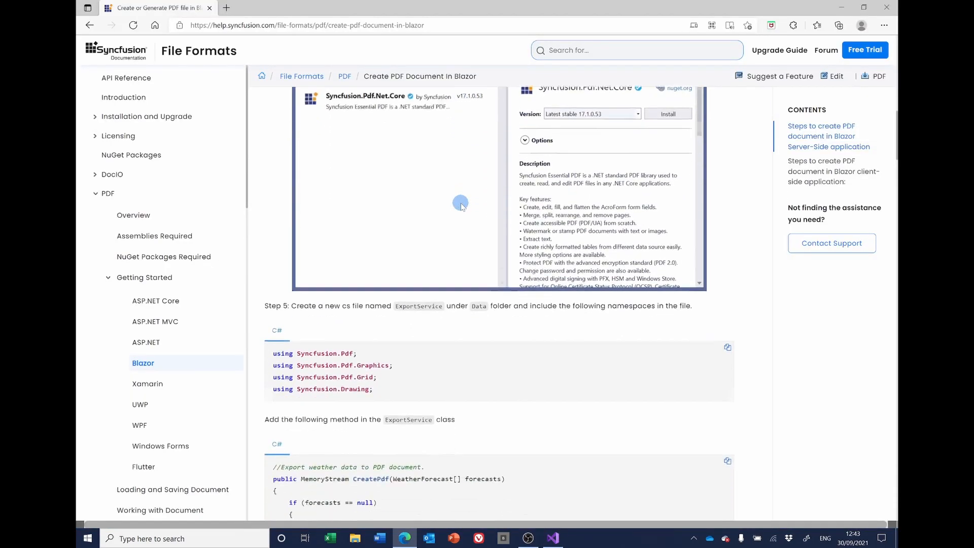
Step: Scroll the guide to Step 5 on ExportService, then return to Visual Studio
scroll(down, 3)
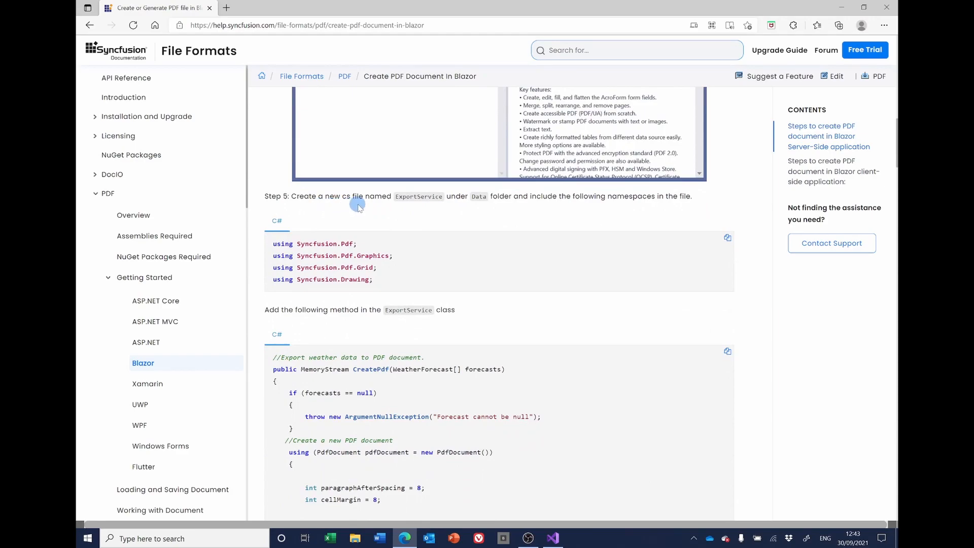
mouse_move(412, 207)
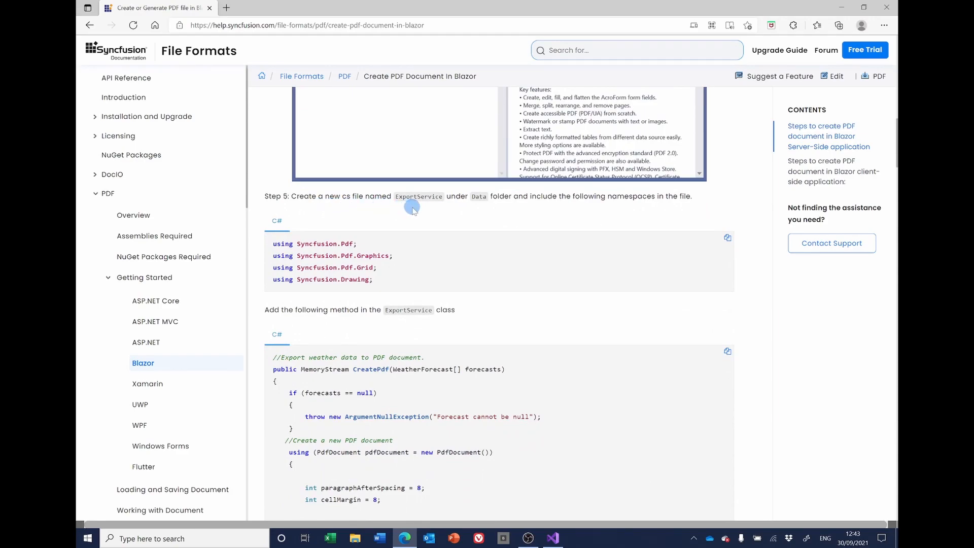
mouse_move(479, 208)
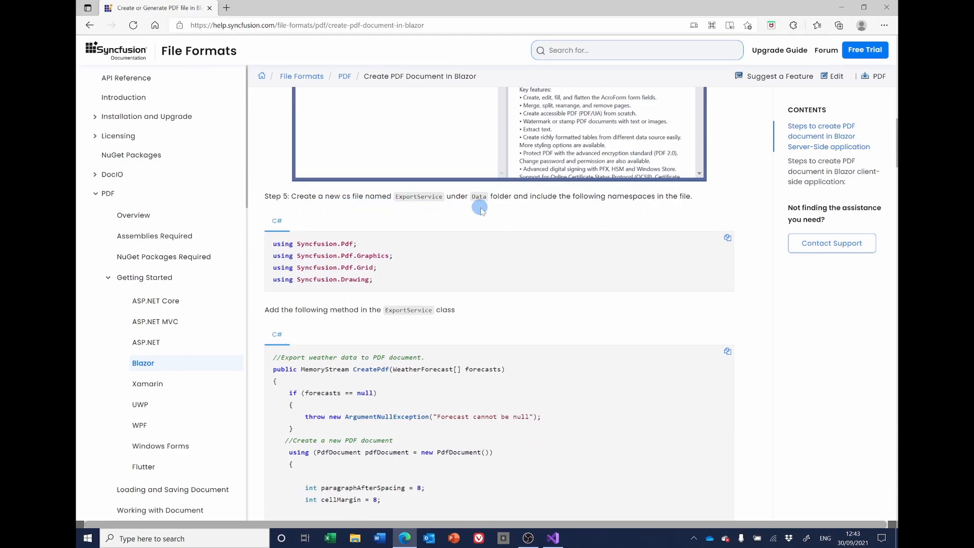
click(552, 537)
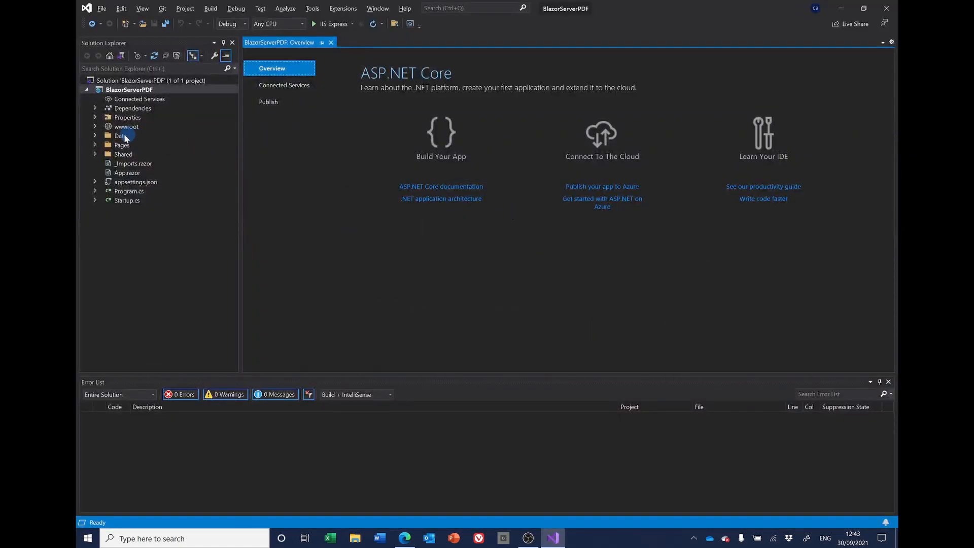
Step: Add a class named ExportService to the Data folder, then switch to the guide
click(119, 135)
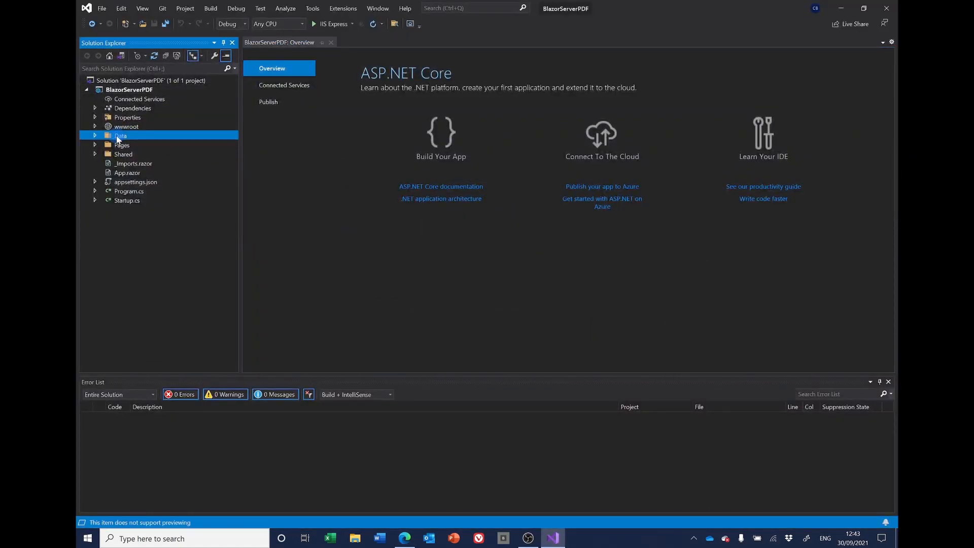
right_click(120, 136)
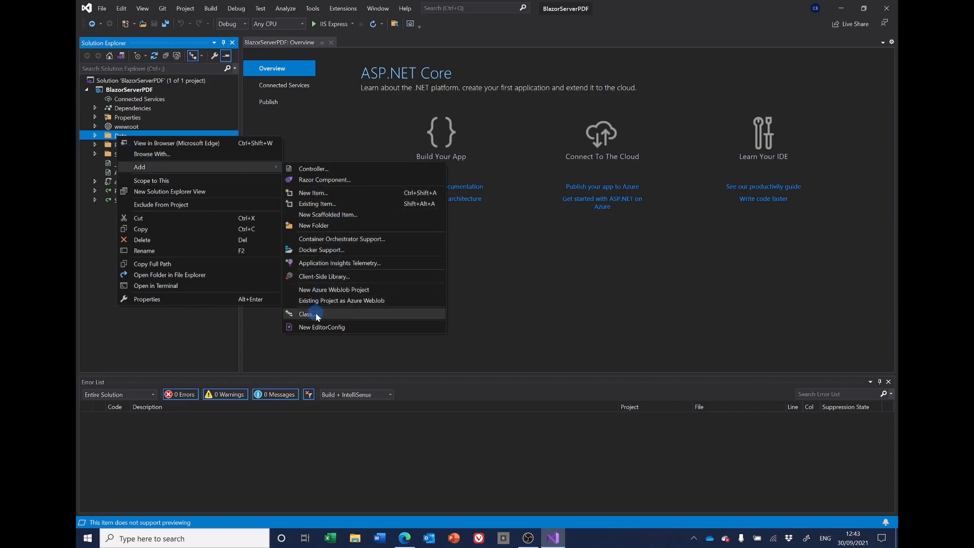
click(316, 313)
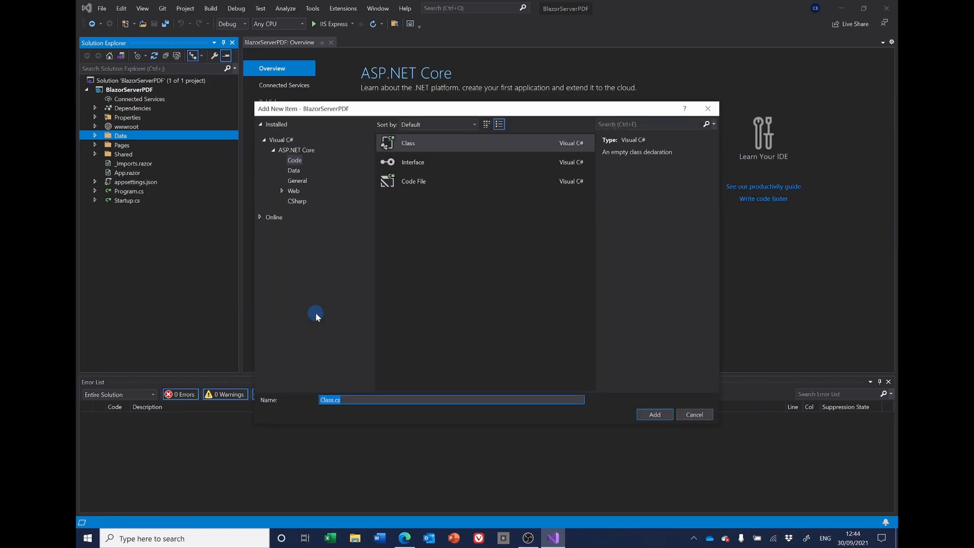
text(ExportService)
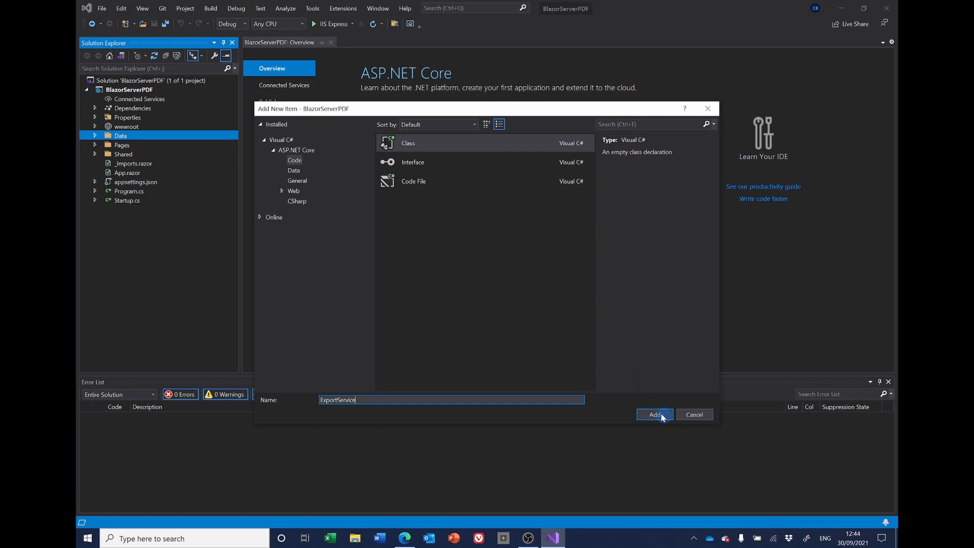
click(654, 414)
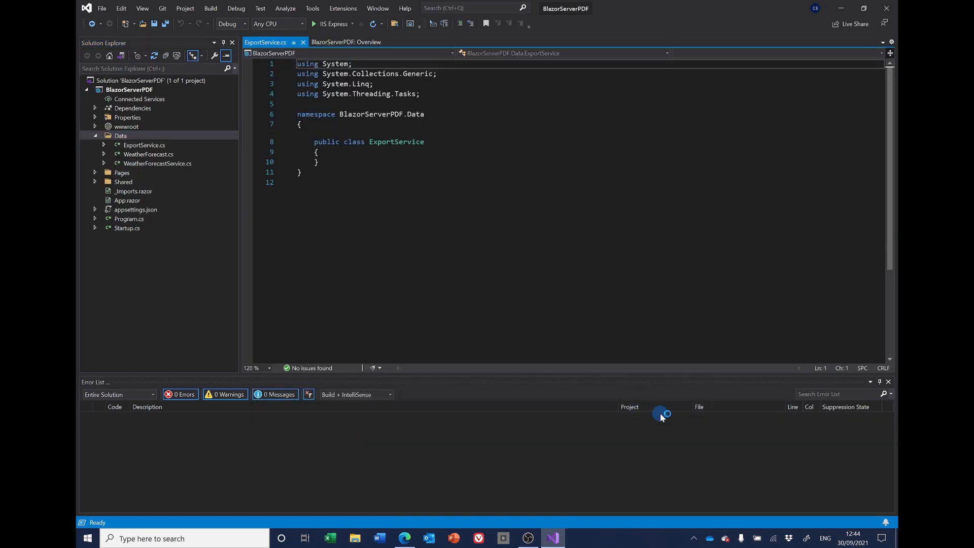
click(405, 538)
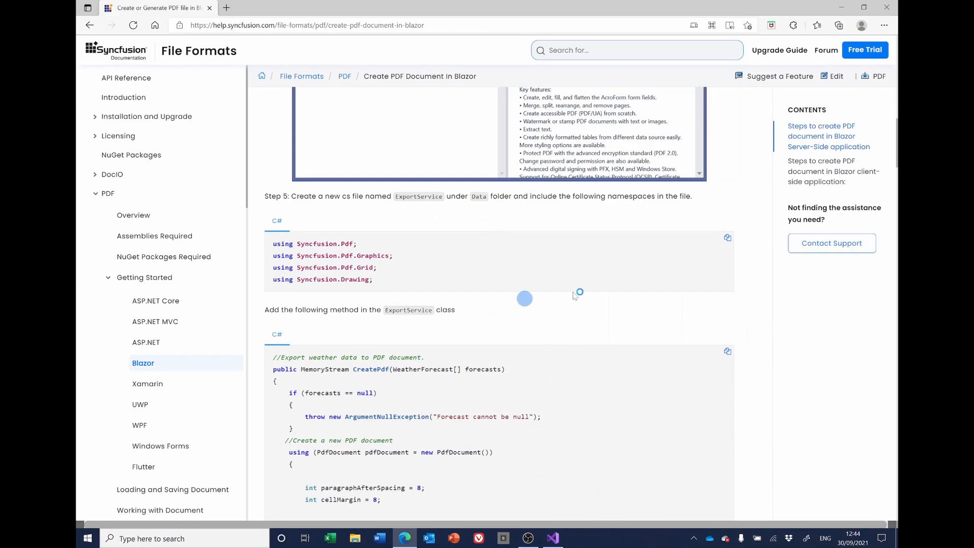
mouse_move(485, 261)
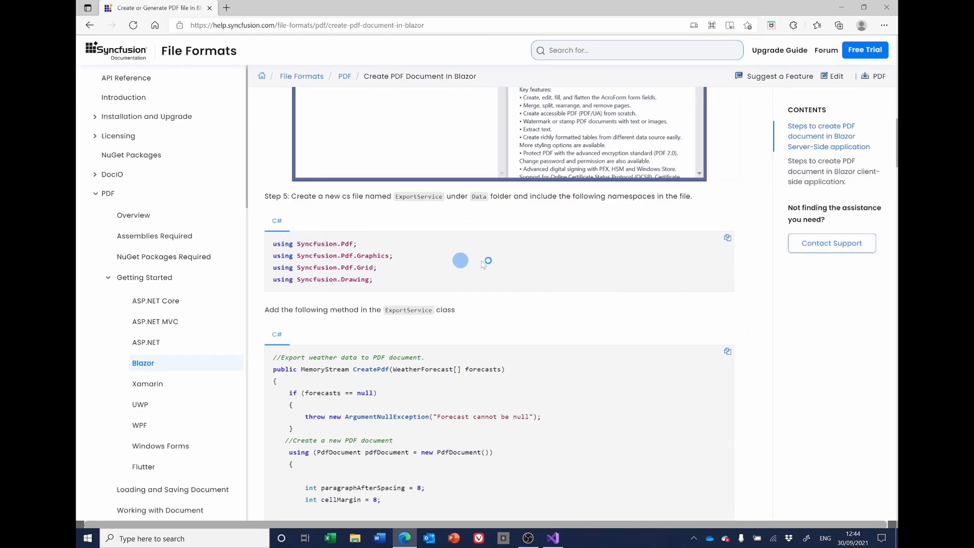
Step: Copy the four Syncfusion using lines from Step 5 and return to Visual Studio
click(727, 237)
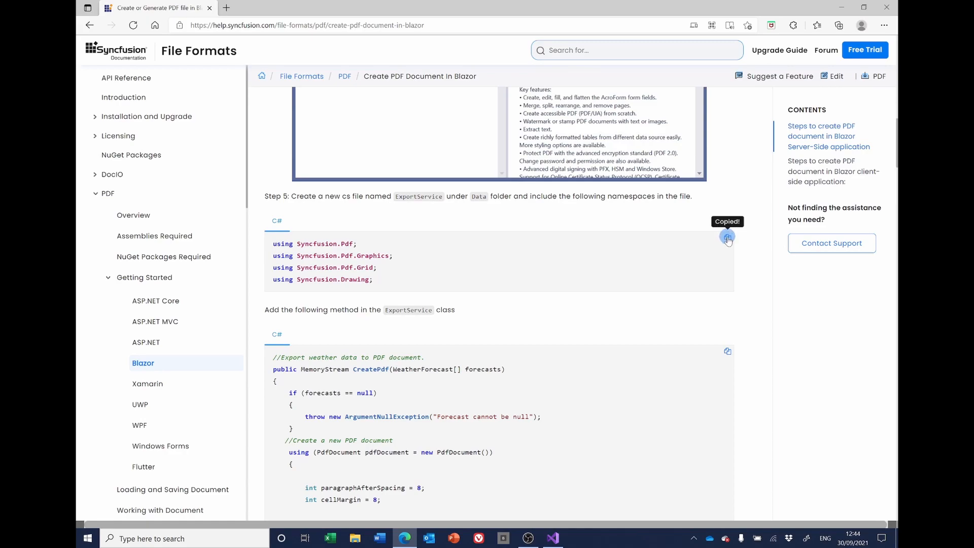
click(551, 538)
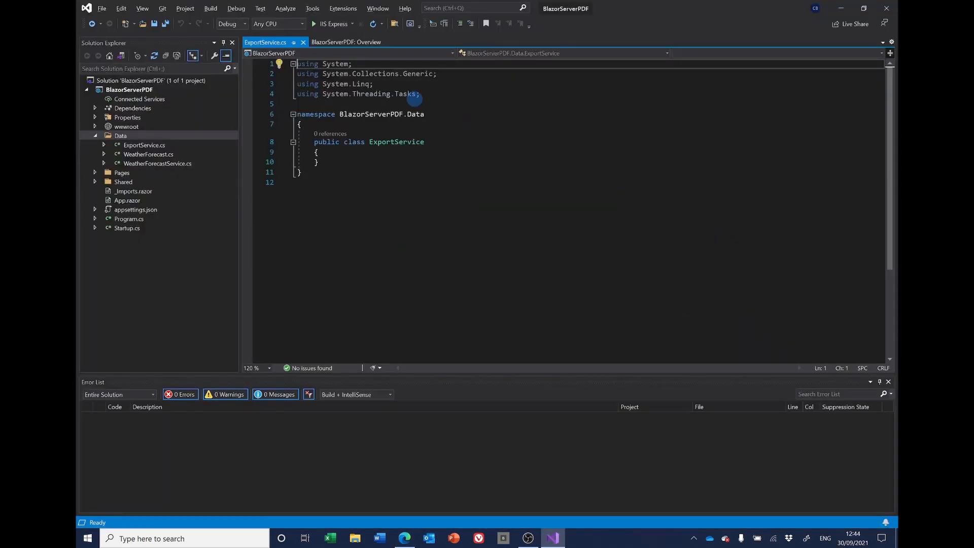
Step: Paste the Syncfusion usings and CreatePdf method into ExportService, adding System.IO via quick fix
text(using Syncfusion.Pdf;)
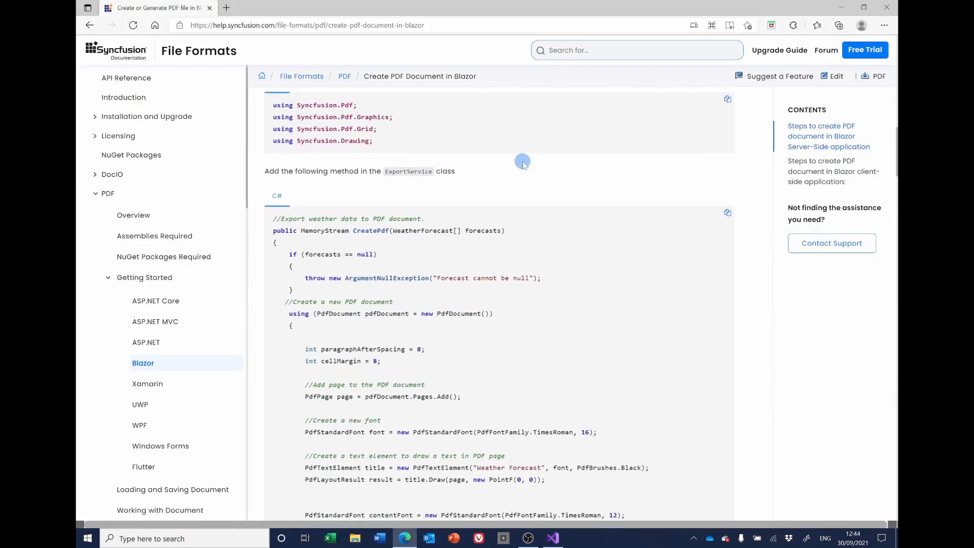
scroll(down, 3)
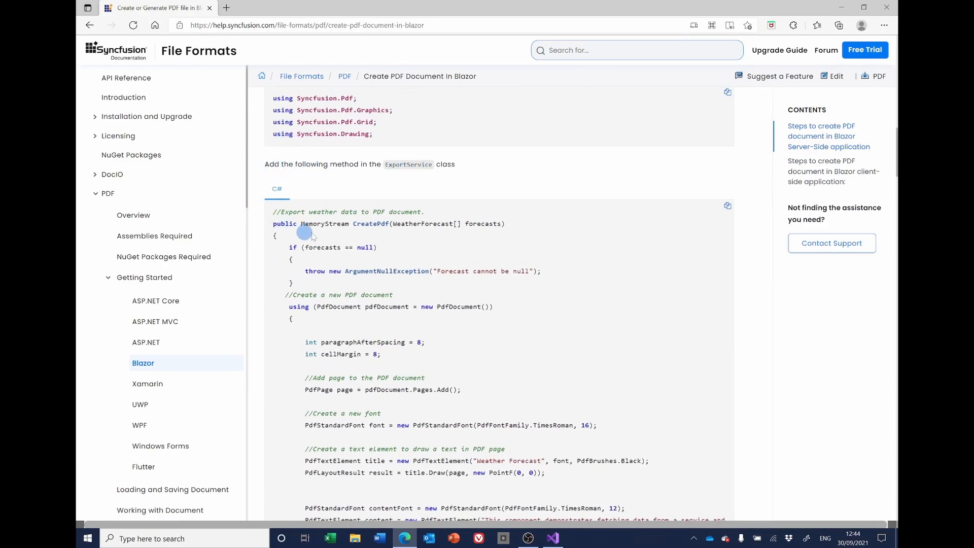
click(727, 206)
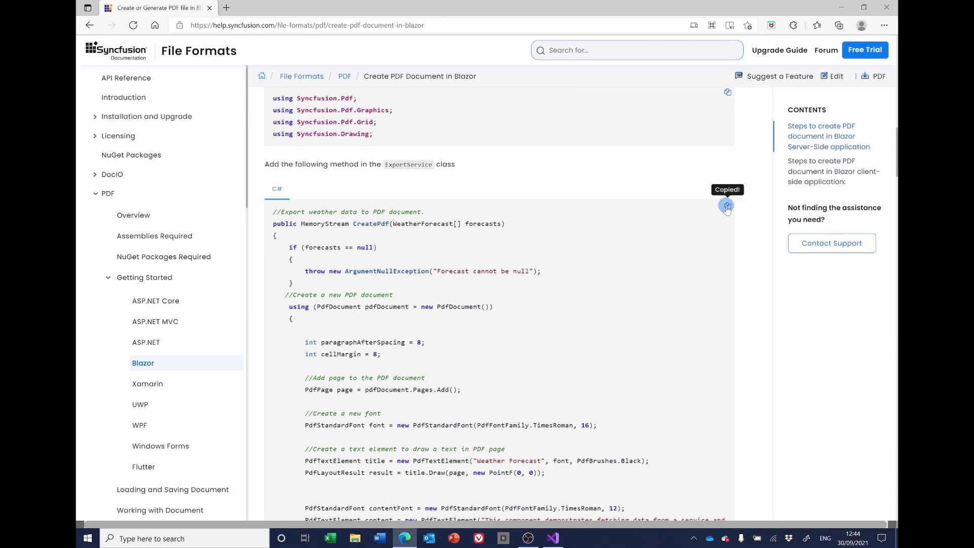
click(552, 538)
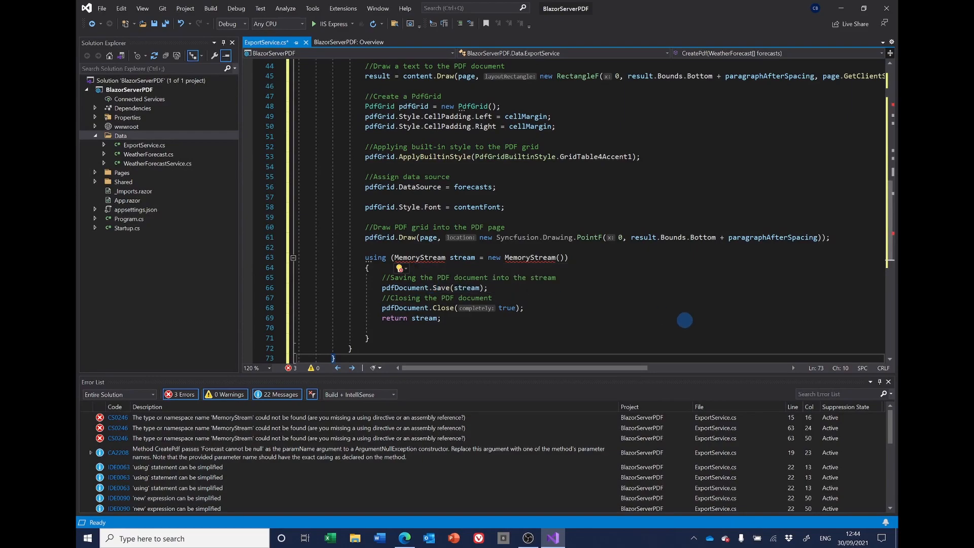
click(399, 268)
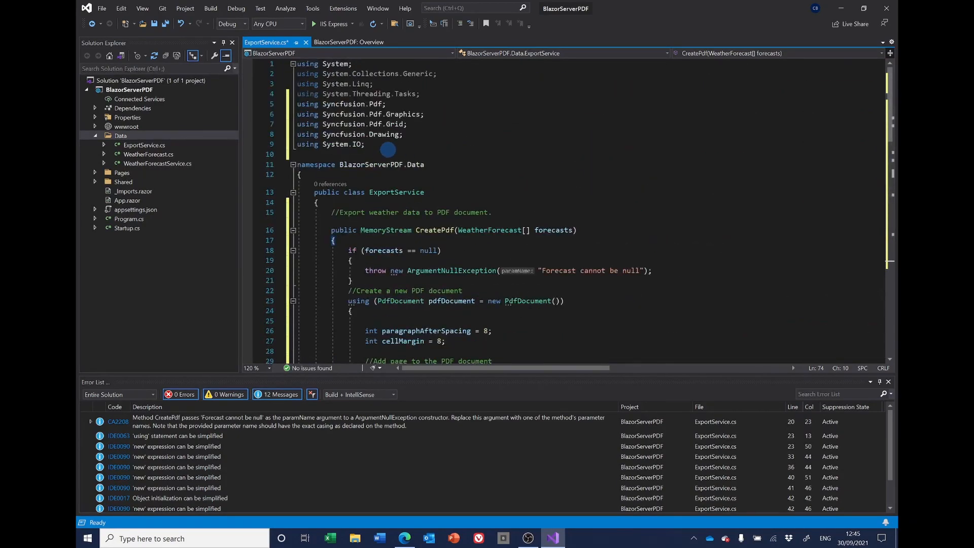
scroll(down, 3)
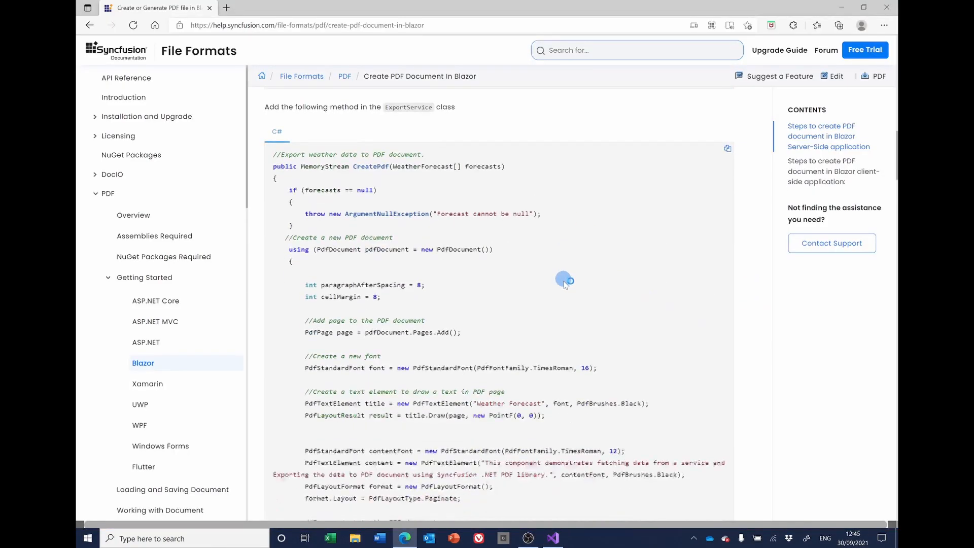
Step: Copy services.AddSingleton<ExportService>(); from the guide into ConfigureServices in Startup.cs
scroll(down, 3)
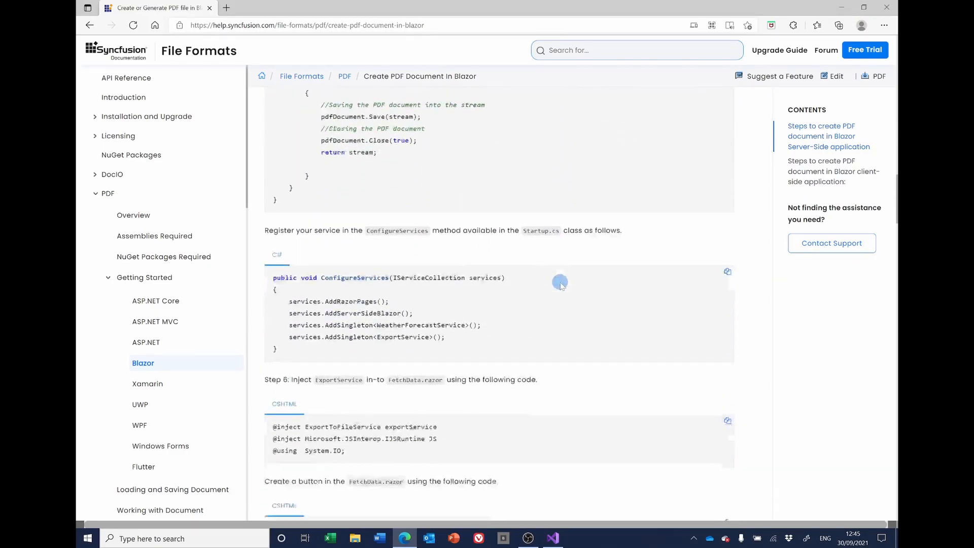
scroll(down, 3)
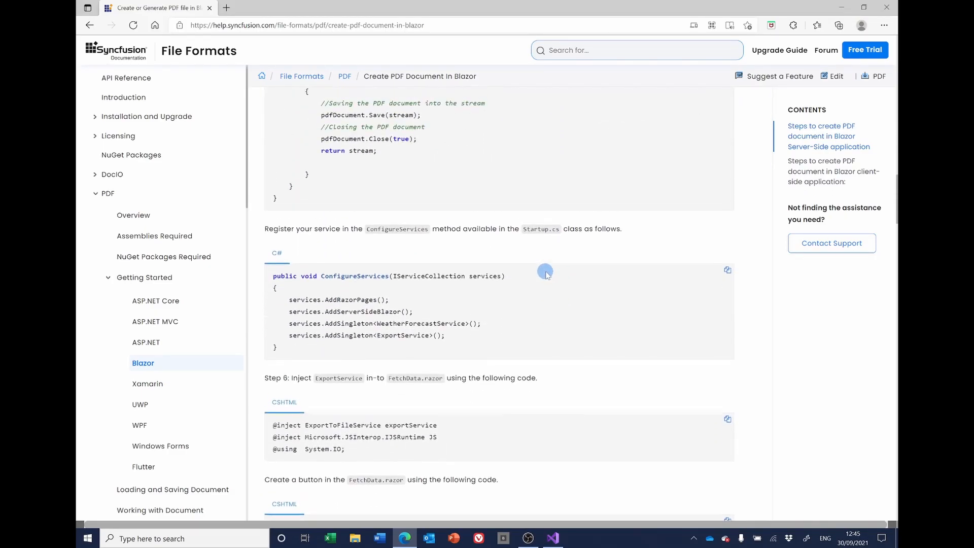
scroll(up, 3)
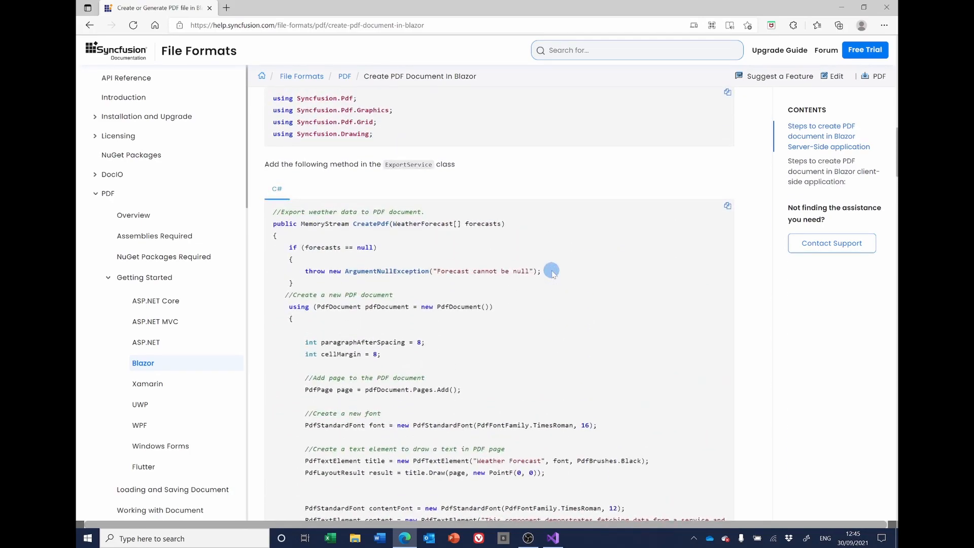
scroll(down, 3)
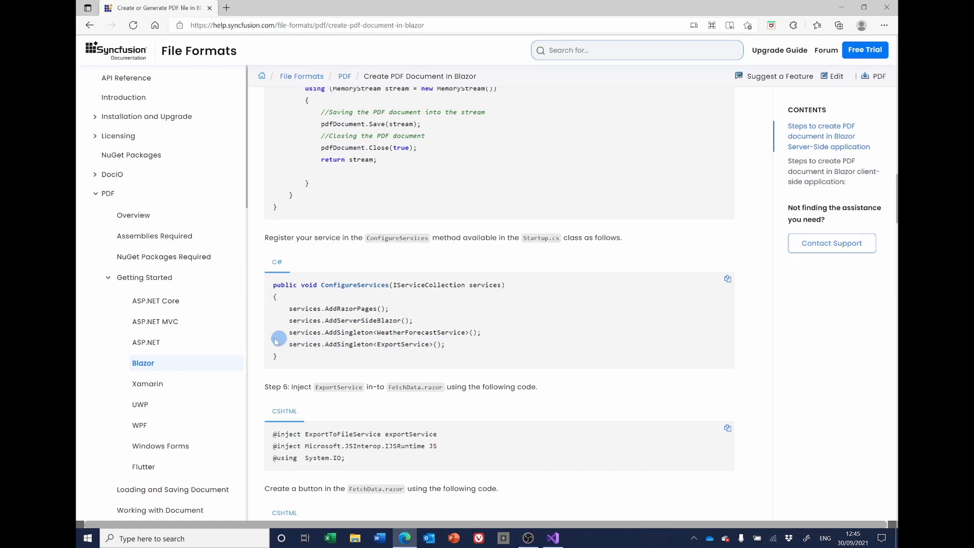
drag(289, 344, 412, 344)
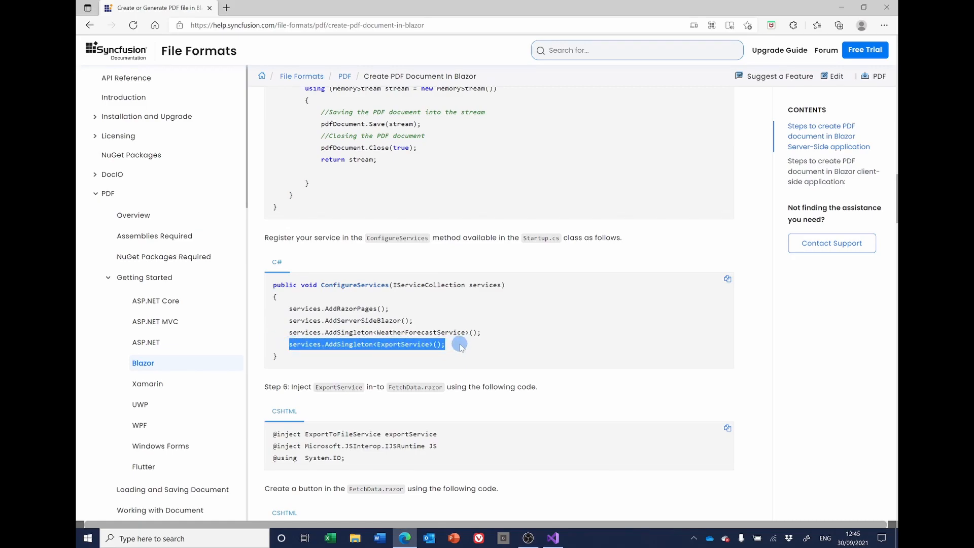
click(552, 537)
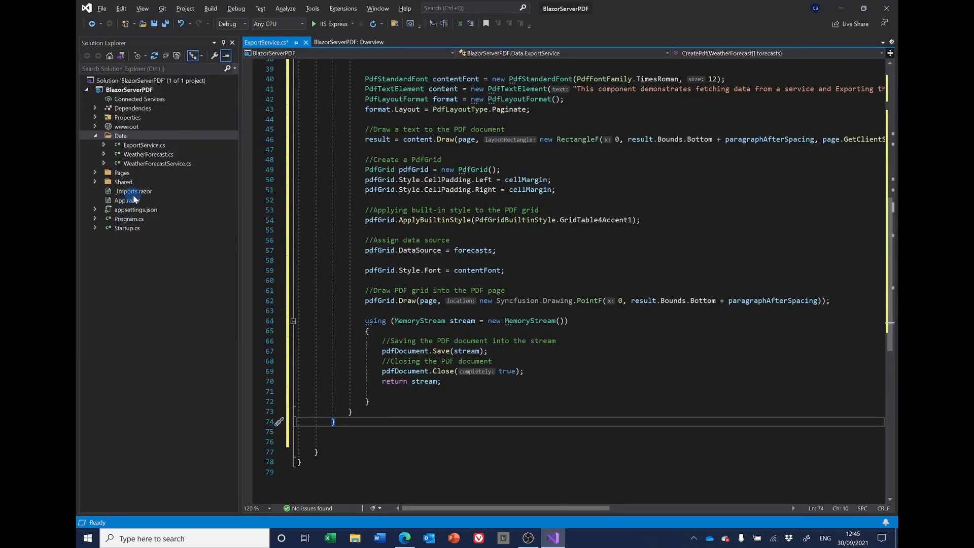
double_click(127, 228)
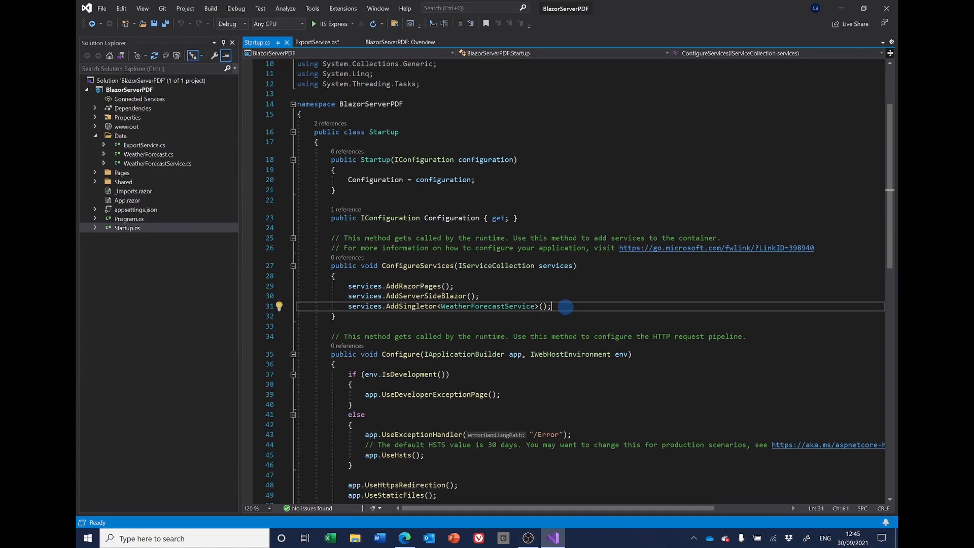
text(services.AddSingleton<ExportService>();)
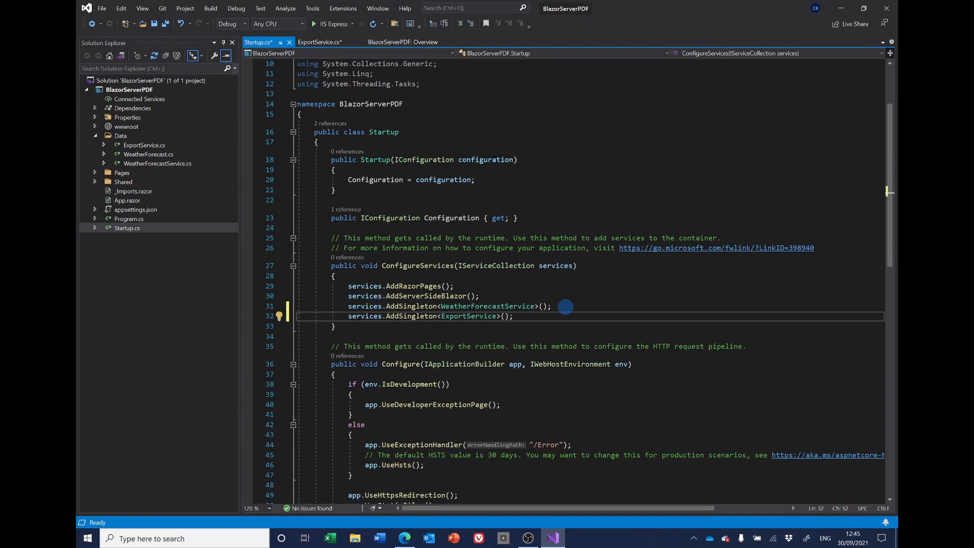
click(405, 537)
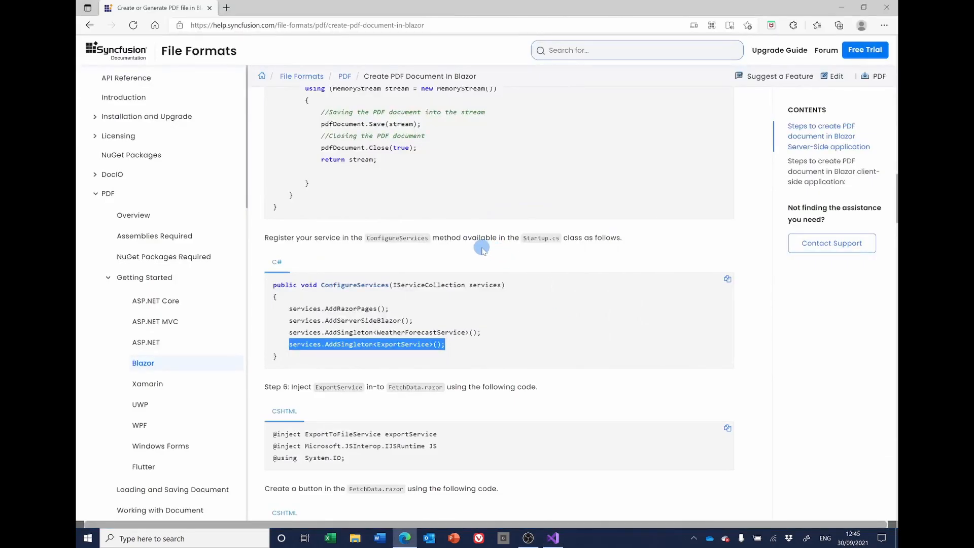
Step: Open Pages/FetchData.razor and add ExportService and IJSRuntime injects plus a System.IO using
scroll(down, 3)
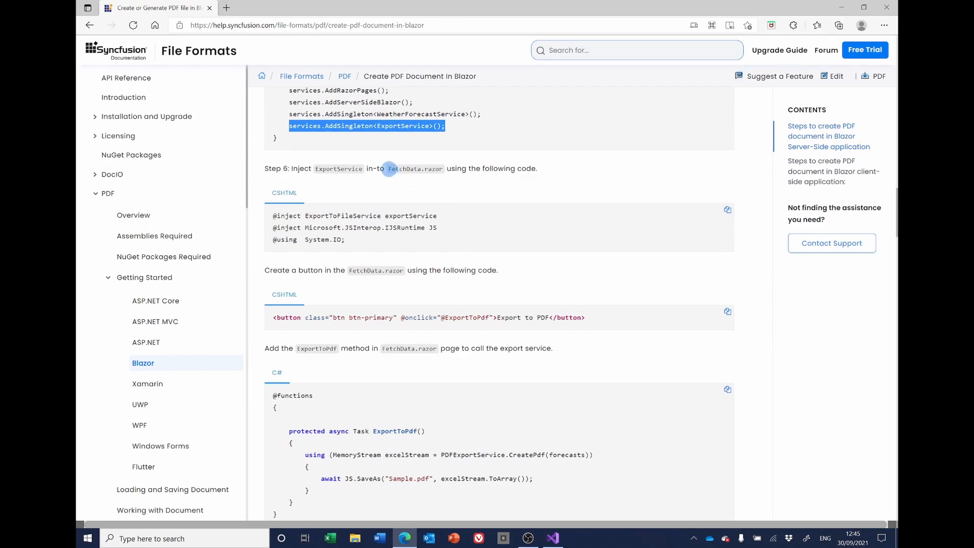
mouse_move(361, 171)
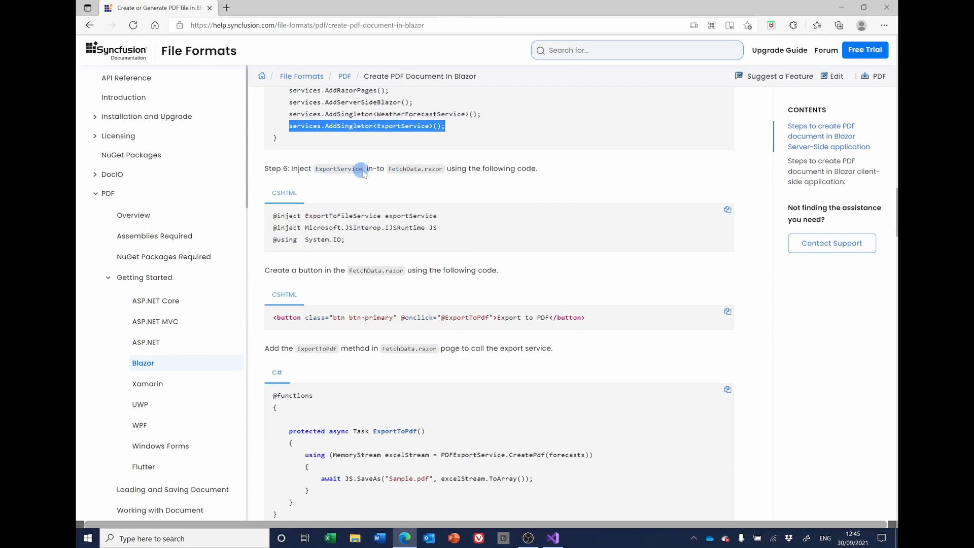
mouse_move(432, 168)
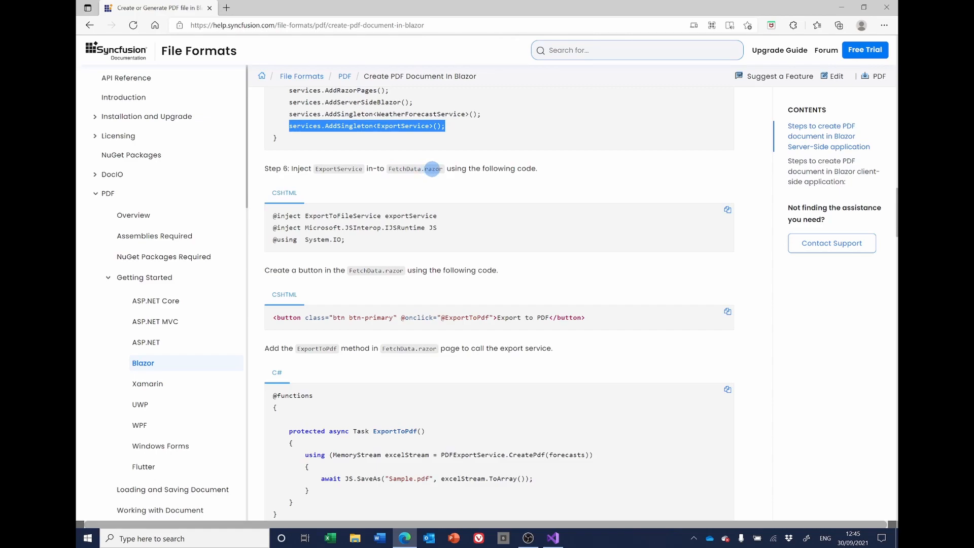
mouse_move(391, 231)
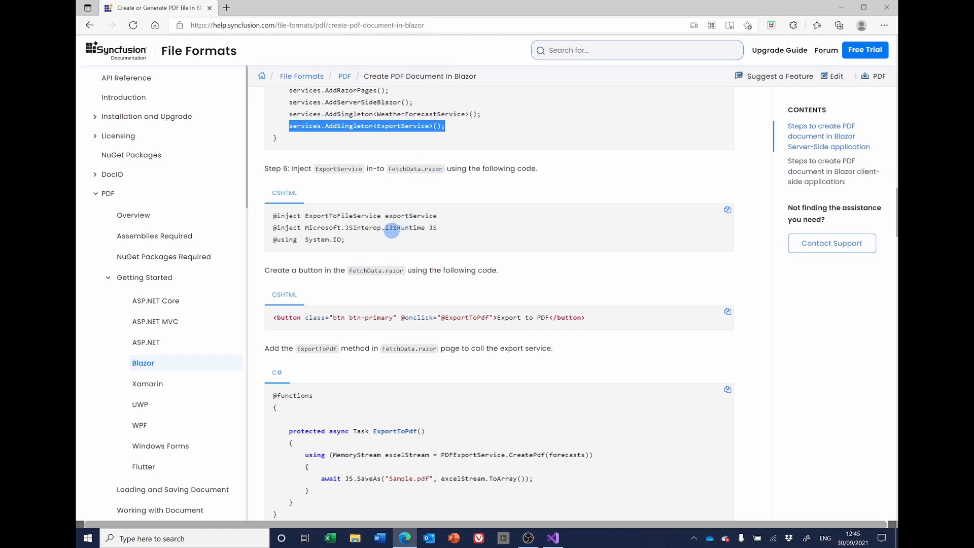
mouse_move(727, 211)
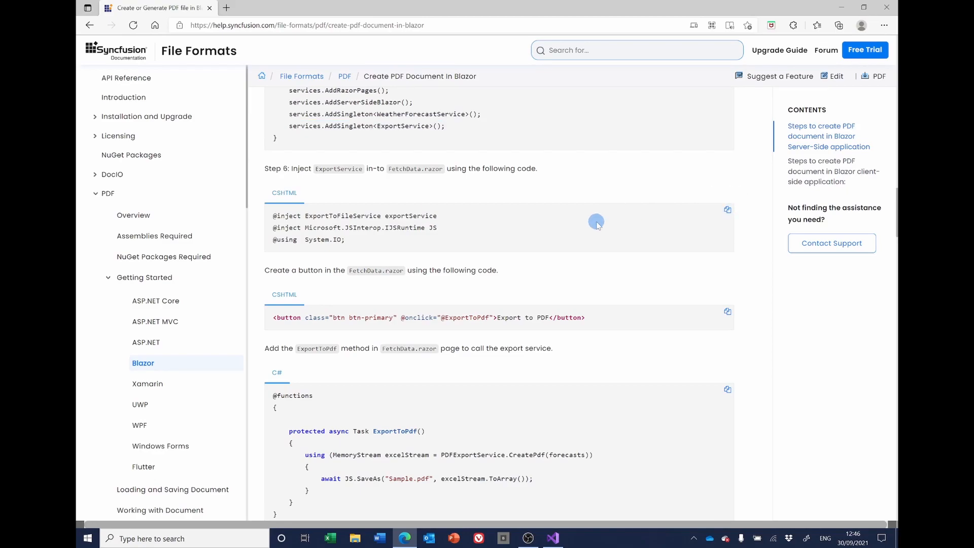
click(552, 537)
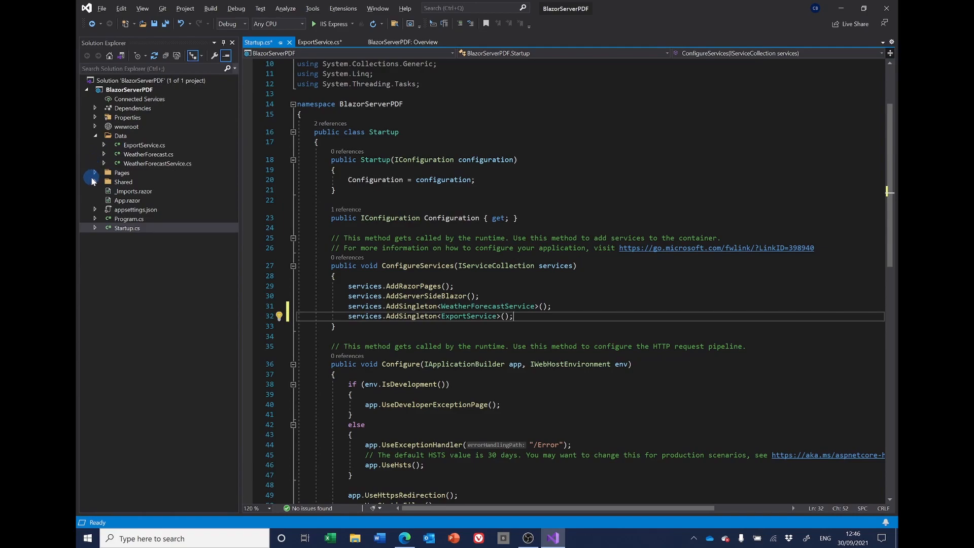
click(94, 172)
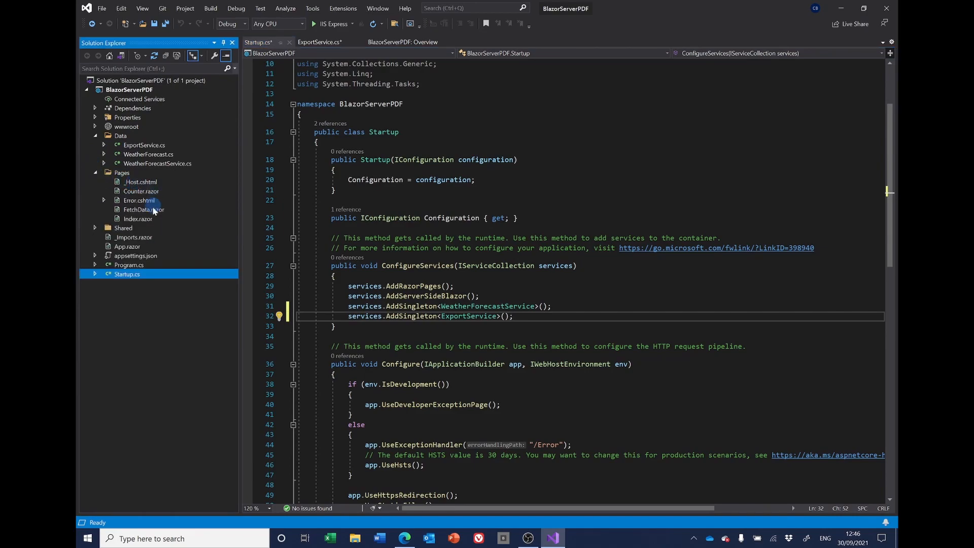
double_click(144, 209)
text(@inject ExportService exportService)
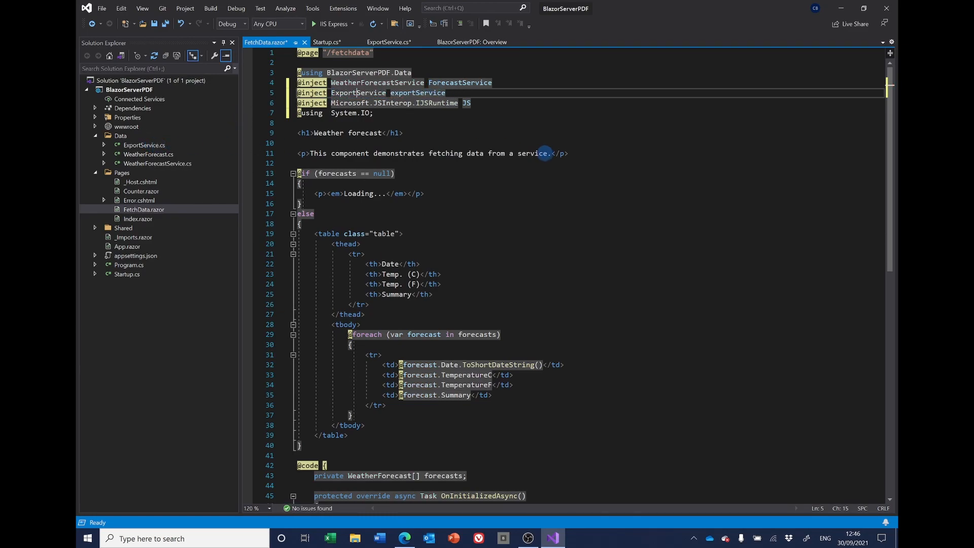
scroll(down, 3)
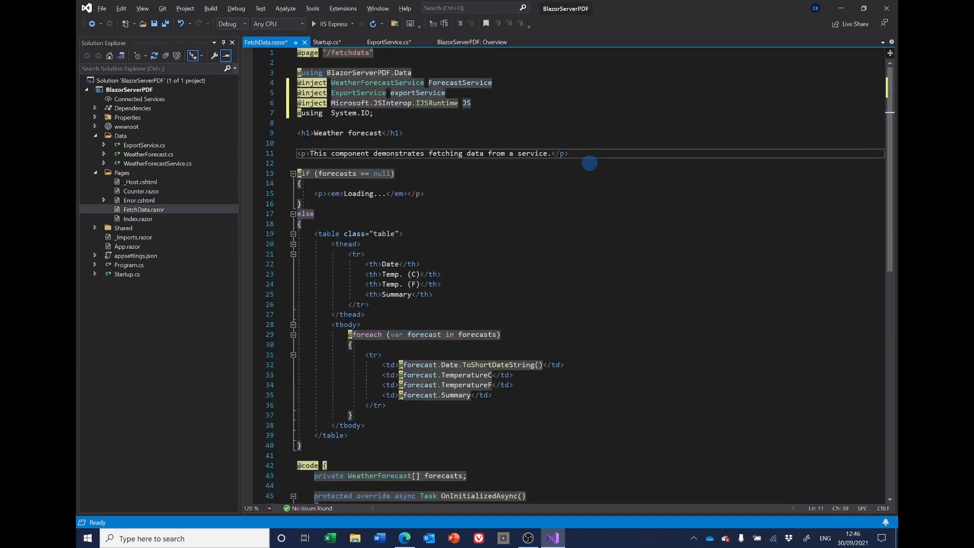
click(404, 537)
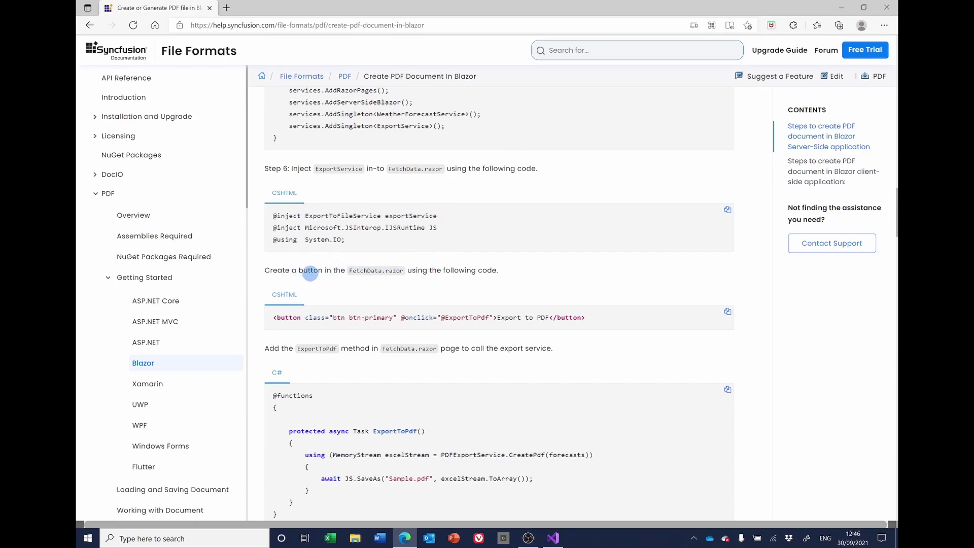
mouse_move(727, 312)
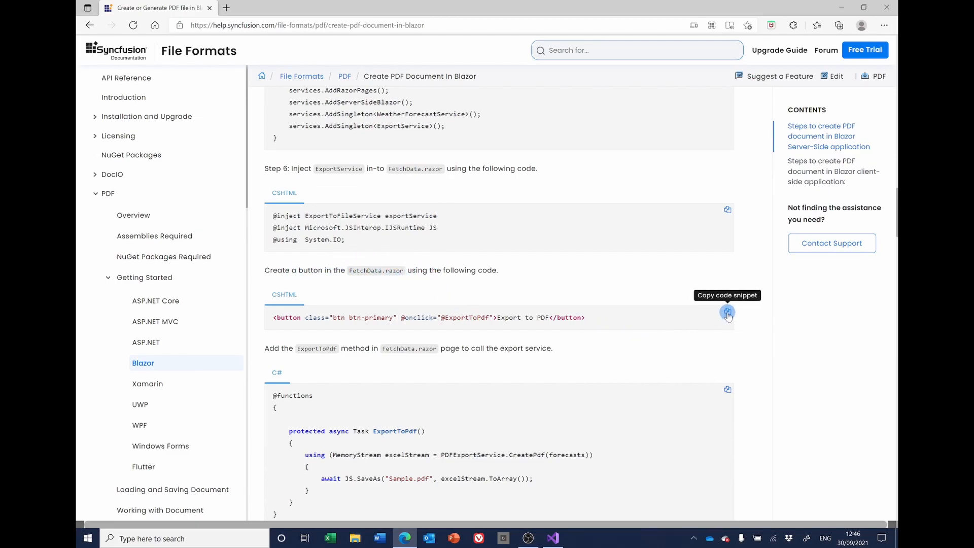
mouse_move(600, 243)
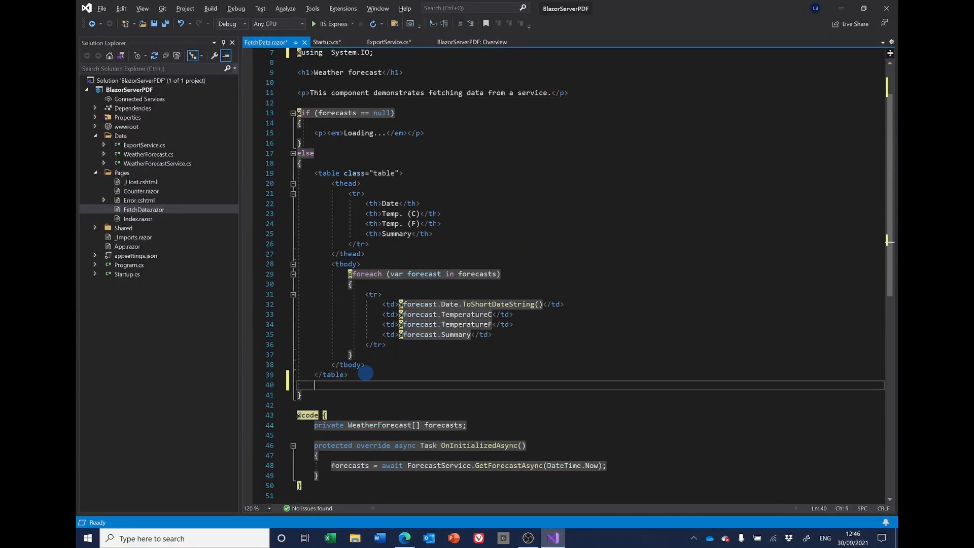
Step: Paste the Export to PDF button after the table, then select the guide's ExportToPdf code
text(<button class="btn btn-primary" onclick="@ExportToPdf">Export to PDF</button>)
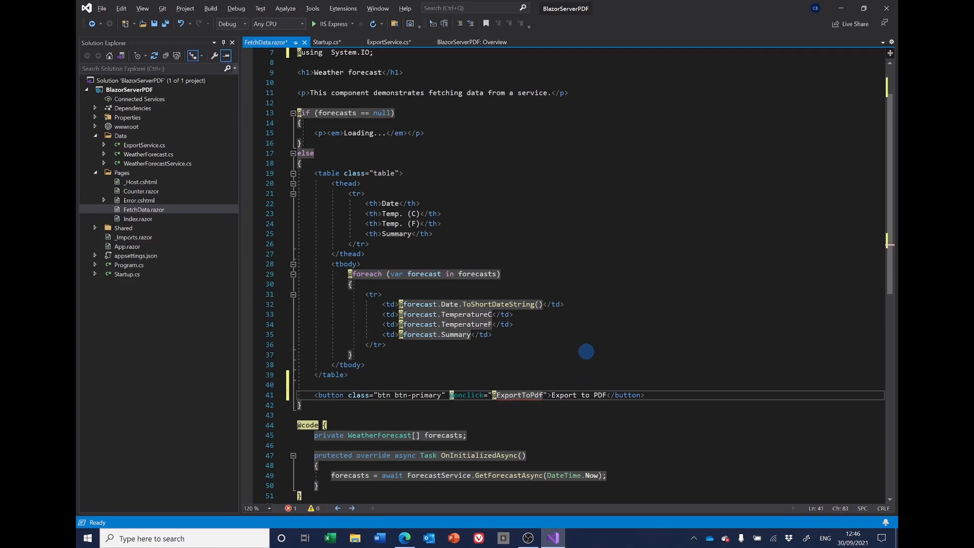
mouse_move(702, 255)
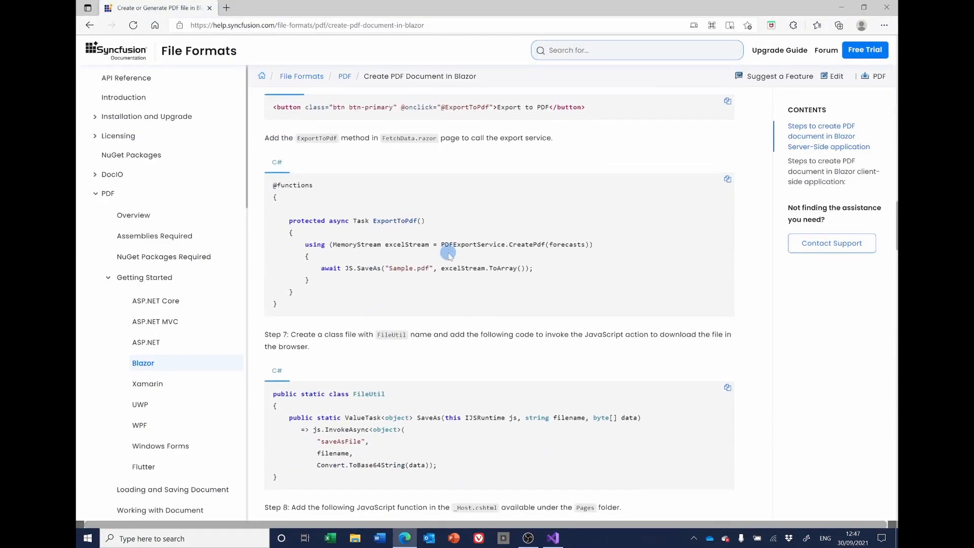
scroll(down, 3)
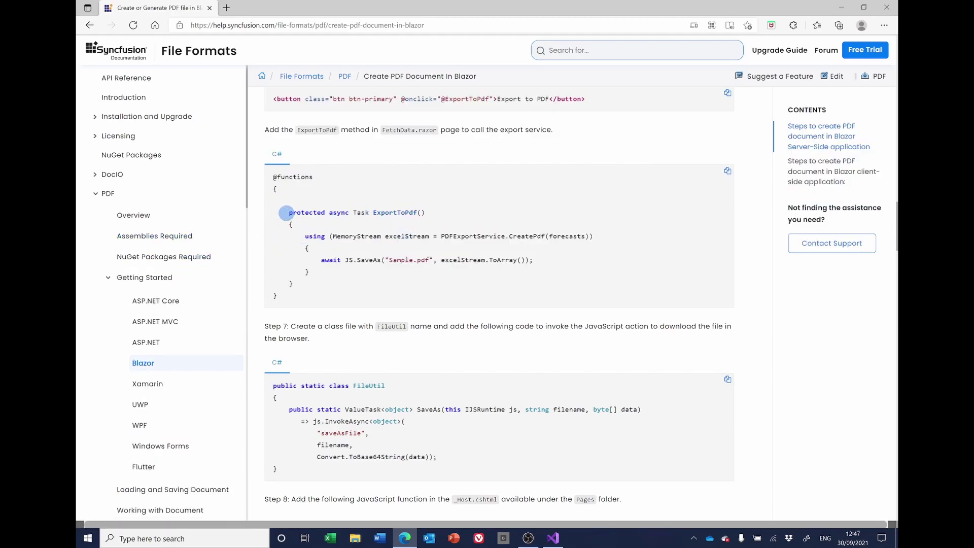
drag(288, 212, 445, 283)
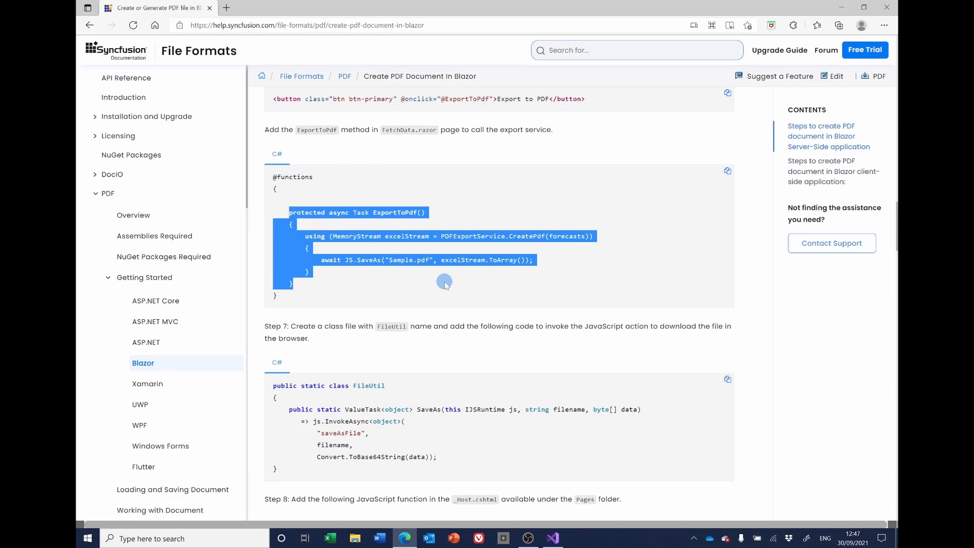
click(552, 537)
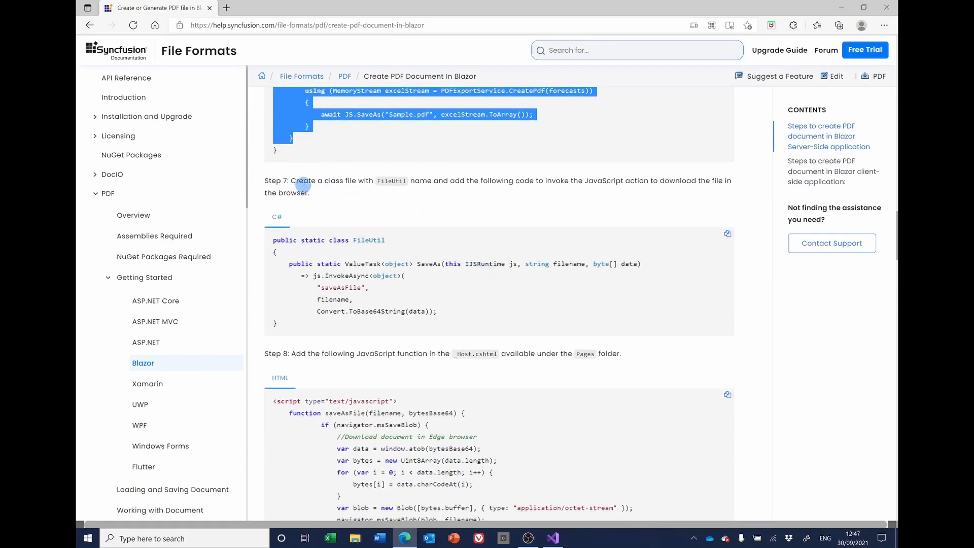
mouse_move(384, 181)
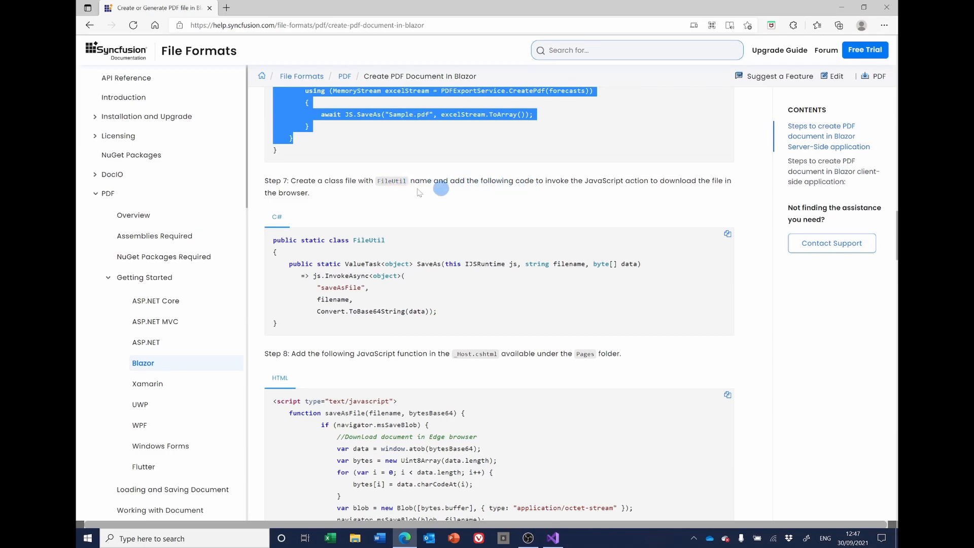
mouse_move(428, 212)
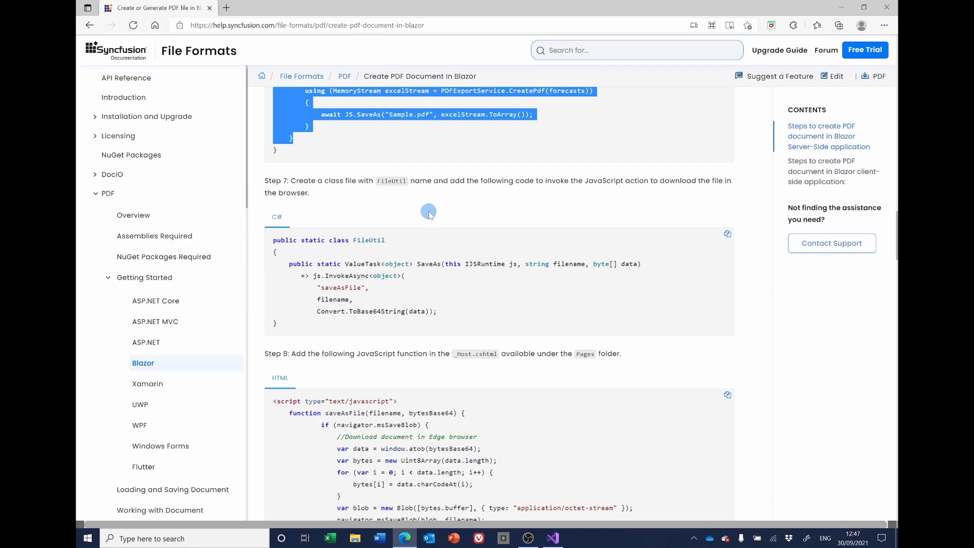
Step: Add a new class named FileUtil to the Data folder
click(552, 537)
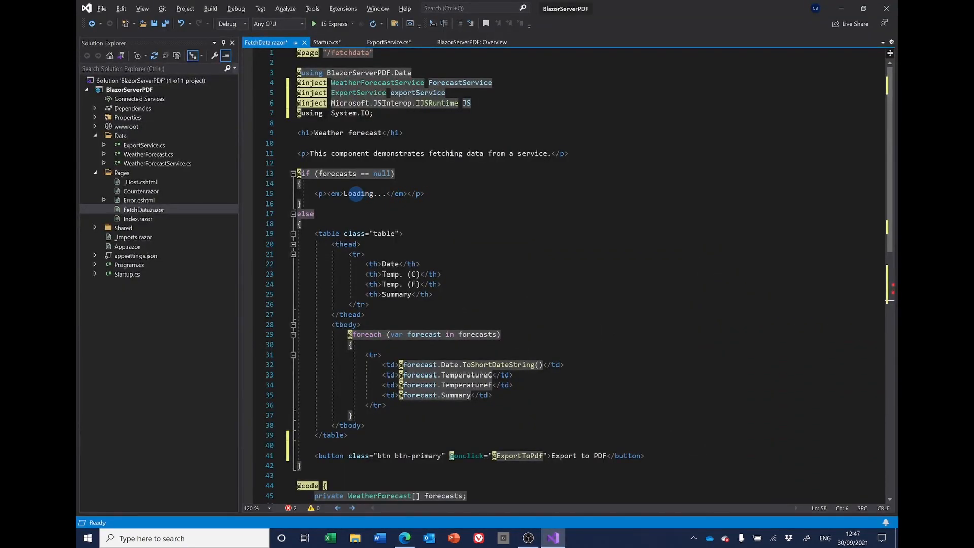
click(121, 135)
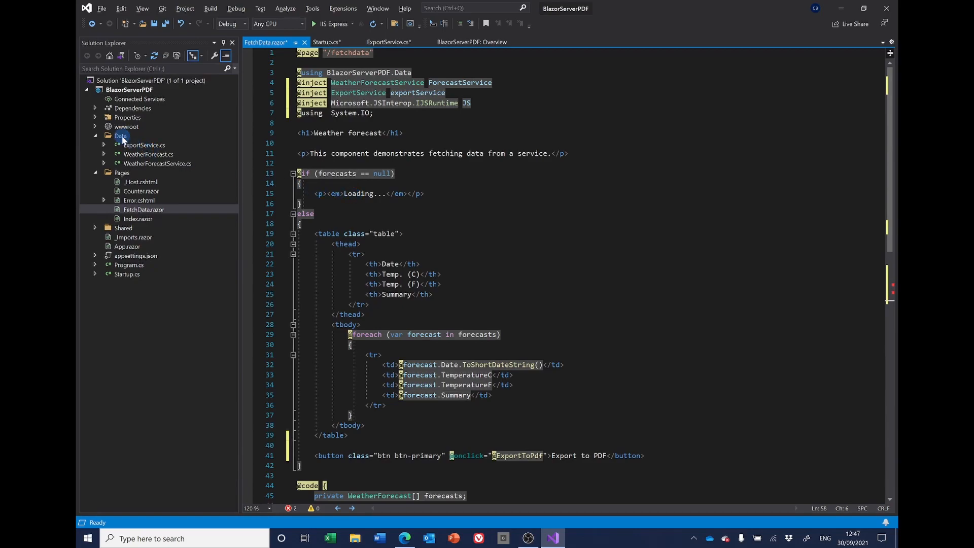
click(121, 135)
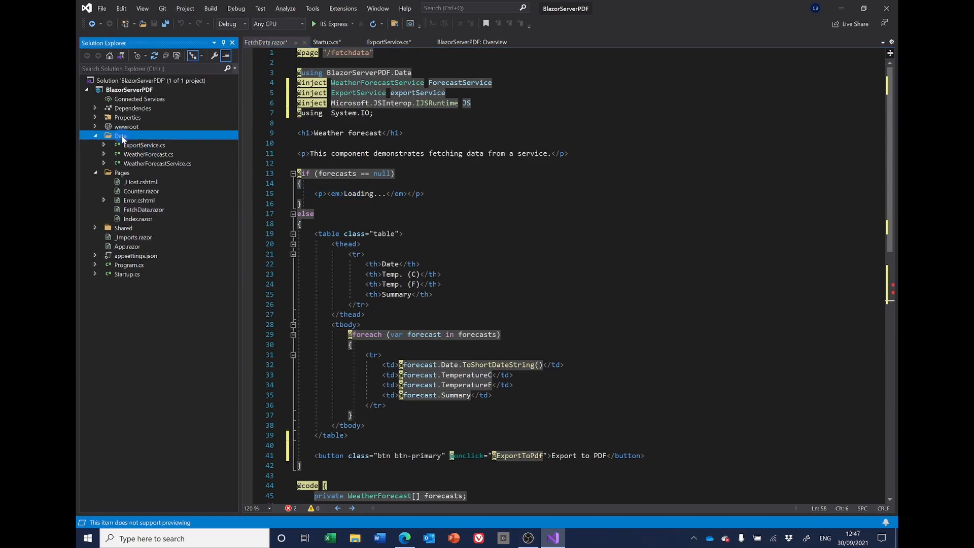
right_click(120, 136)
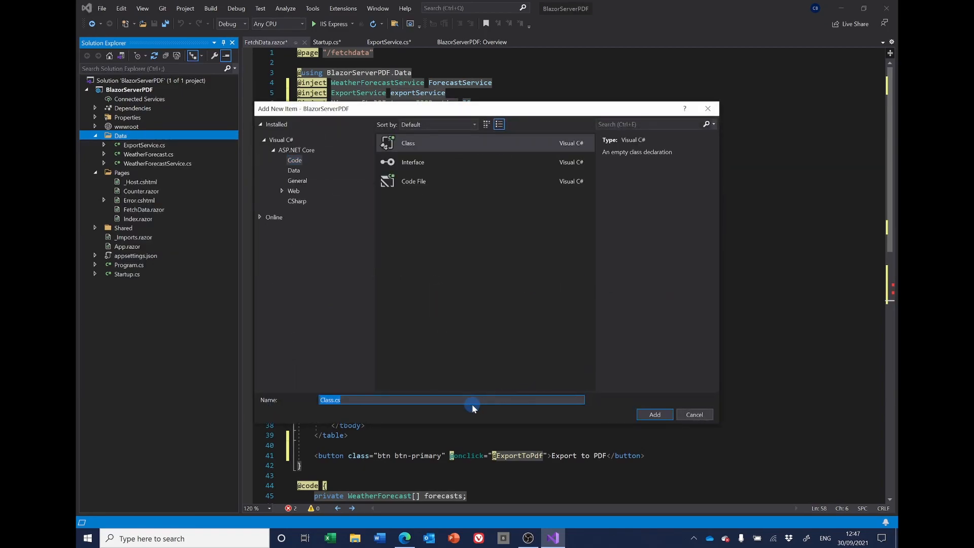
text(FileUtil)
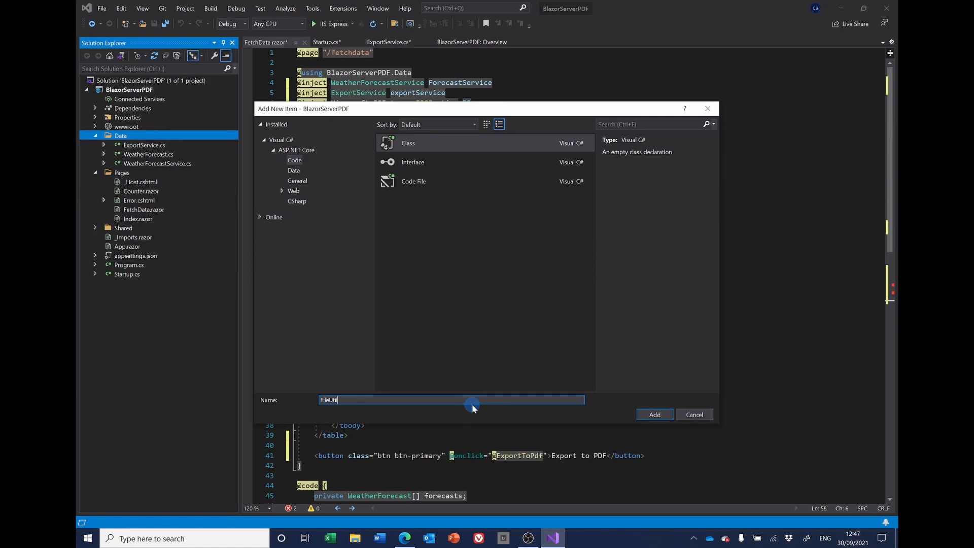
click(654, 414)
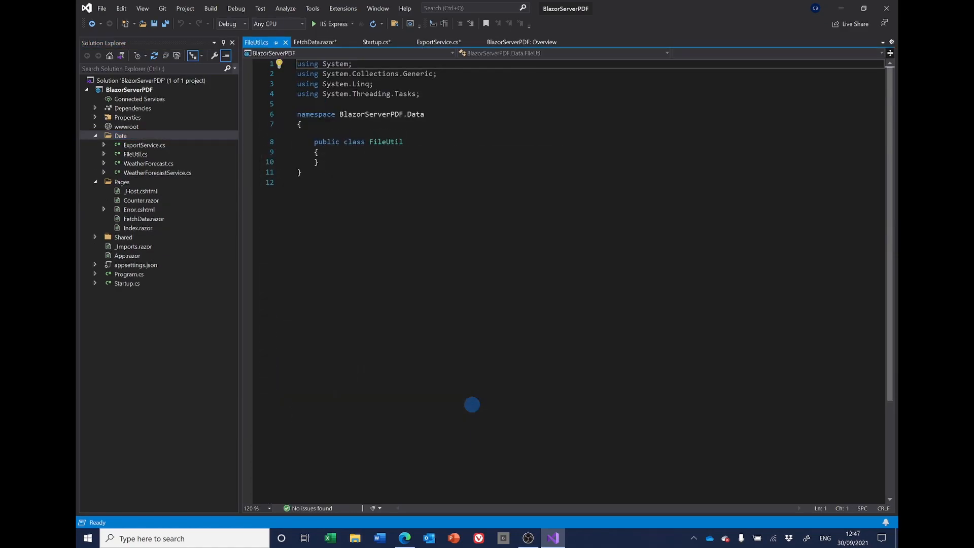
Step: Replace the empty FileUtil class with the SaveAs helper code from the docs
click(403, 537)
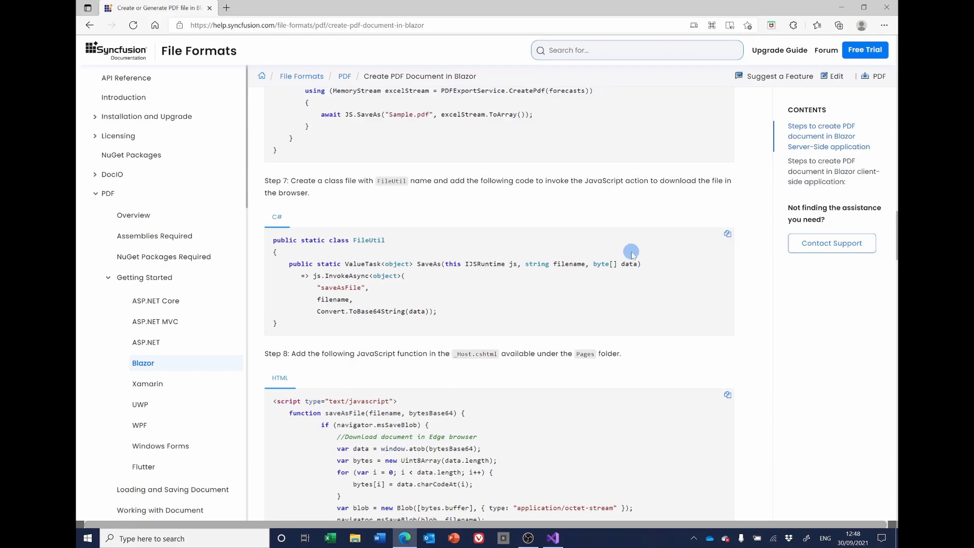
click(551, 537)
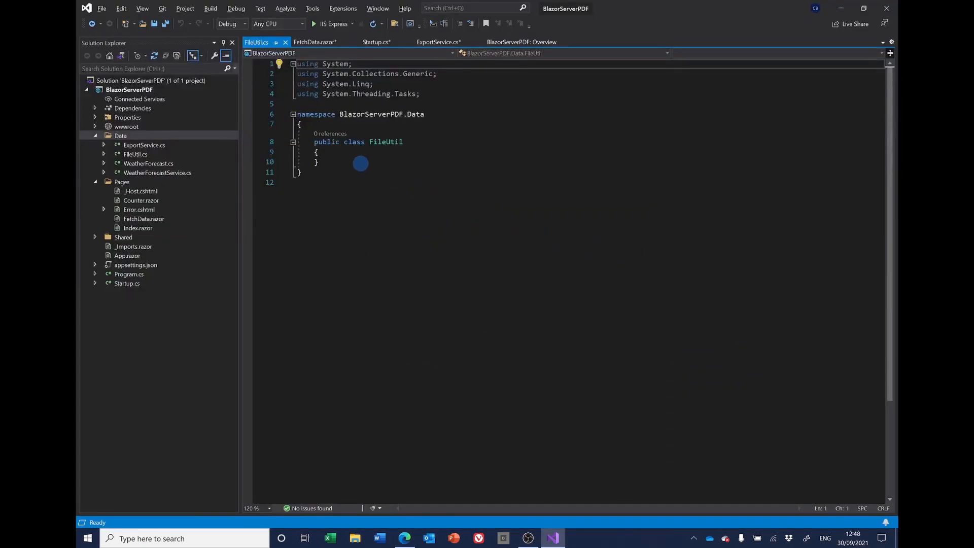
drag(313, 141, 319, 162)
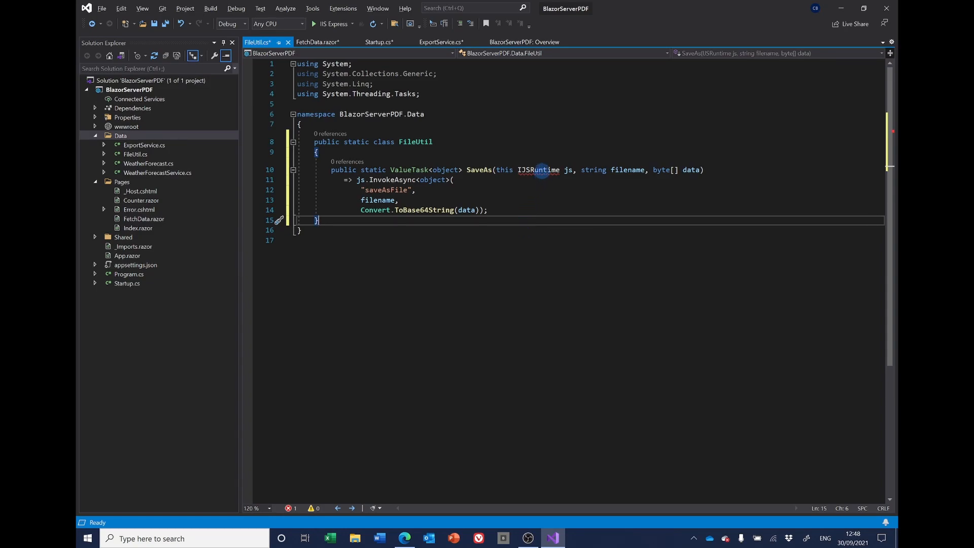
mouse_move(538, 169)
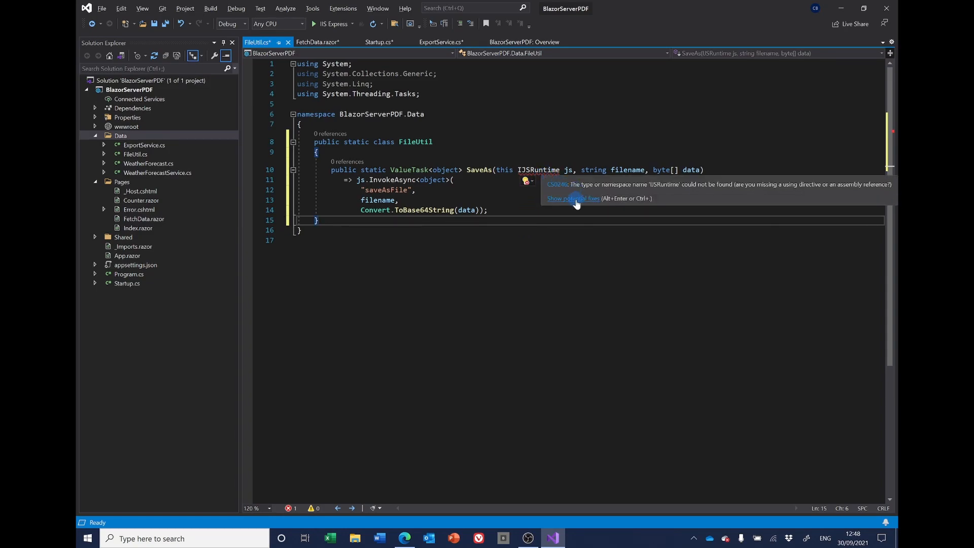
click(573, 199)
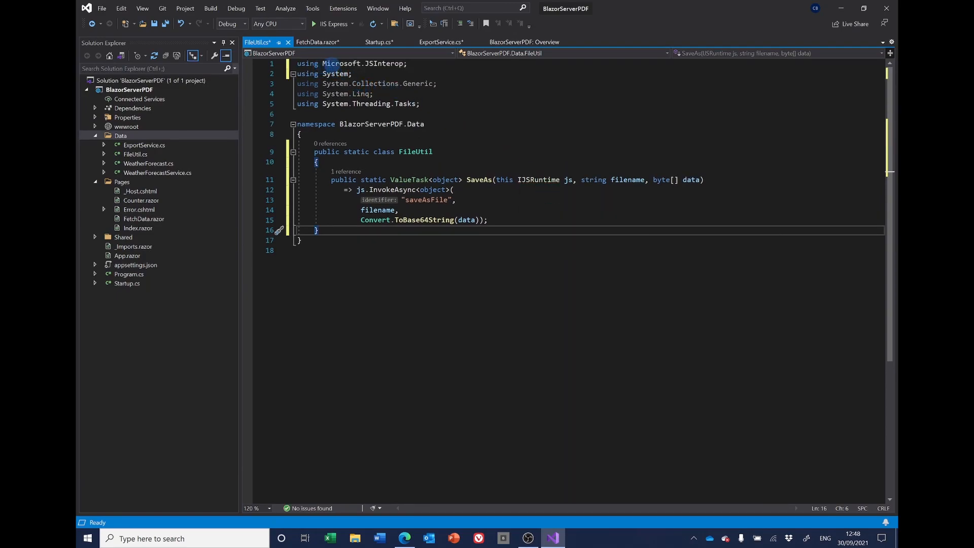
mouse_move(385, 63)
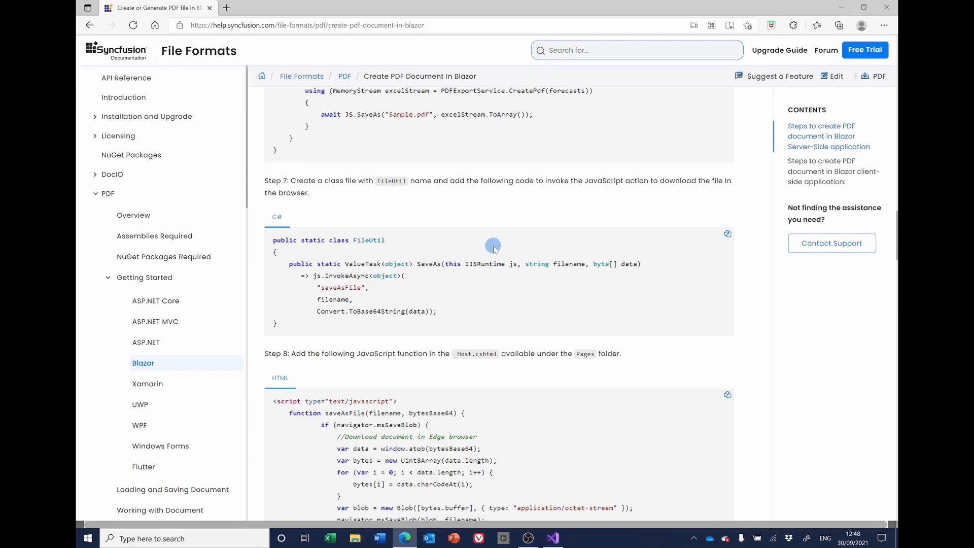
Step: Read Step 8's saveAsFile JavaScript for _Host.cshtml, then return to Visual Studio
scroll(down, 3)
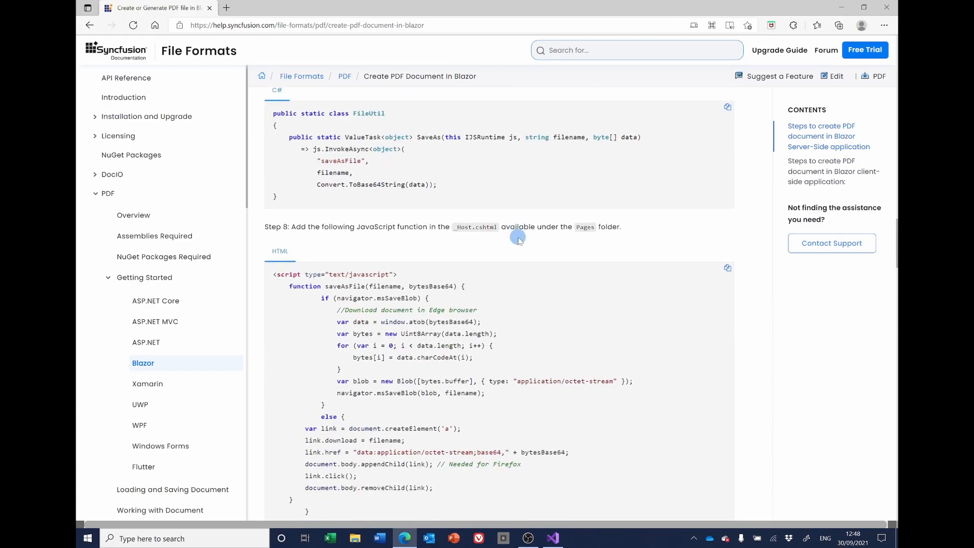
scroll(down, 3)
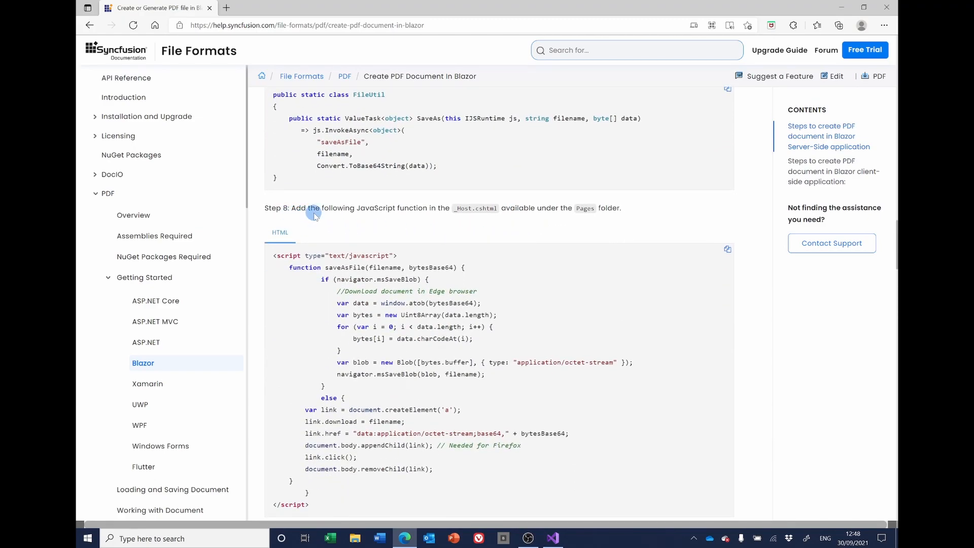
mouse_move(435, 215)
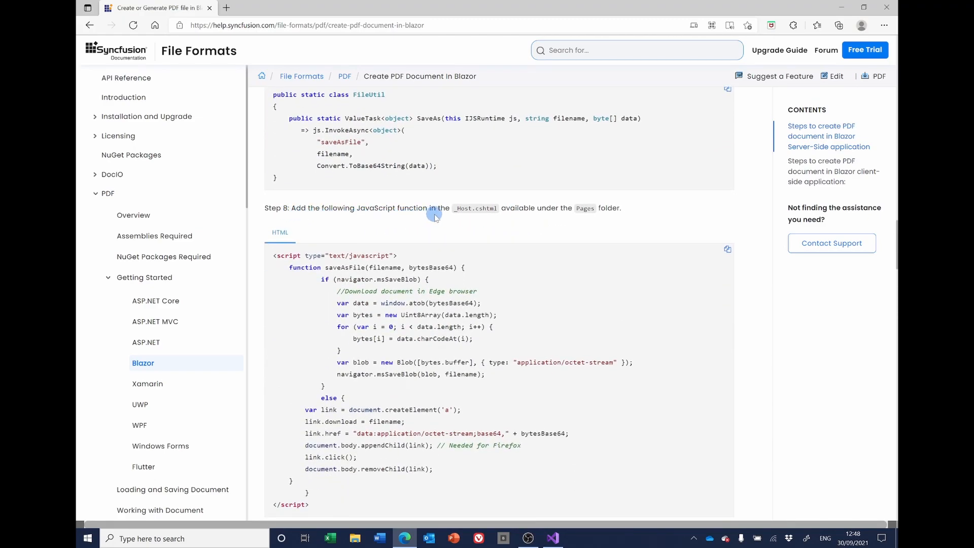
mouse_move(453, 219)
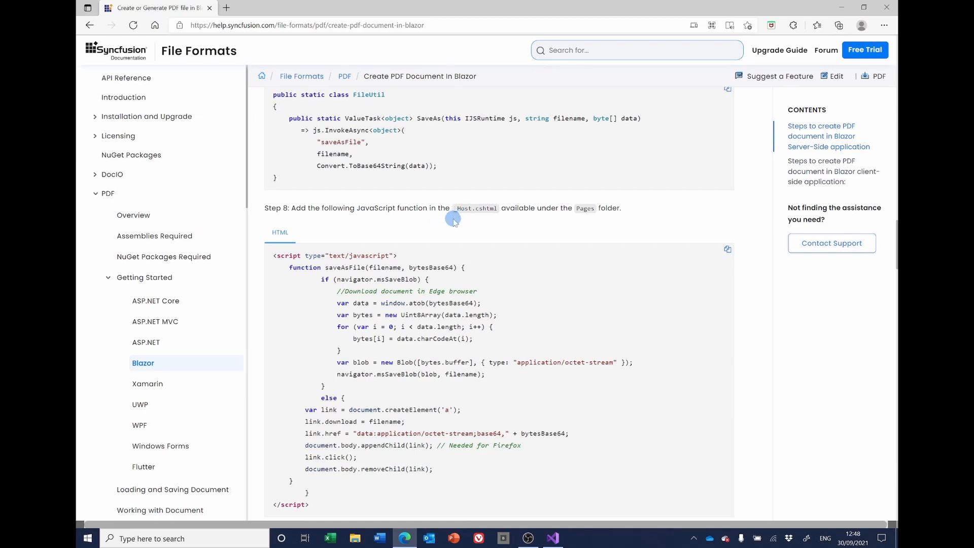
mouse_move(726, 249)
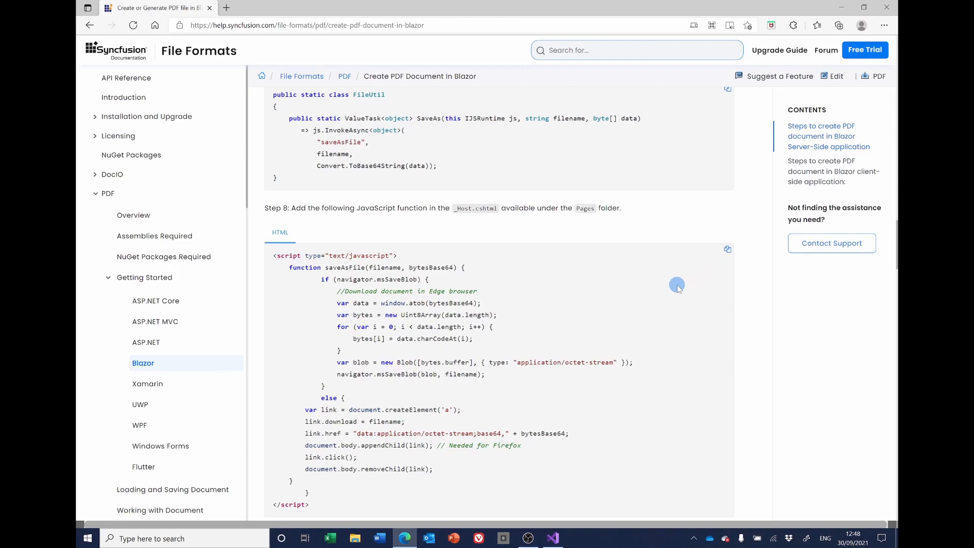
click(551, 538)
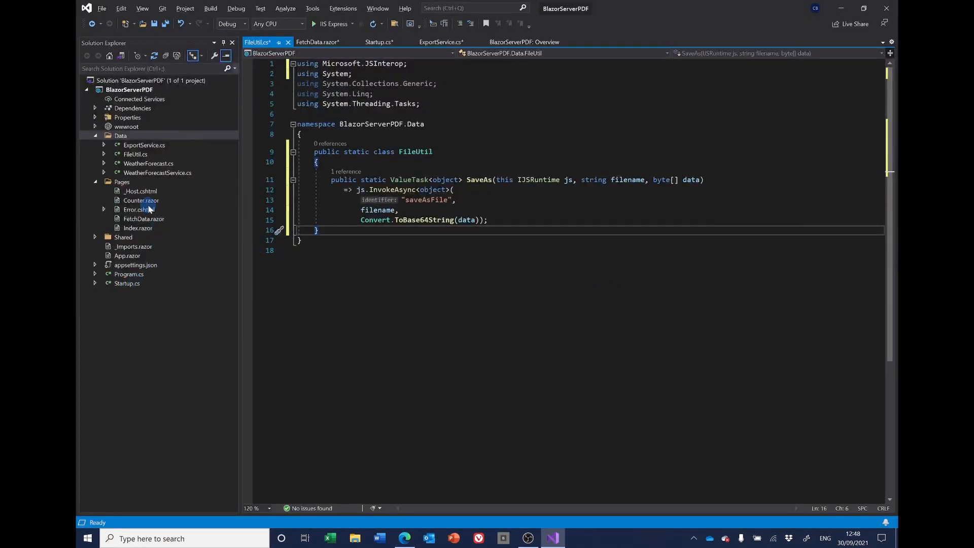
Step: Paste the Step 8 saveAsFile script after </html> in Pages/_Host.cshtml
click(140, 191)
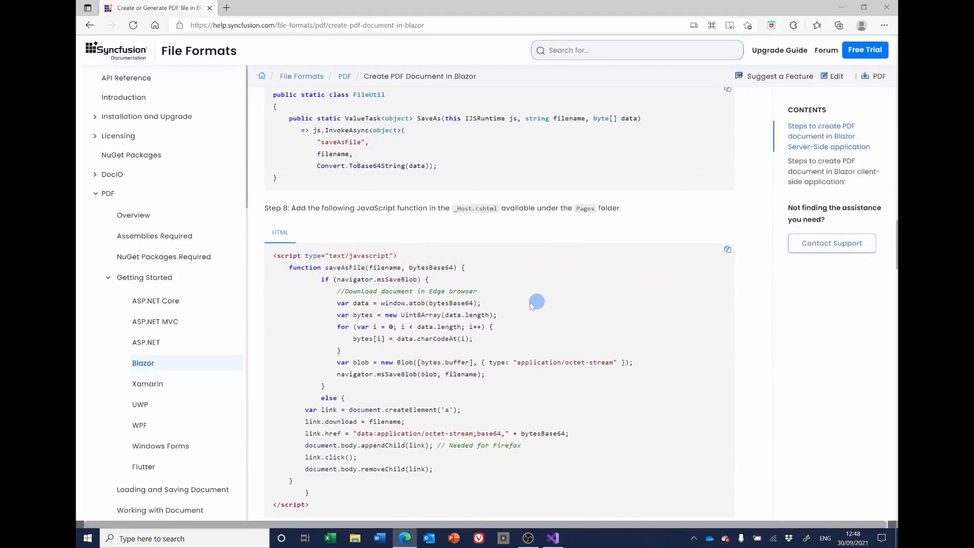
scroll(down, 3)
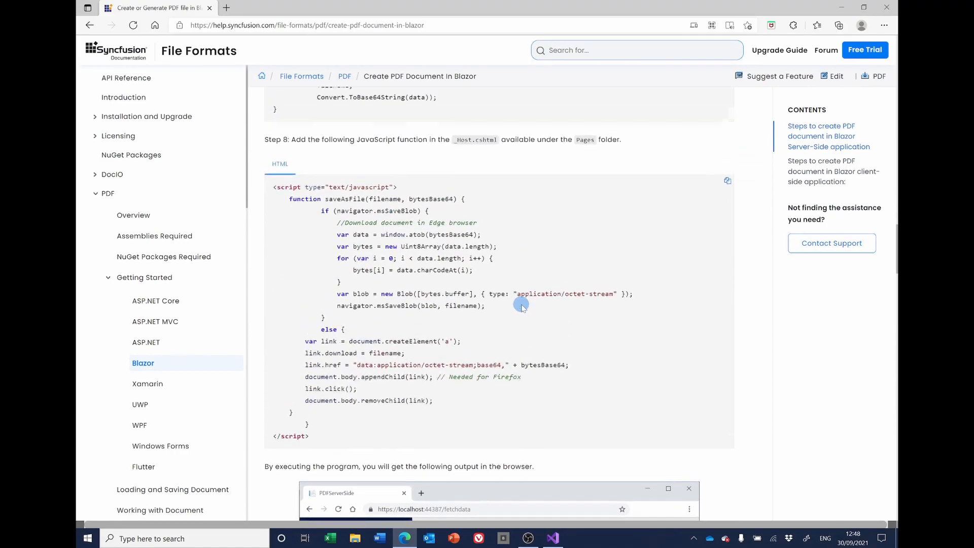
scroll(down, 3)
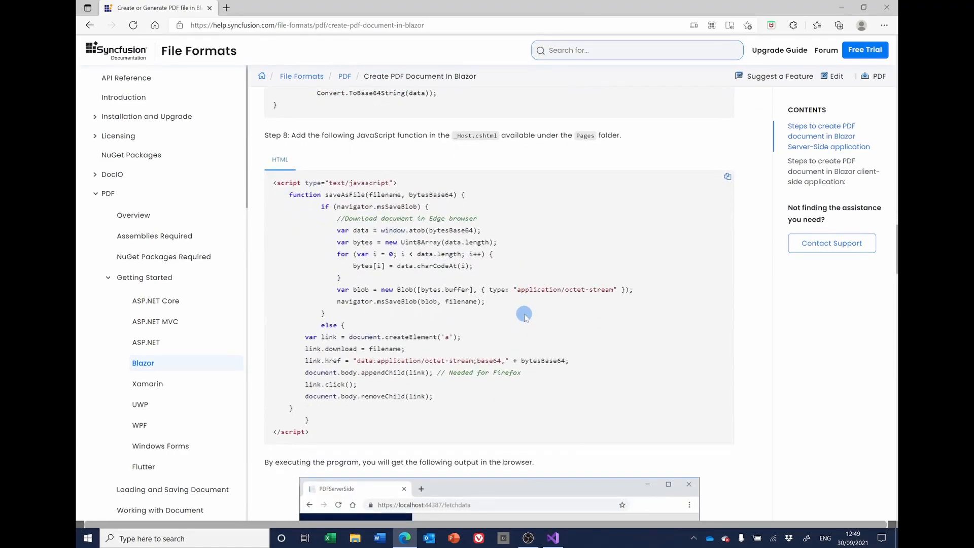
click(552, 538)
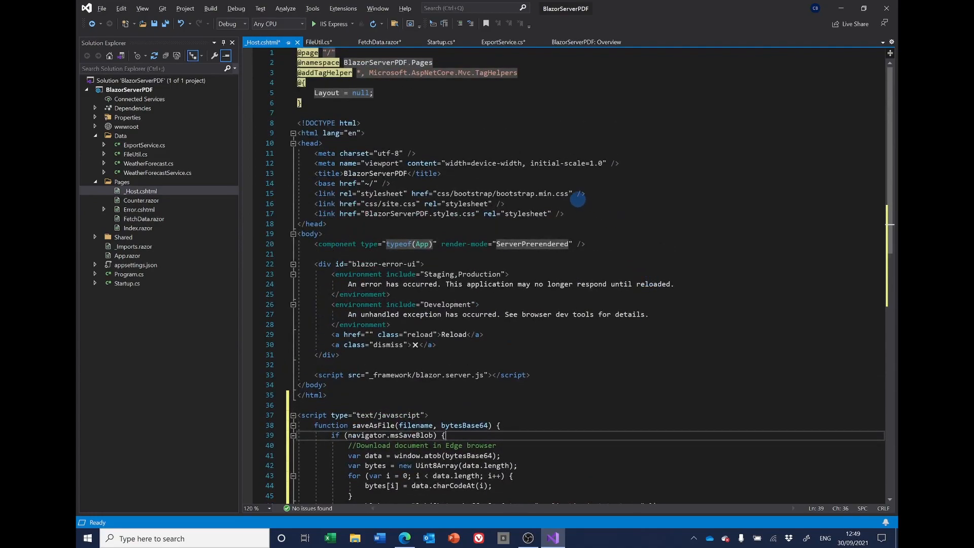
Step: Replace PDFExportService with the injected exportService in ExportToPdf and save all files
click(380, 43)
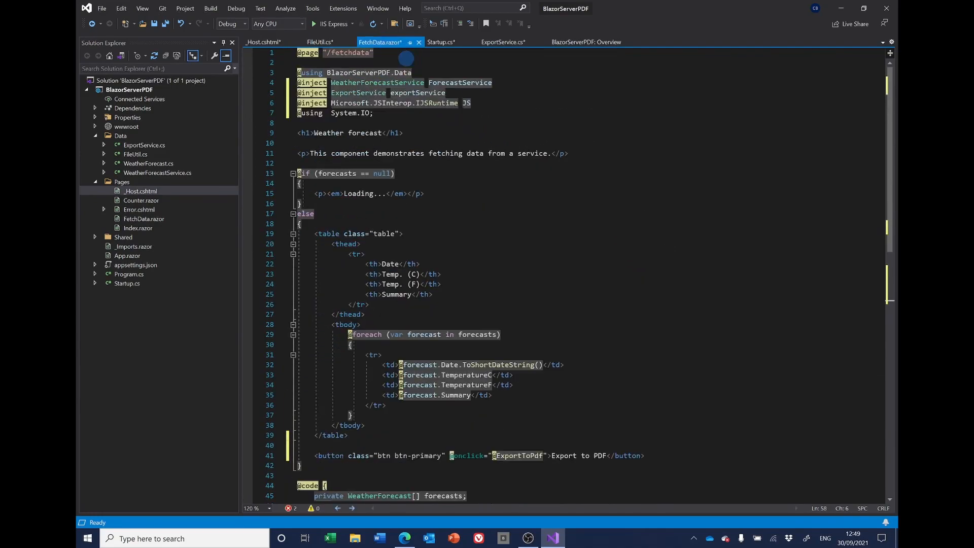
scroll(down, 3)
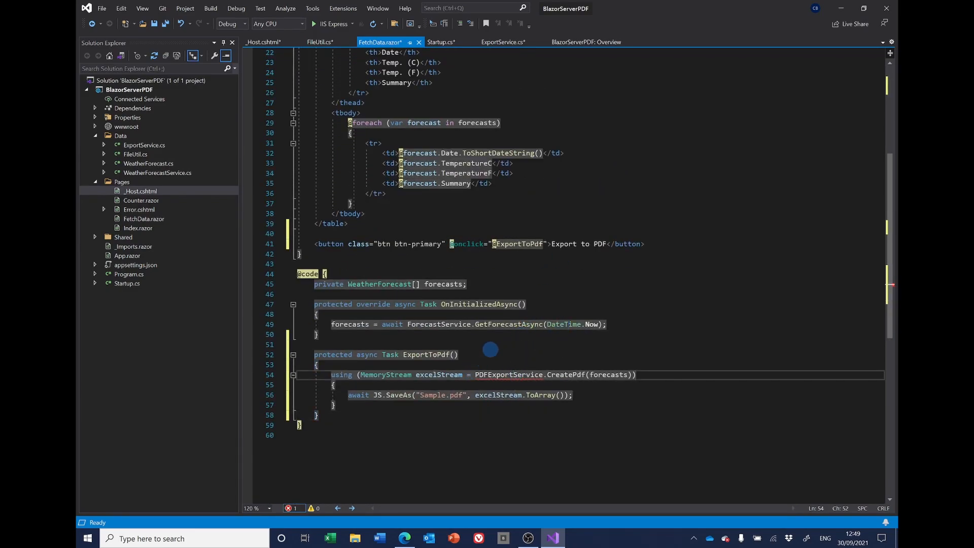
mouse_move(504, 374)
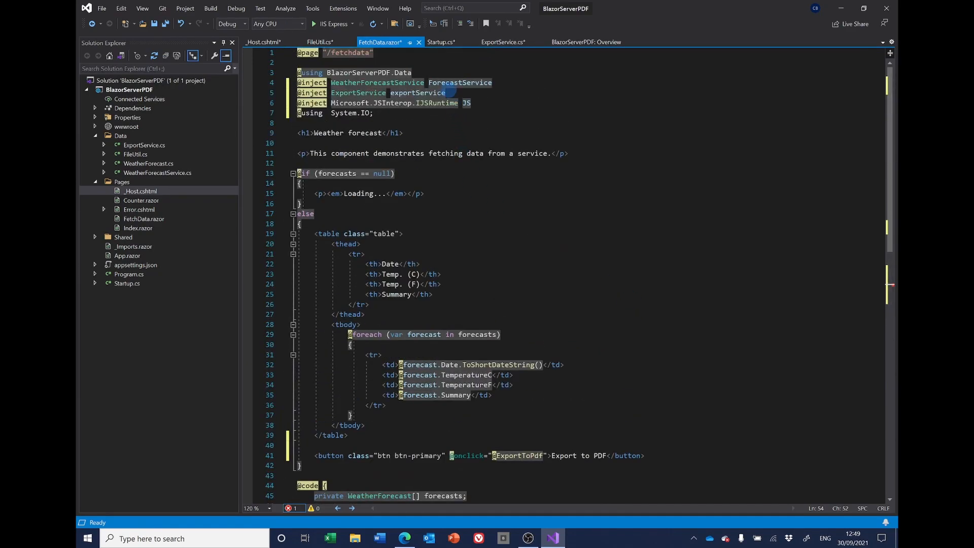
double_click(417, 93)
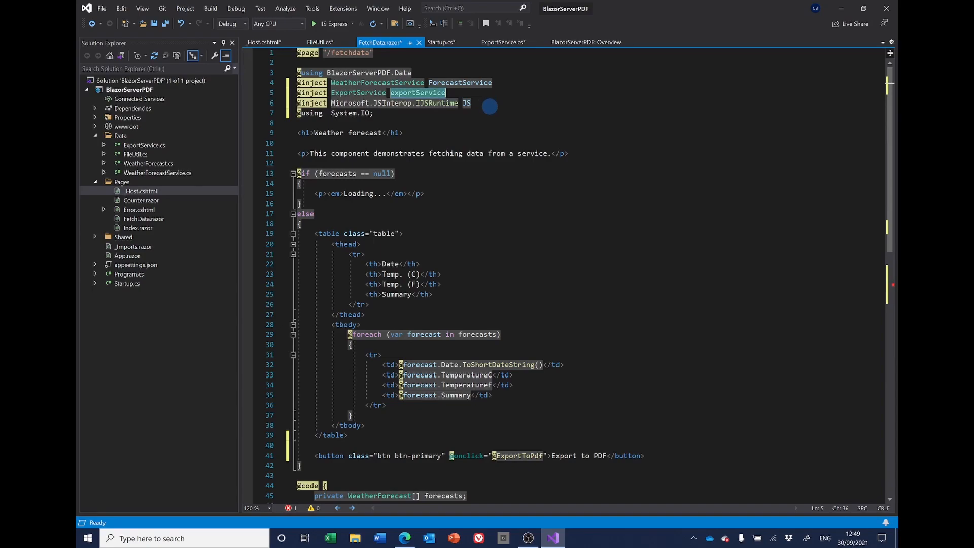
scroll(down, 3)
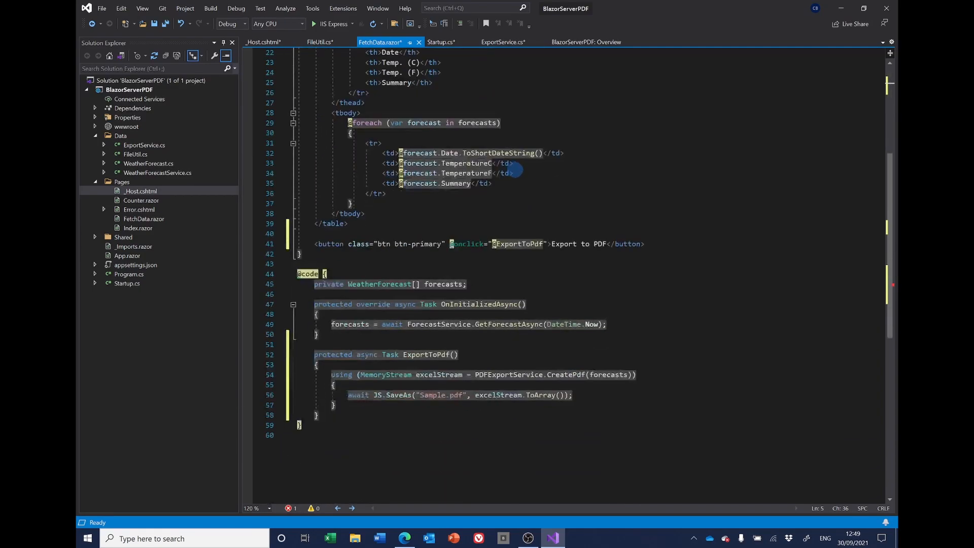
double_click(507, 375)
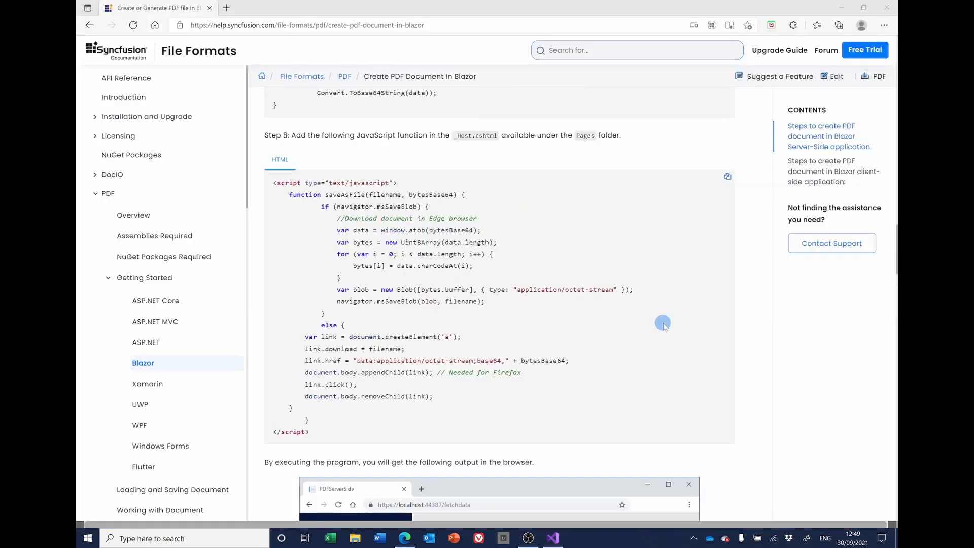
scroll(down, 3)
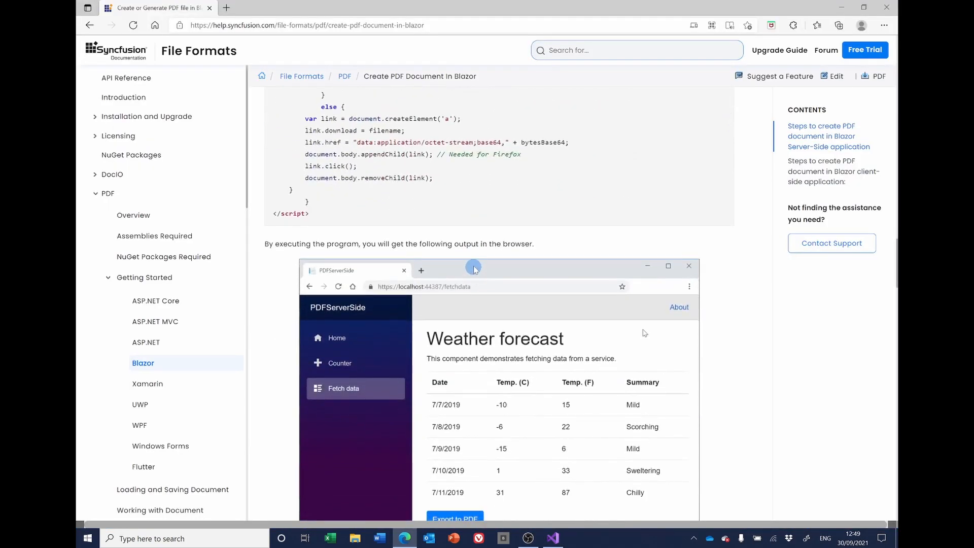
scroll(down, 3)
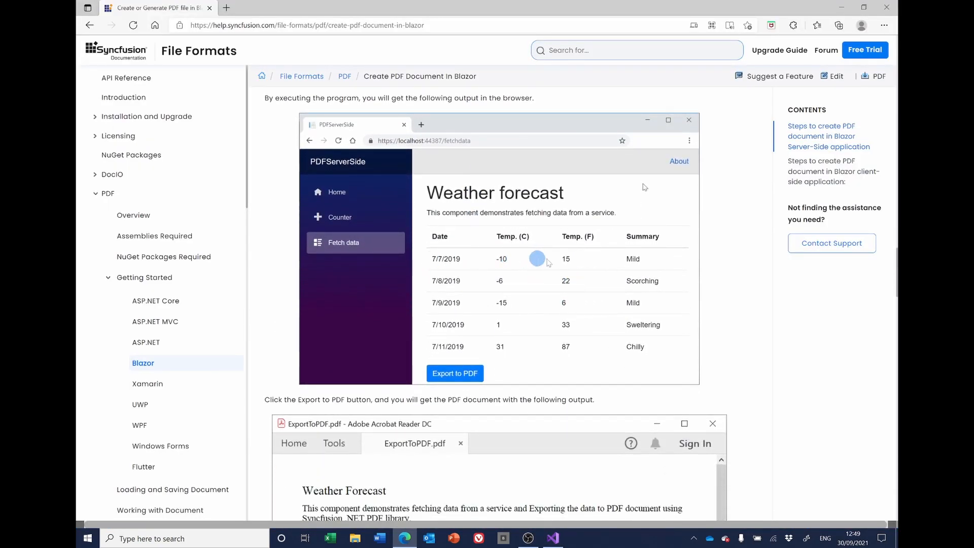
click(552, 538)
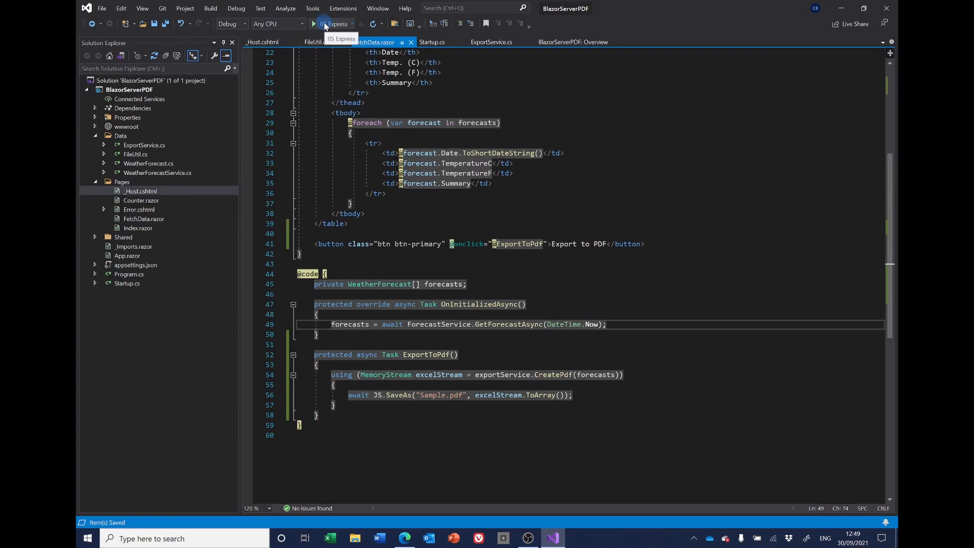
Step: Run the app, export the Fetch data forecast to PDF, and open Sample (2).pdf
click(311, 23)
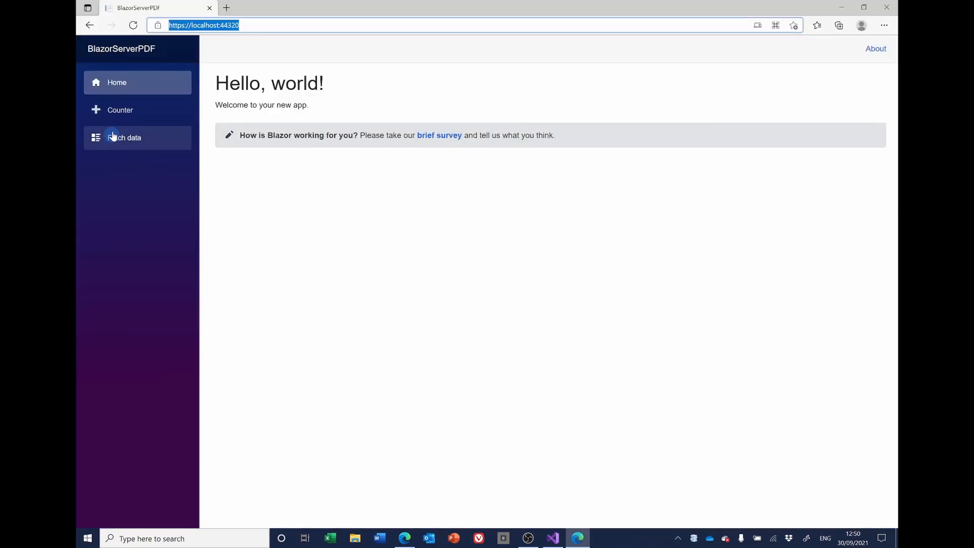
click(125, 138)
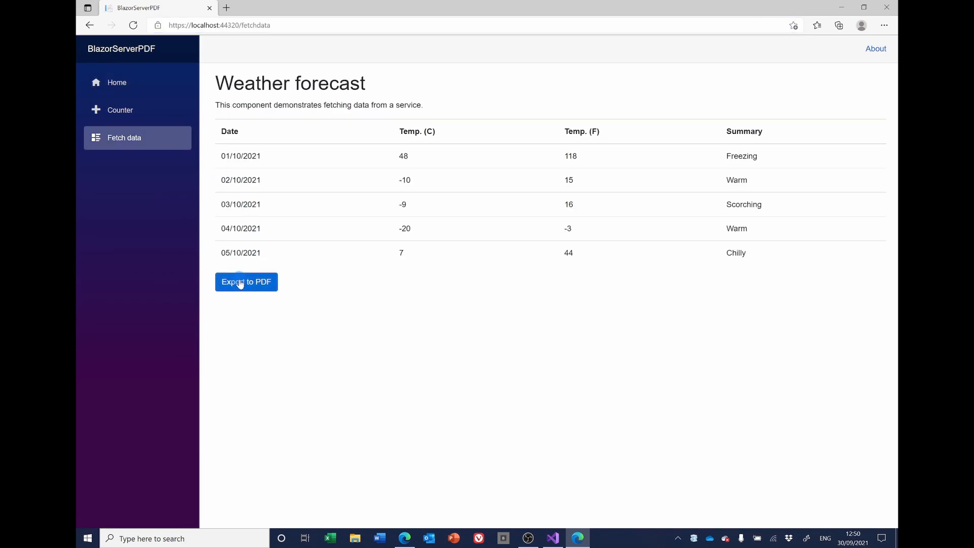
click(246, 281)
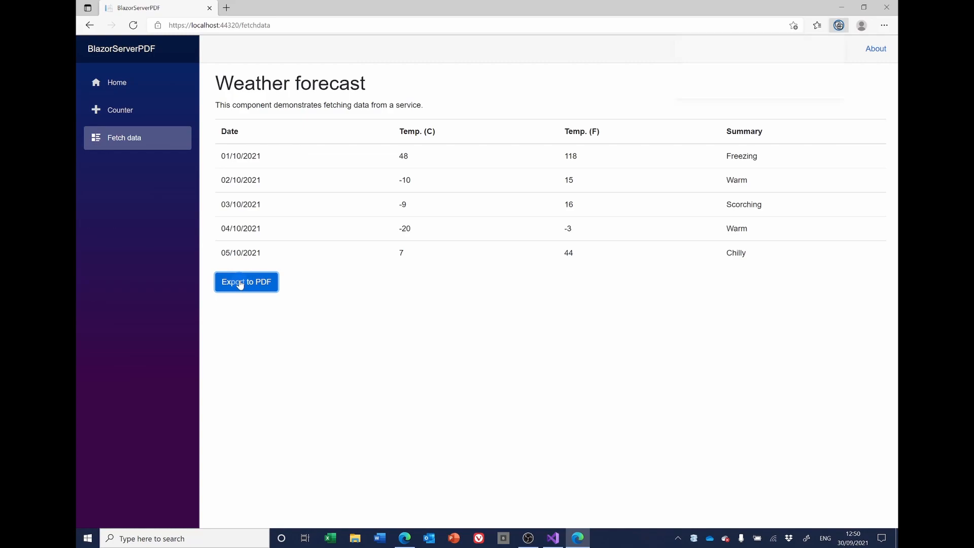
click(246, 282)
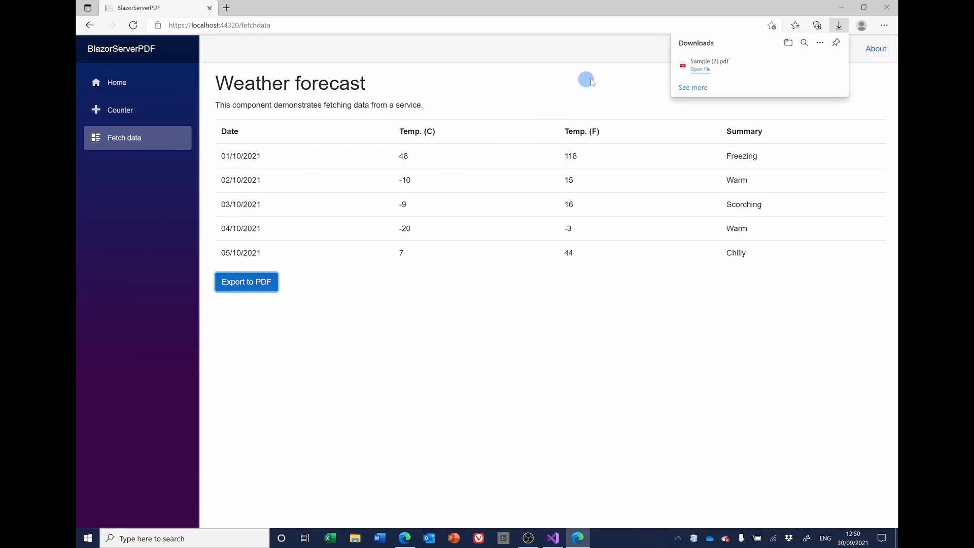
click(700, 69)
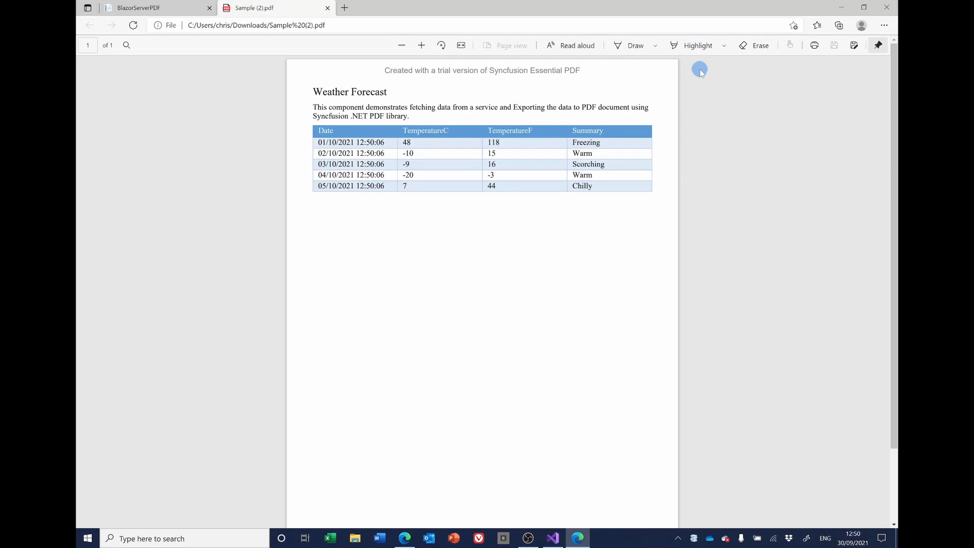
mouse_move(505, 74)
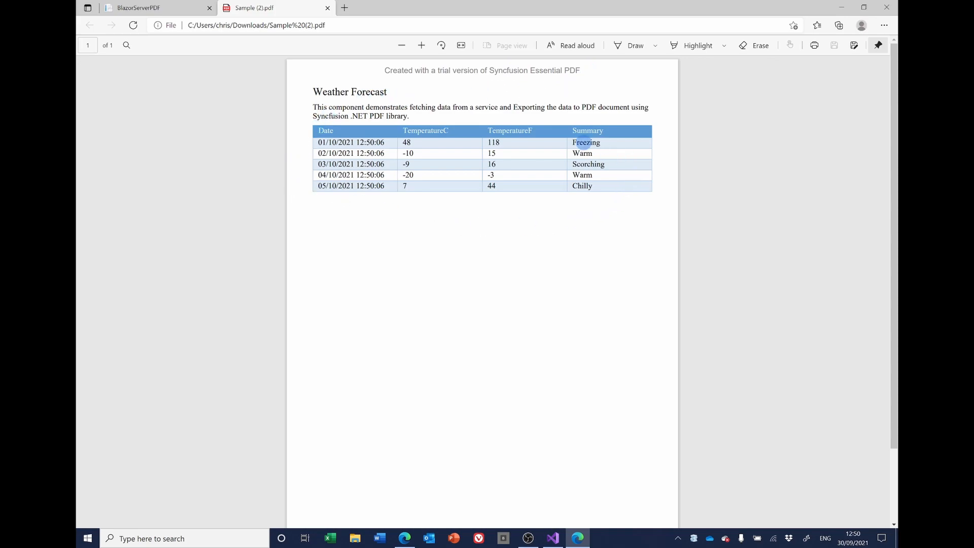
Step: Close the Sample (2).pdf viewer tab to return to the Weather forecast page
click(421, 210)
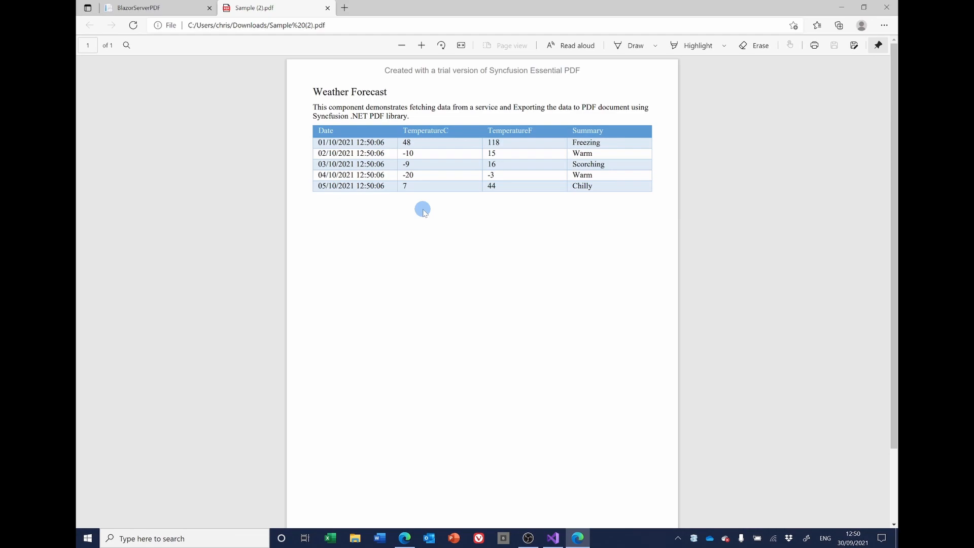
mouse_move(423, 192)
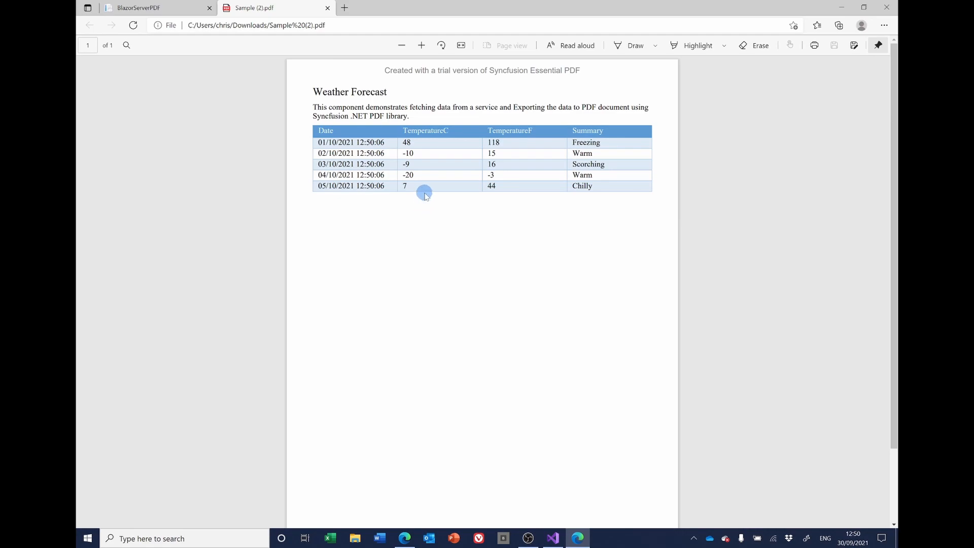
mouse_move(454, 220)
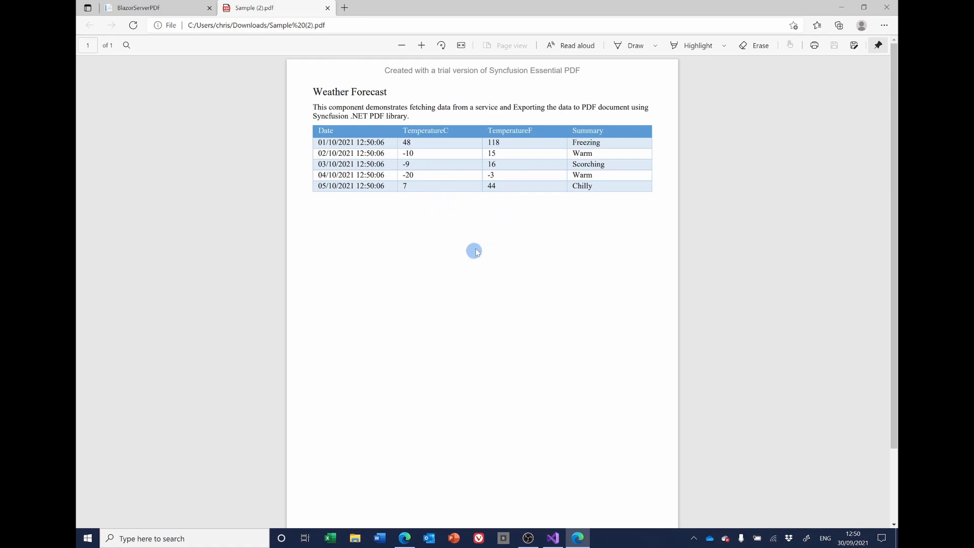
mouse_move(326, 8)
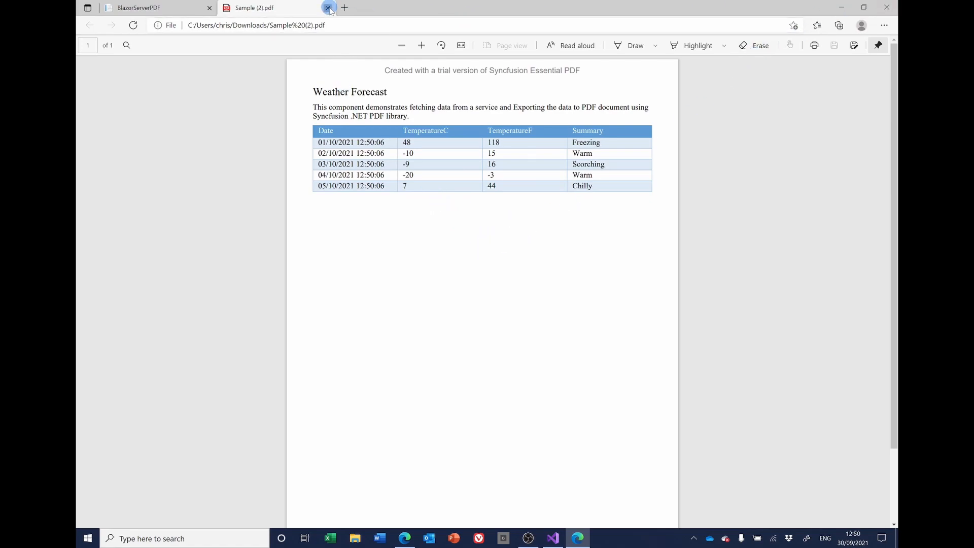
click(326, 9)
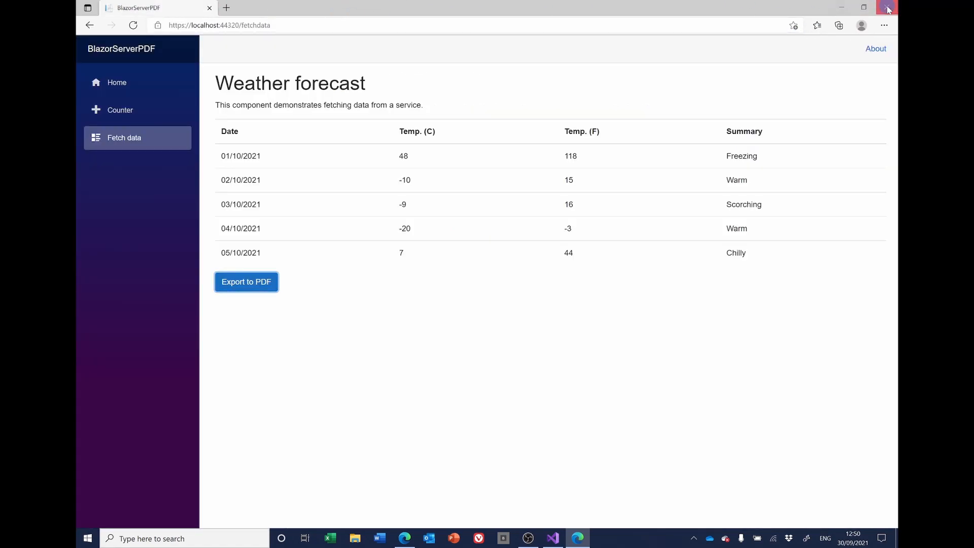
Step: Close the browser and rename excelStream to pdfStream in ExportToPdf
click(552, 537)
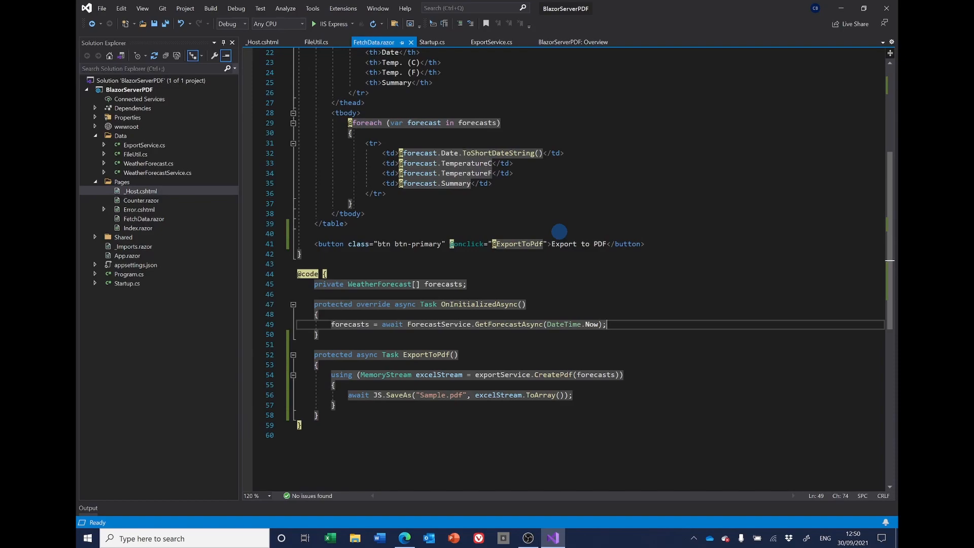
mouse_move(608, 183)
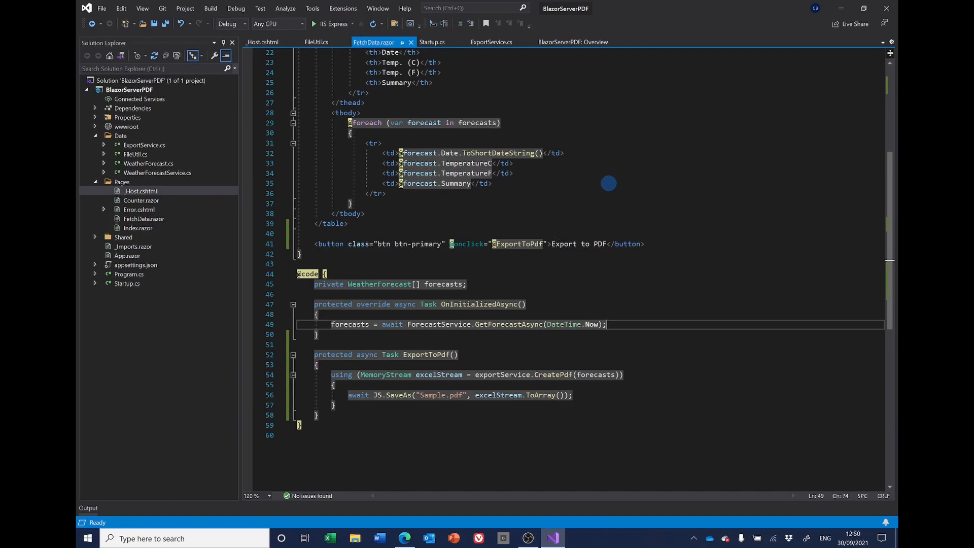
mouse_move(585, 181)
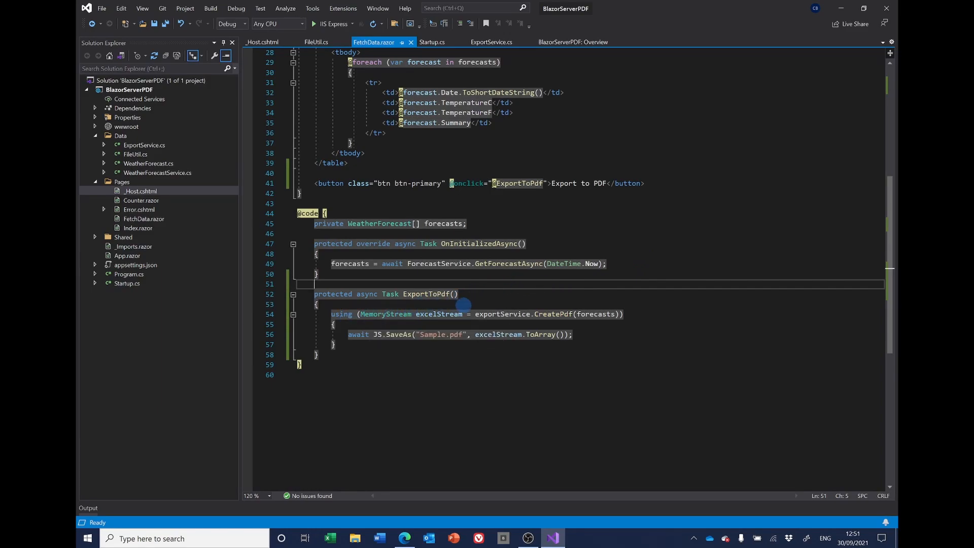
mouse_move(569, 314)
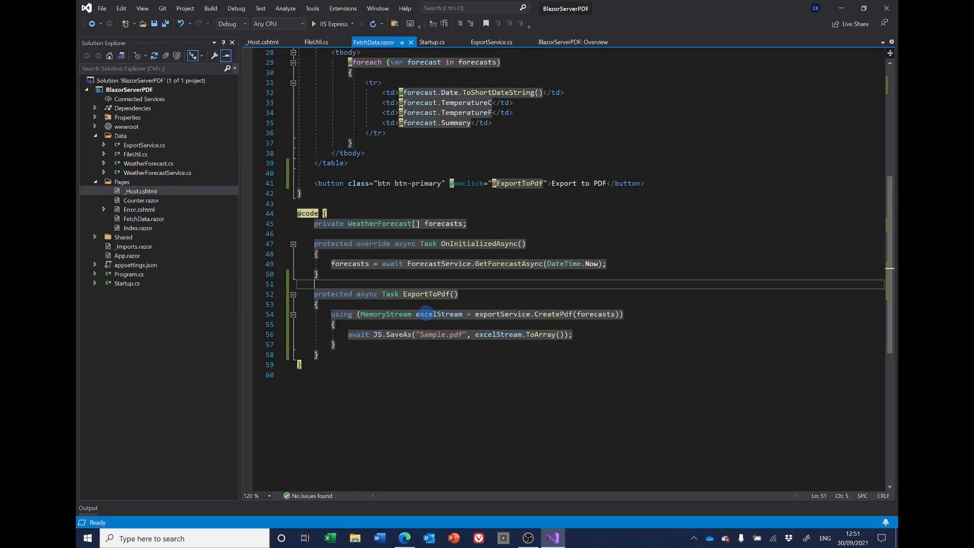
mouse_move(431, 314)
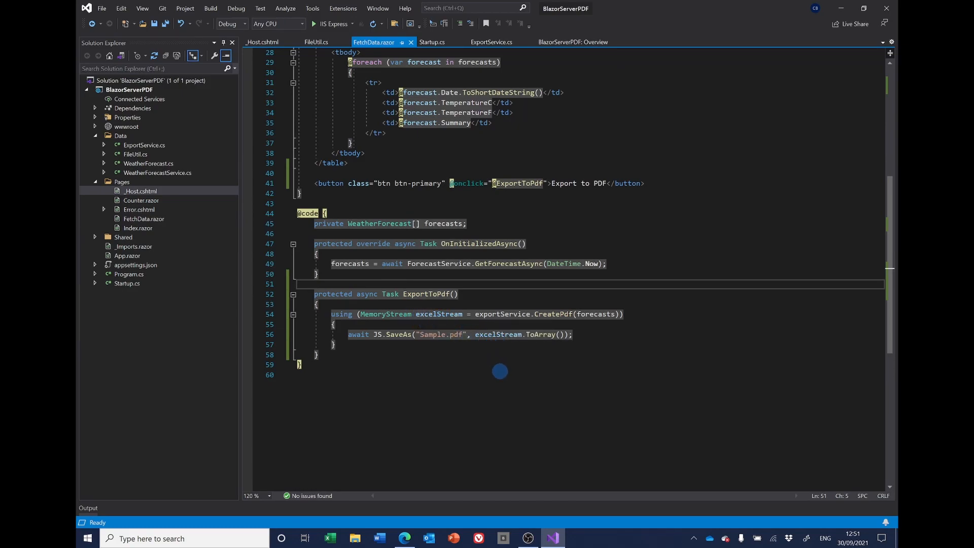
mouse_move(537, 355)
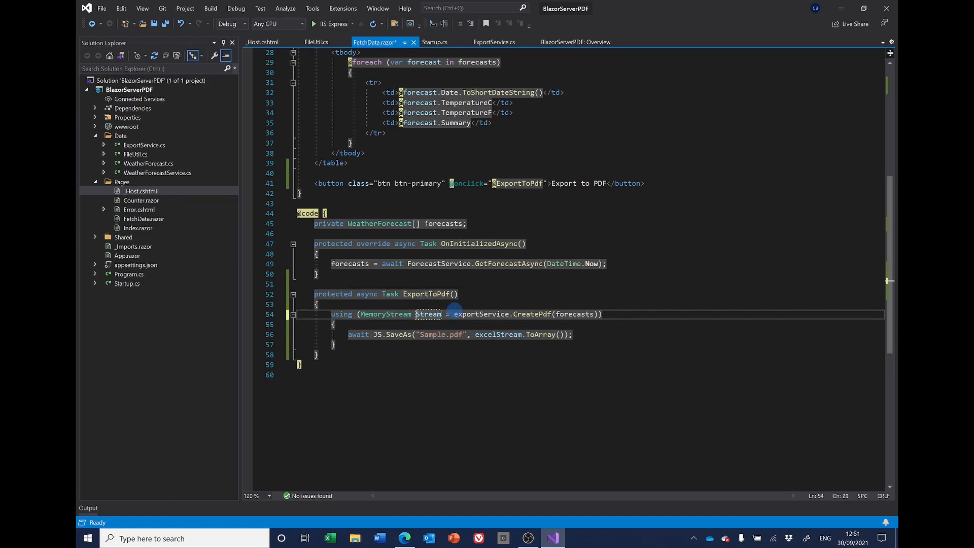
text(pdfStream)
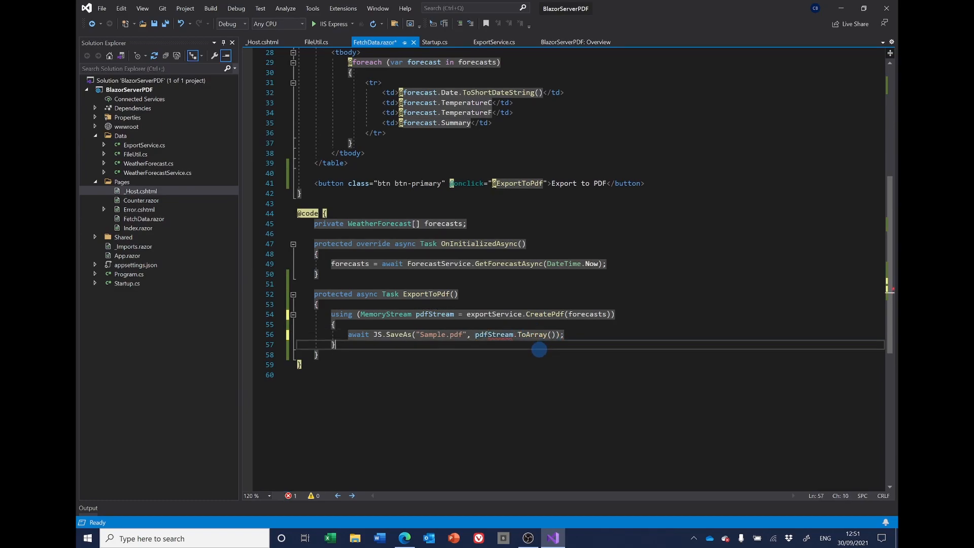
mouse_move(385, 314)
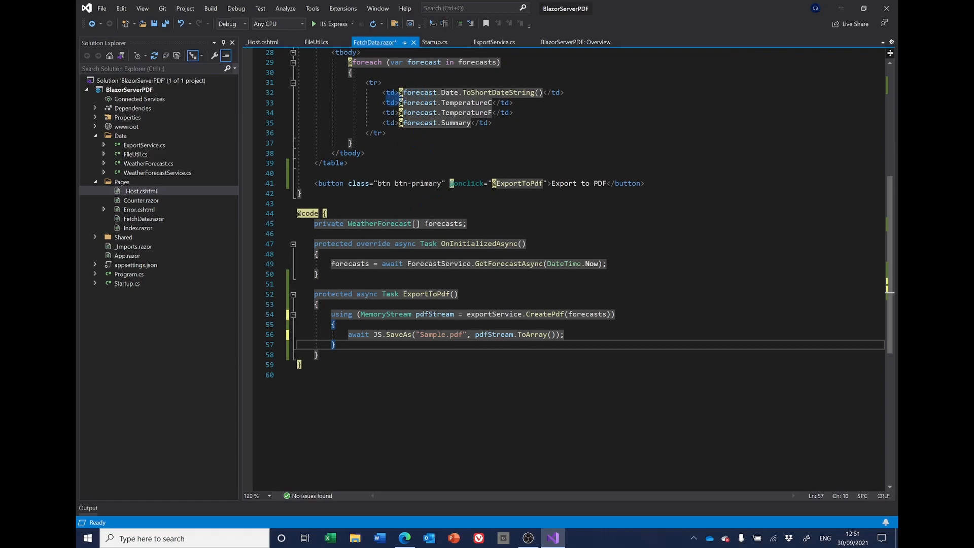
Step: Review the CreatePdf method in ExportService.cs, then return to FetchData.razor
click(496, 42)
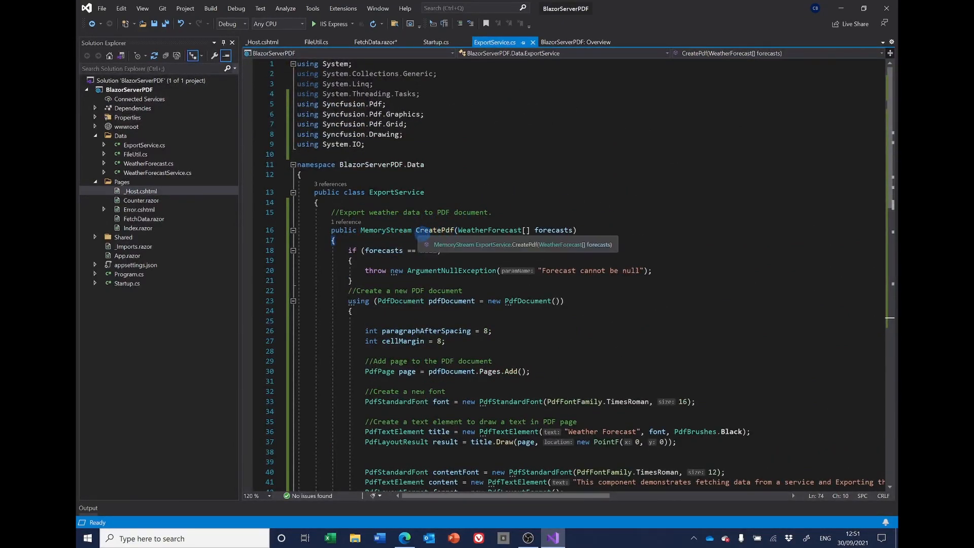
scroll(down, 3)
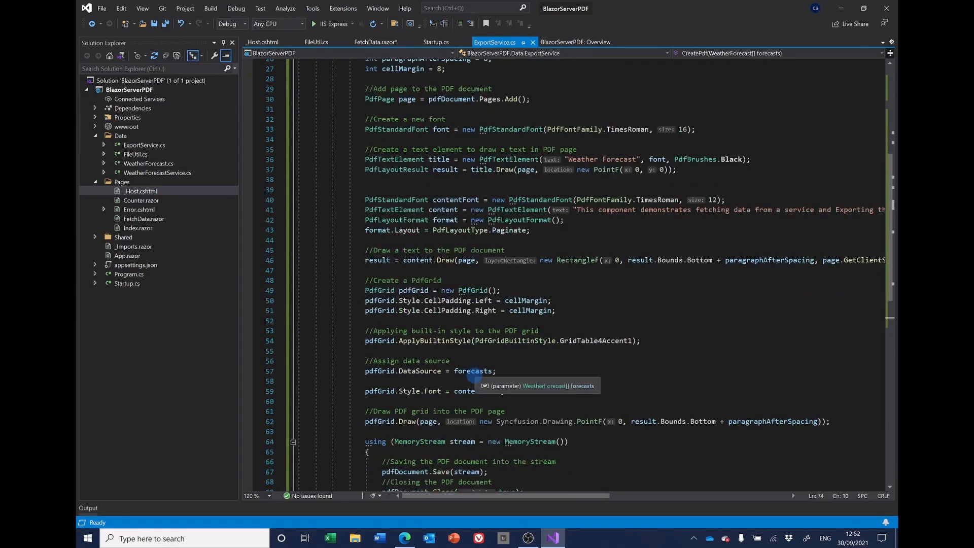
mouse_move(577, 311)
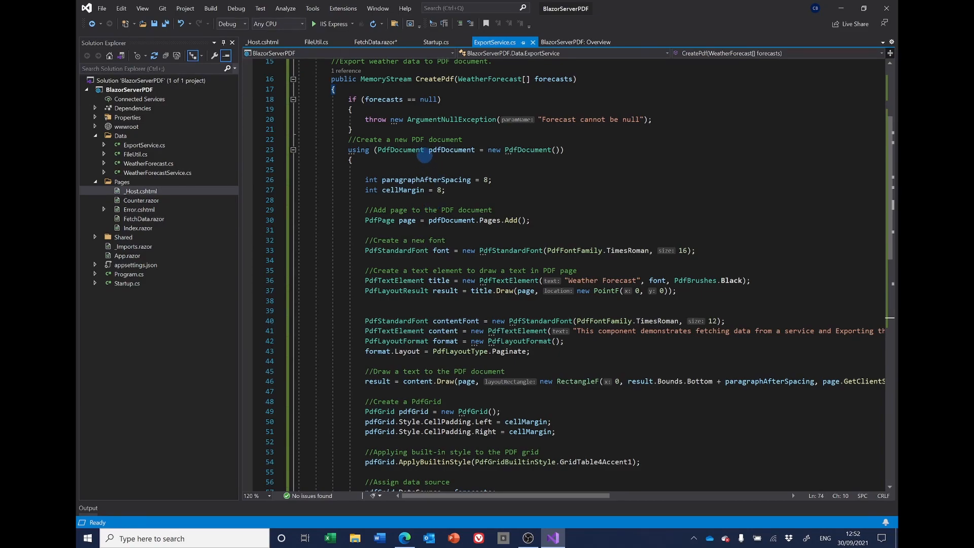
click(383, 42)
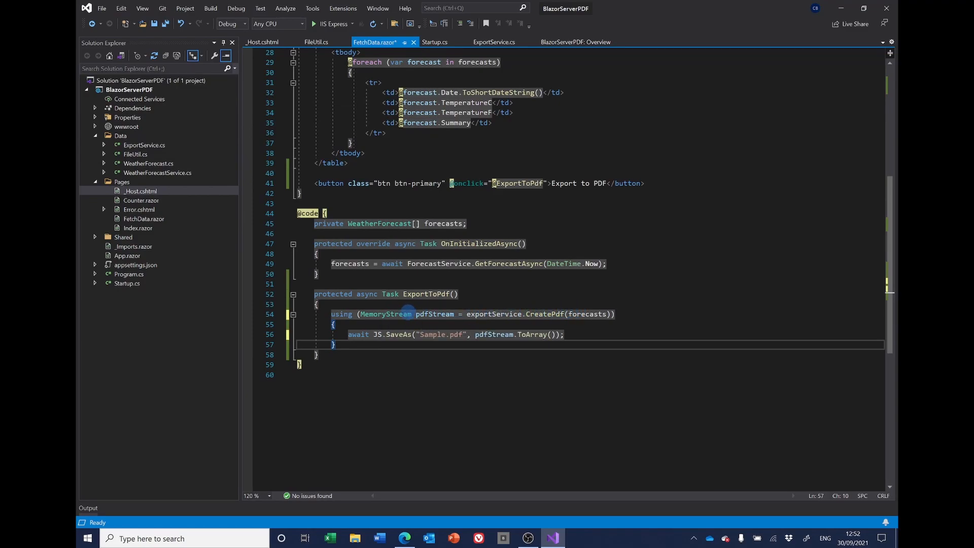
mouse_move(377, 334)
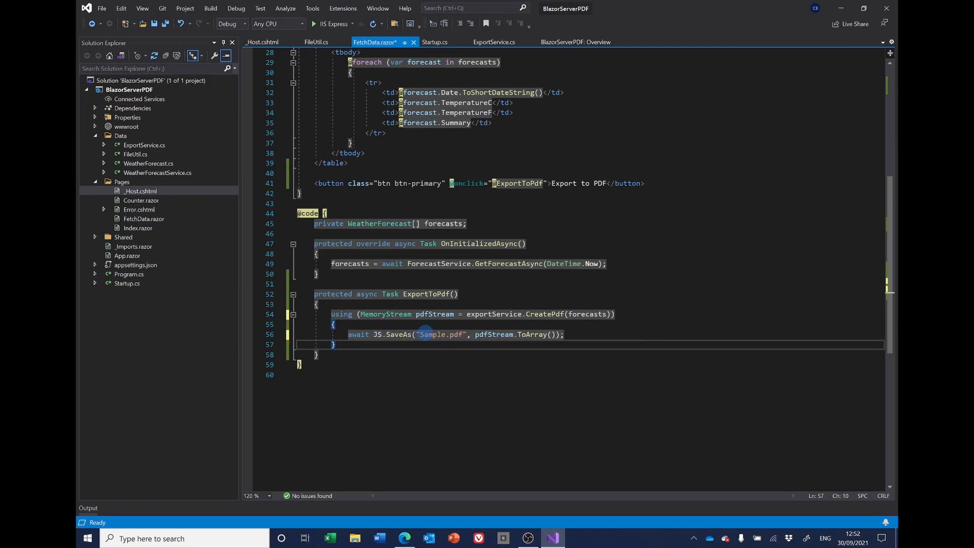
mouse_move(440, 334)
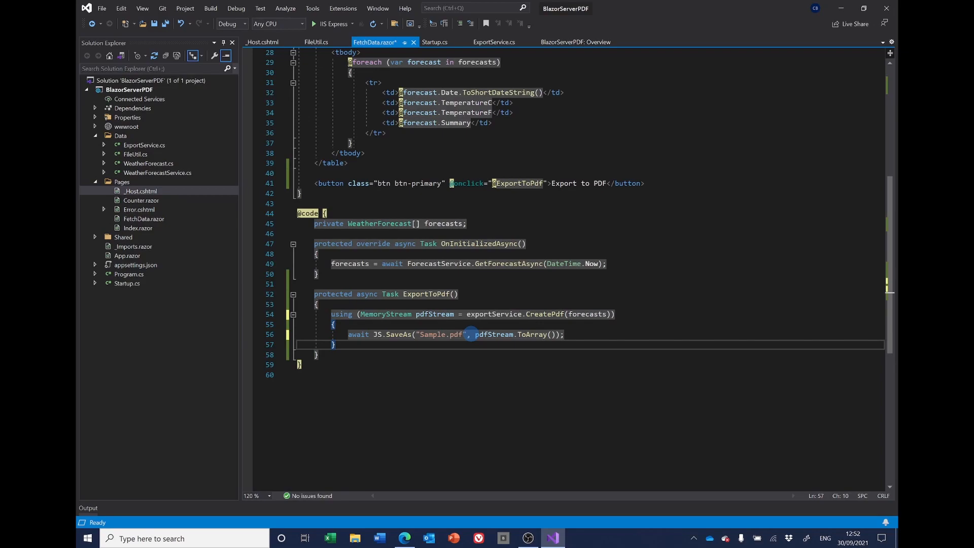
mouse_move(460, 325)
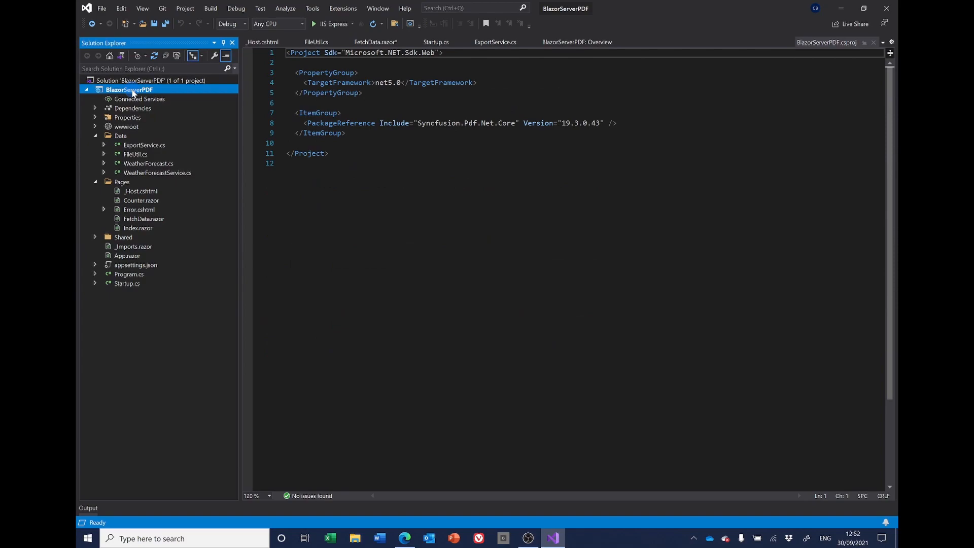
Step: Create a Files folder in the BlazorServerPDF project
right_click(129, 89)
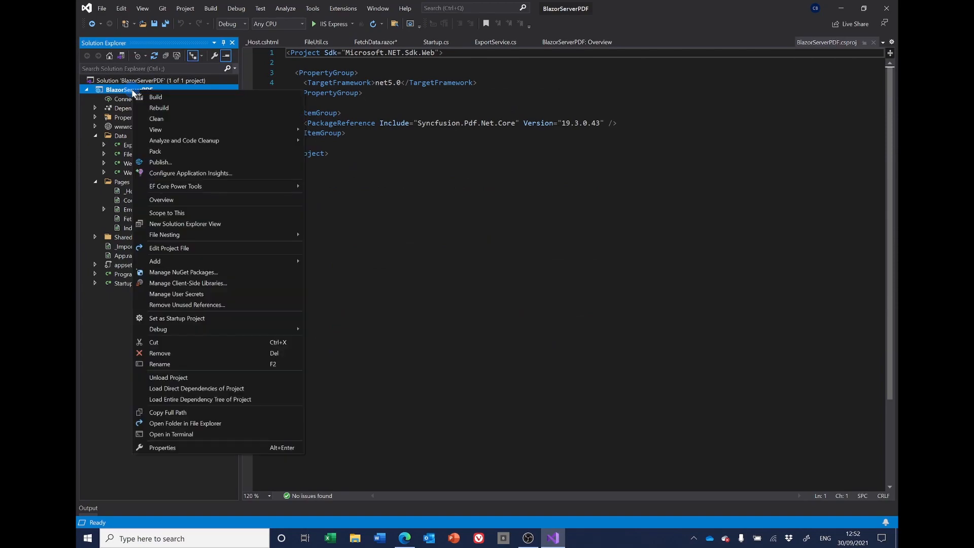
mouse_move(156, 97)
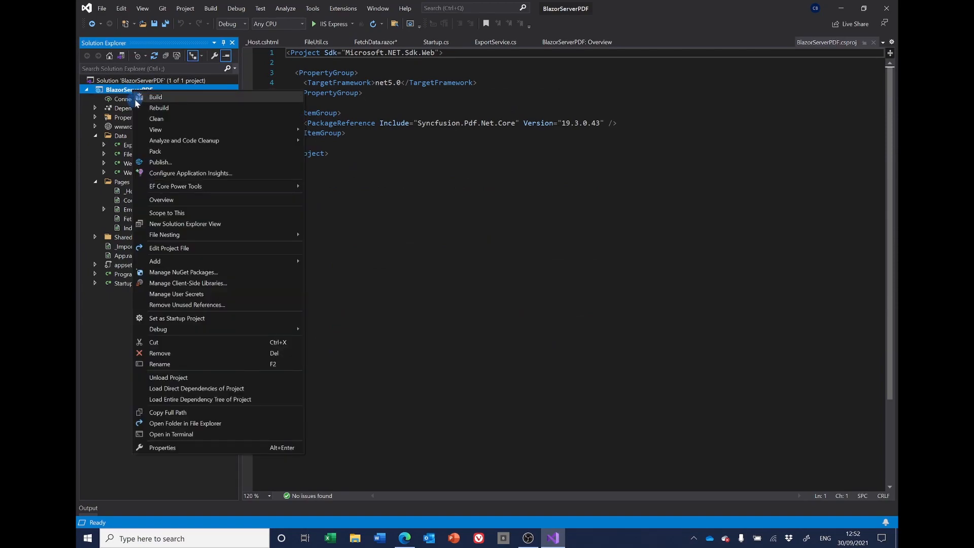
mouse_move(170, 209)
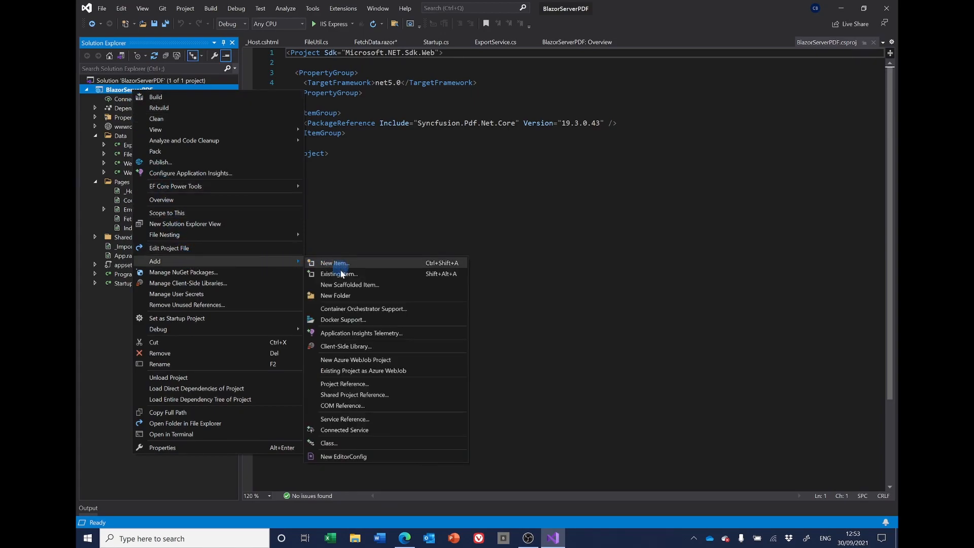
click(335, 295)
text(Pdf)
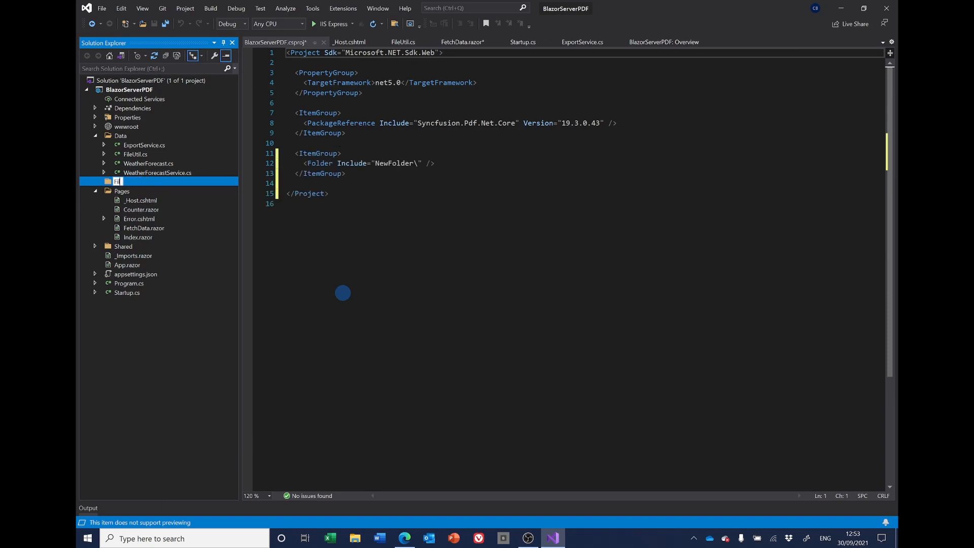
text(Files)
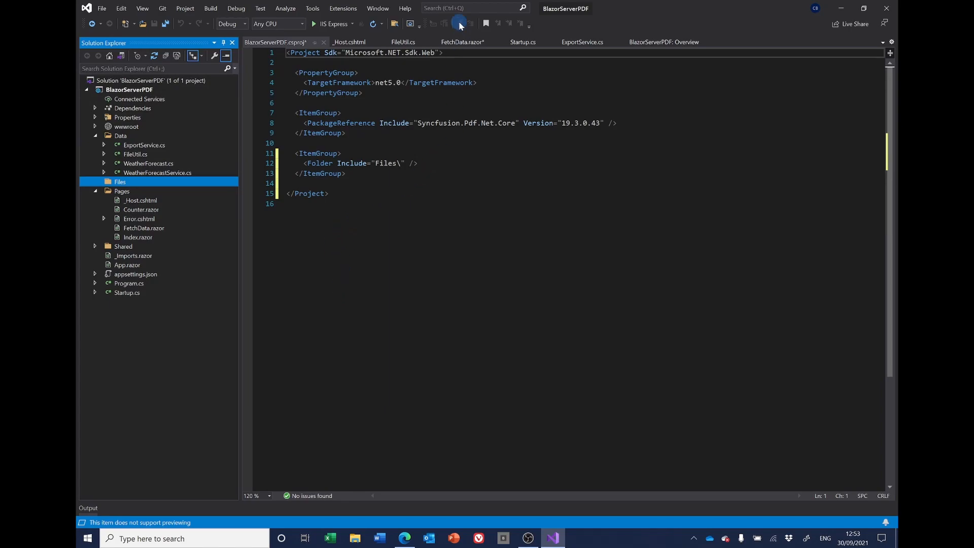
click(462, 42)
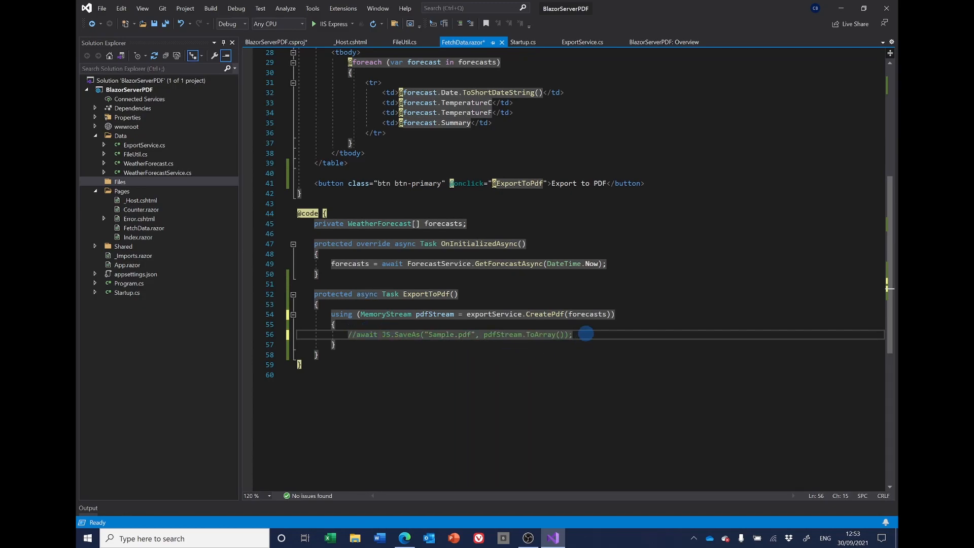
Step: Comment out the JS.SaveAs browser download line in ExportToPdf
key(Enter)
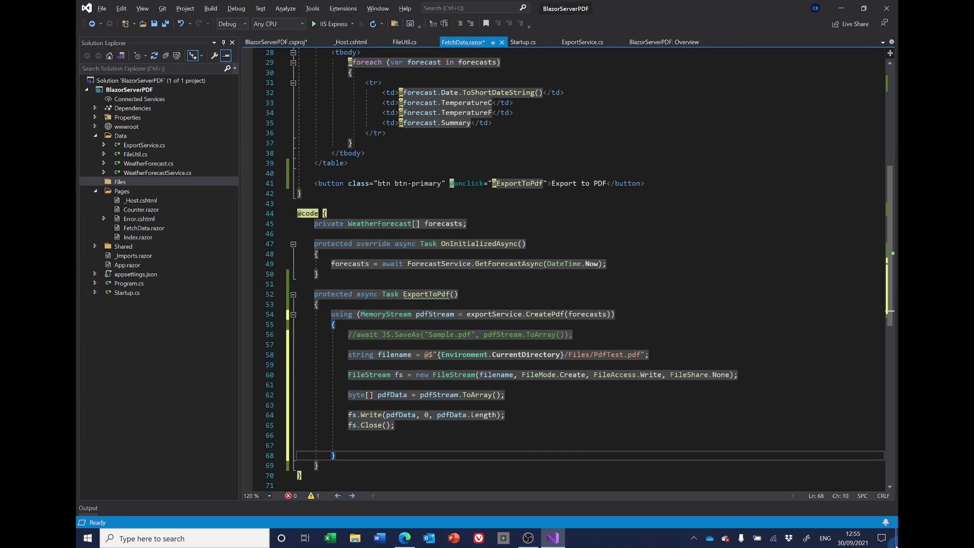
click(334, 349)
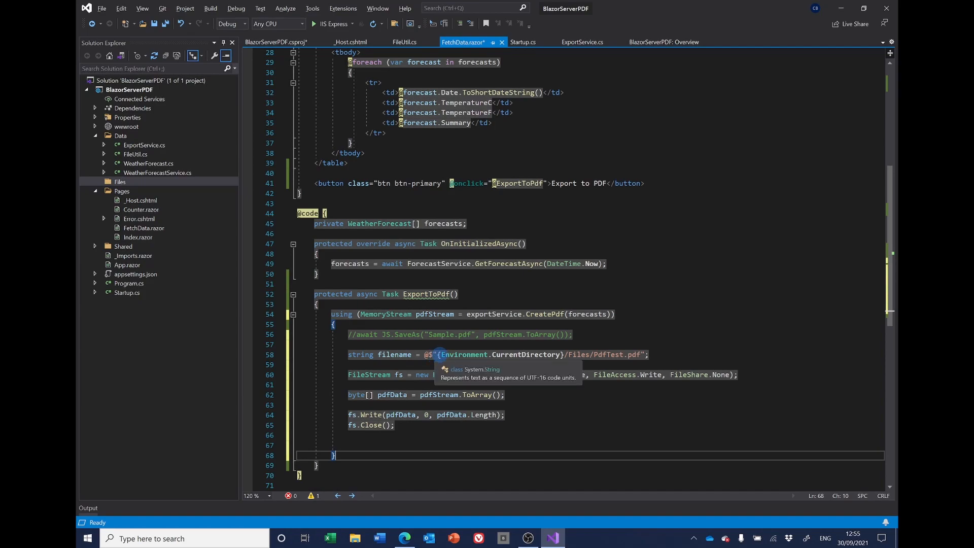
mouse_move(506, 354)
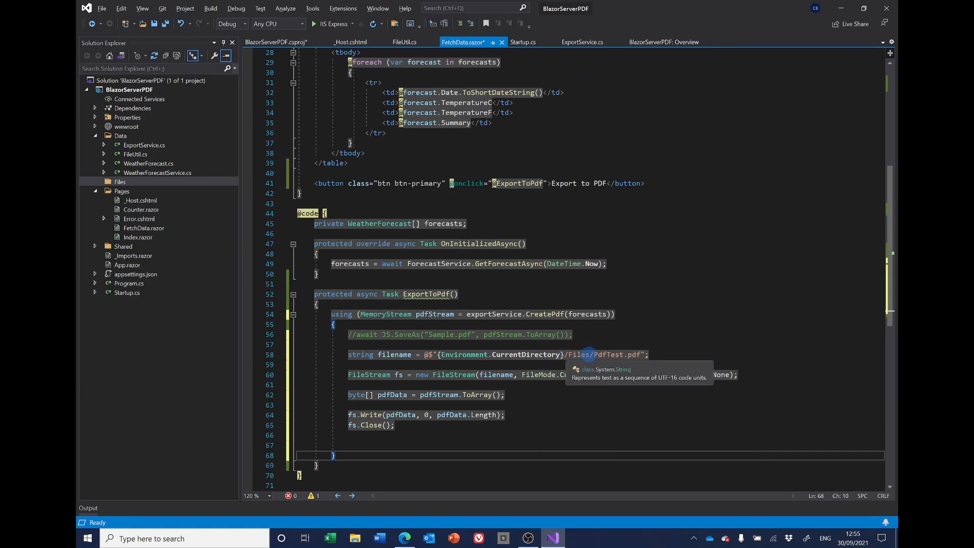
mouse_move(203, 191)
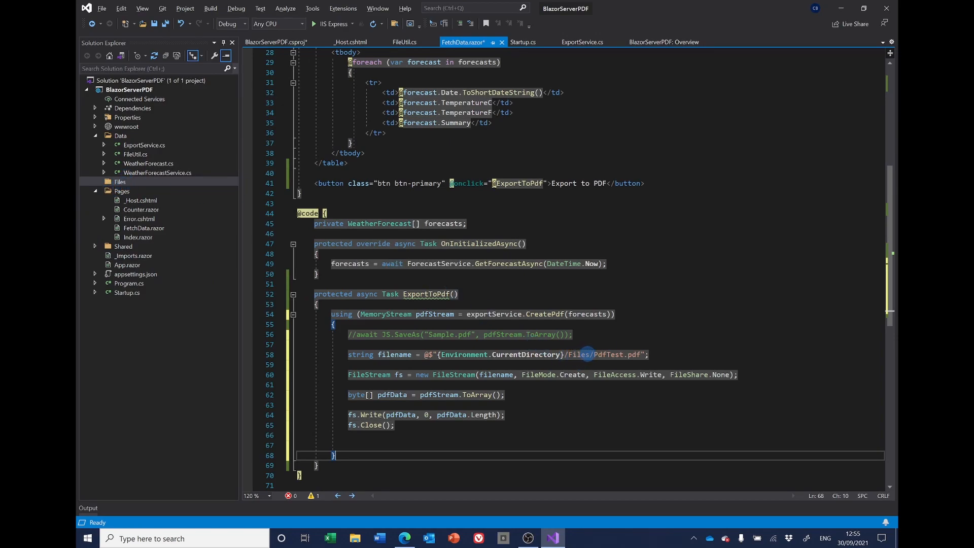
mouse_move(589, 354)
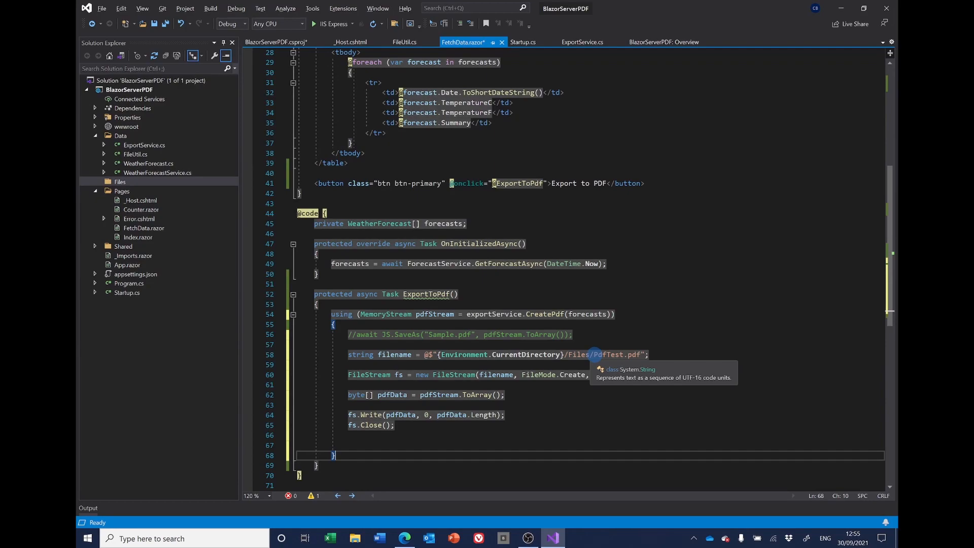
mouse_move(601, 366)
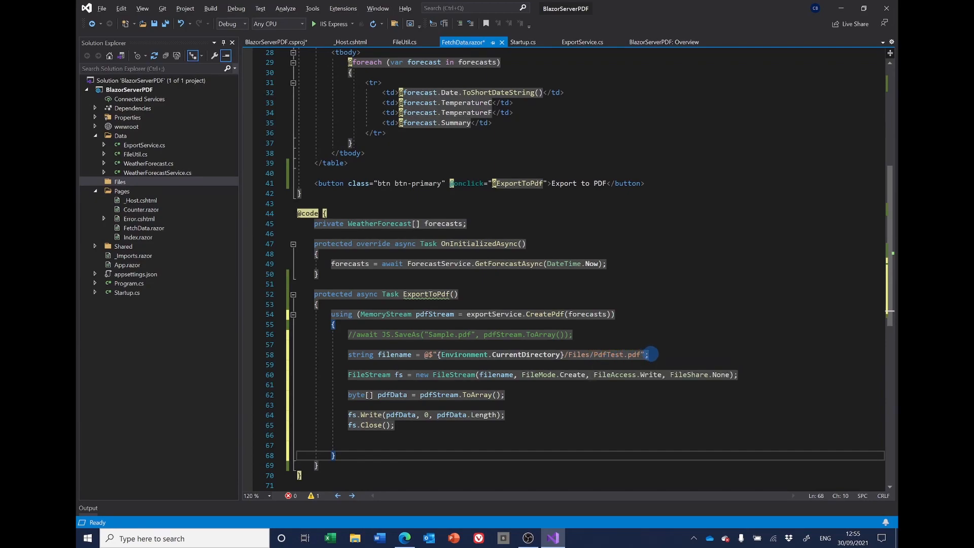
mouse_move(394, 354)
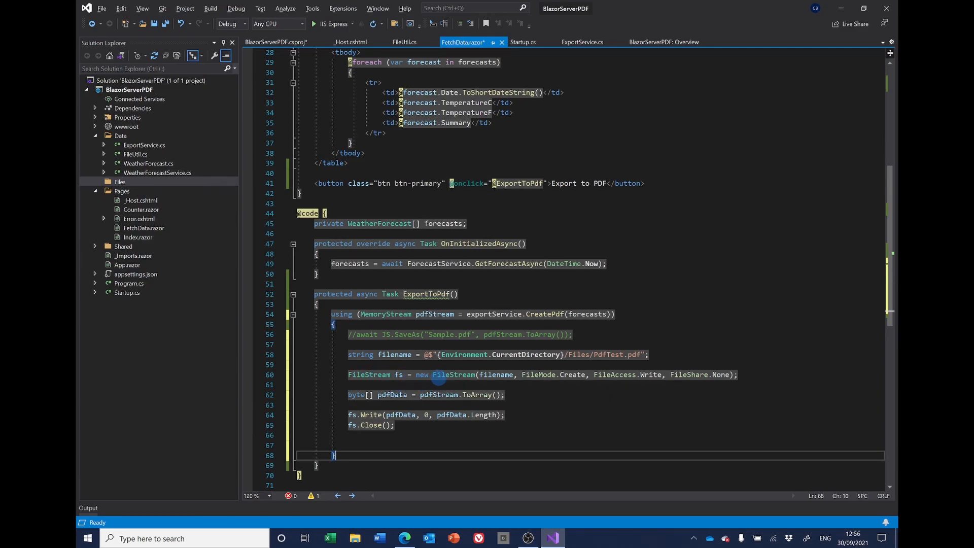
mouse_move(496, 374)
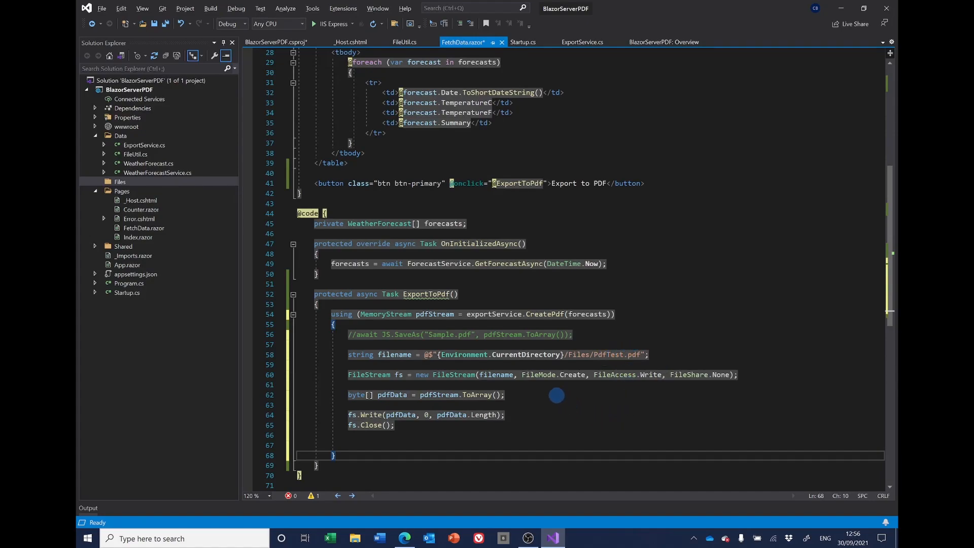
mouse_move(572, 374)
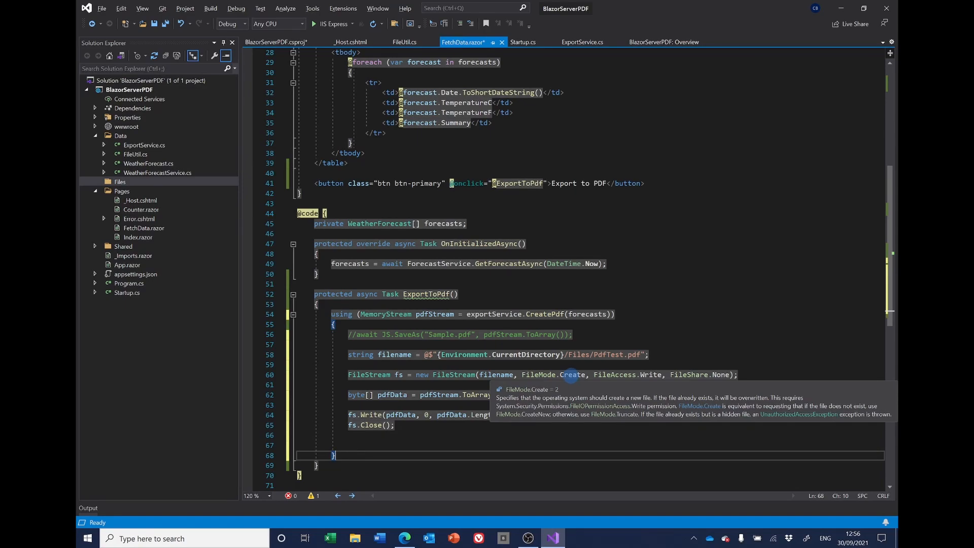
mouse_move(614, 374)
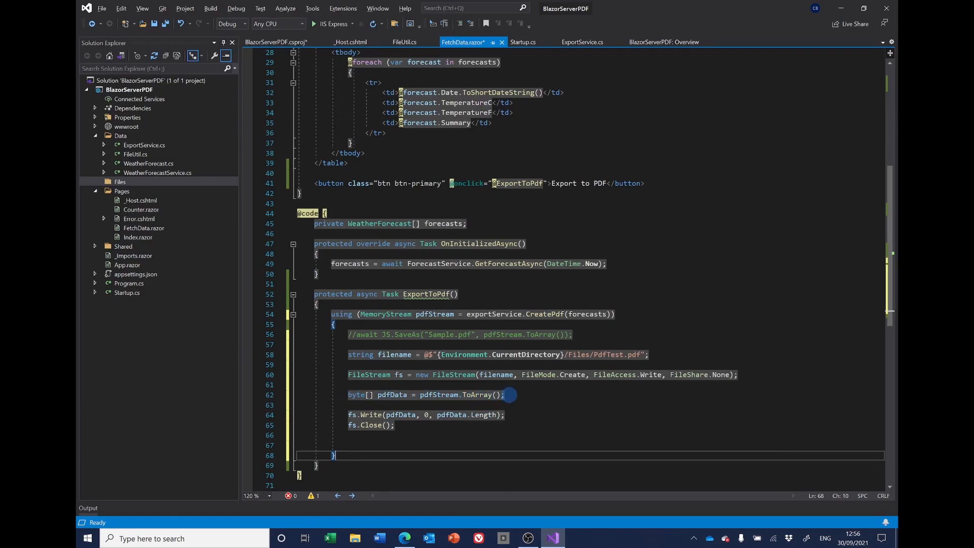
mouse_move(366, 409)
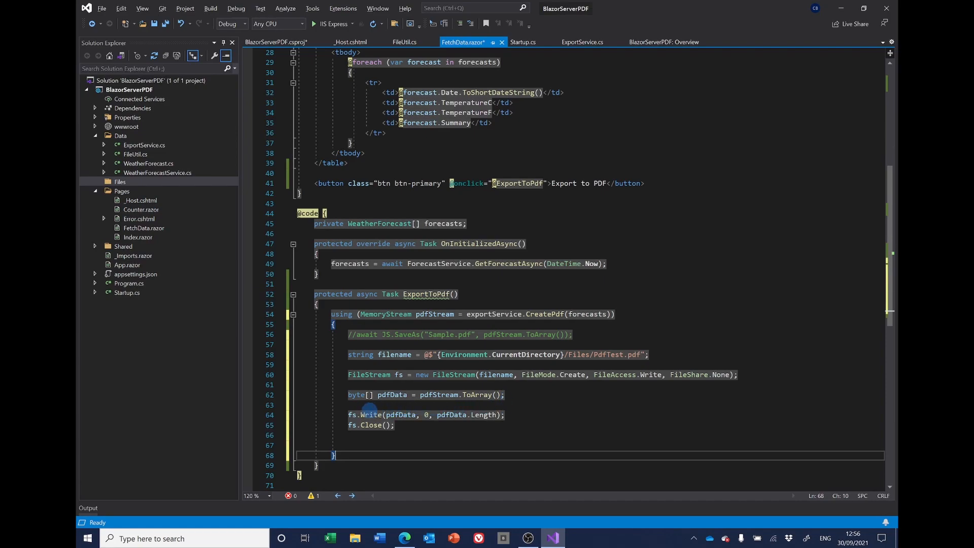
mouse_move(400, 415)
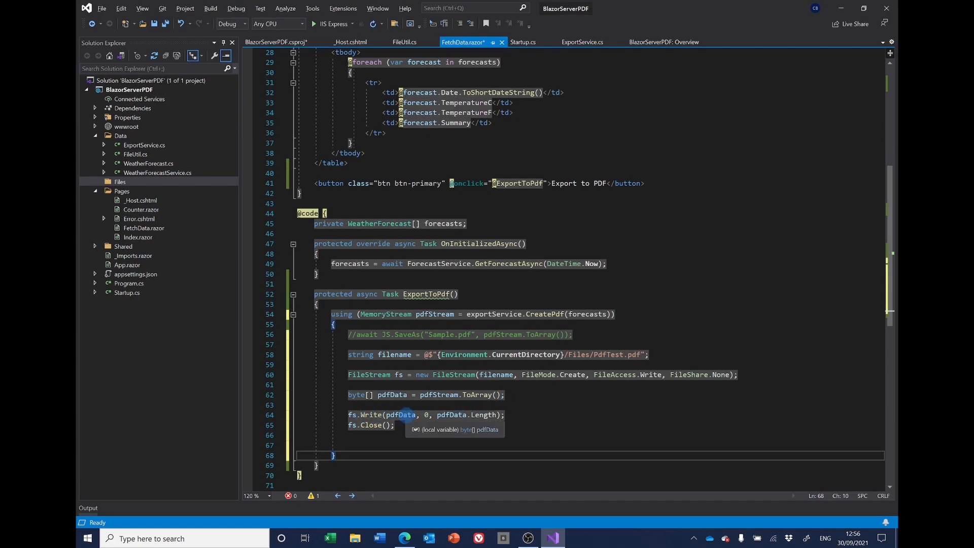
mouse_move(427, 415)
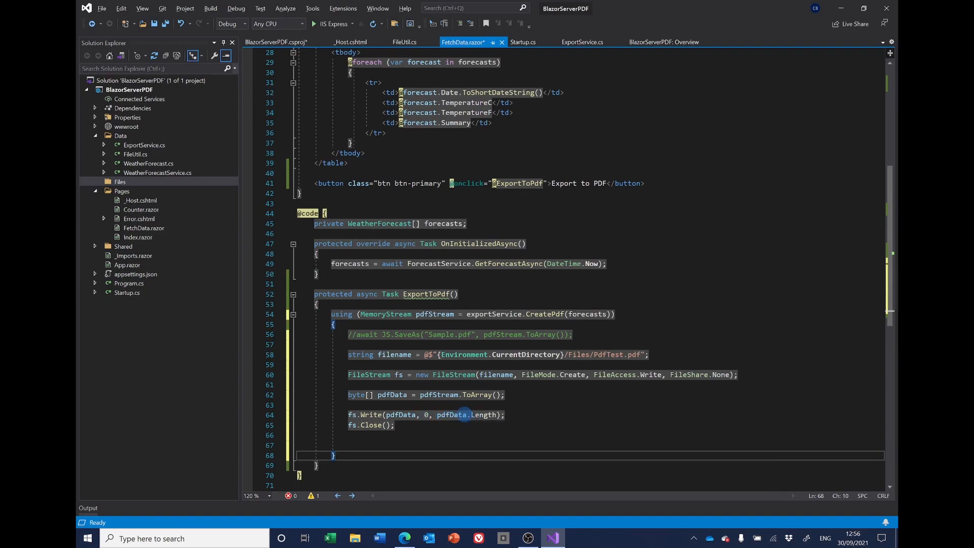
mouse_move(462, 414)
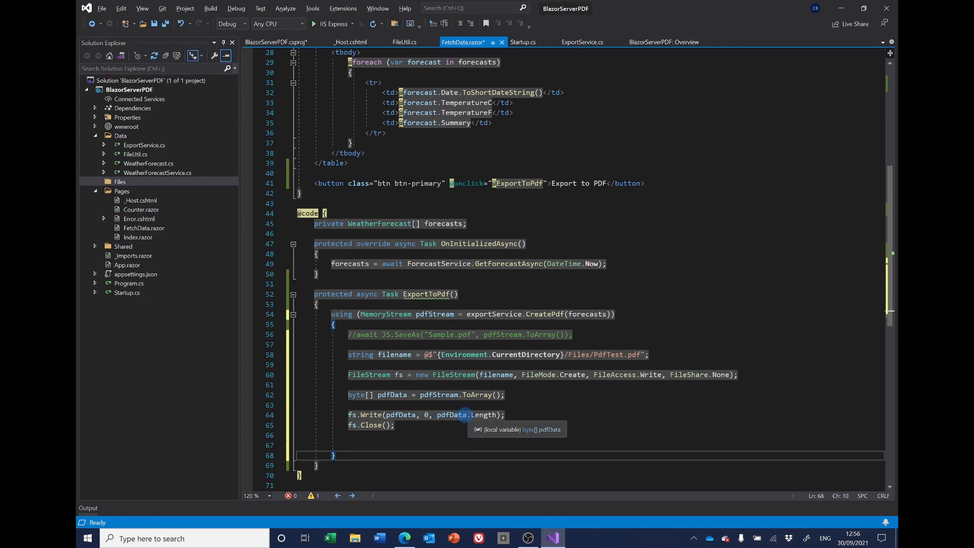
mouse_move(390, 428)
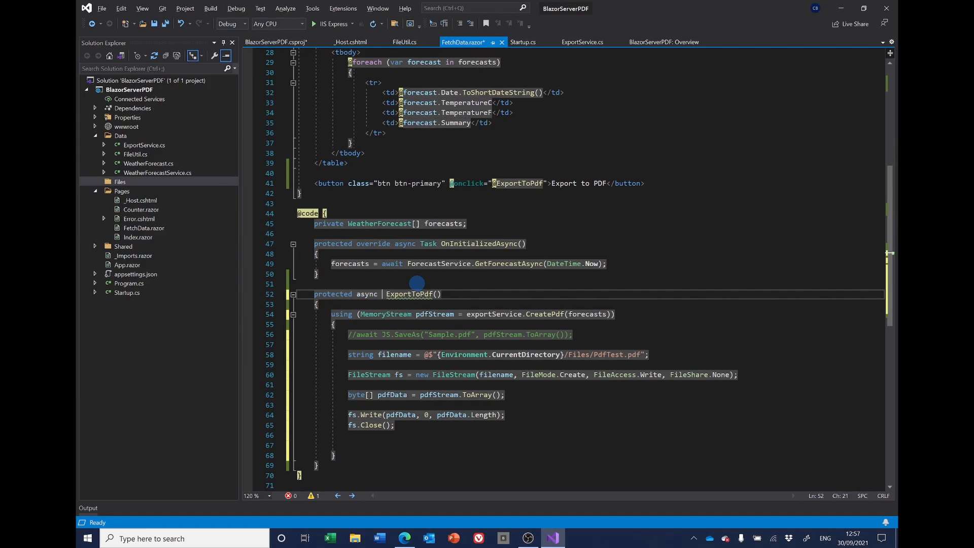
Step: Declare ExportToPdf as 'protected void' instead of async, then build and run with IIS Express
key(Backspace)
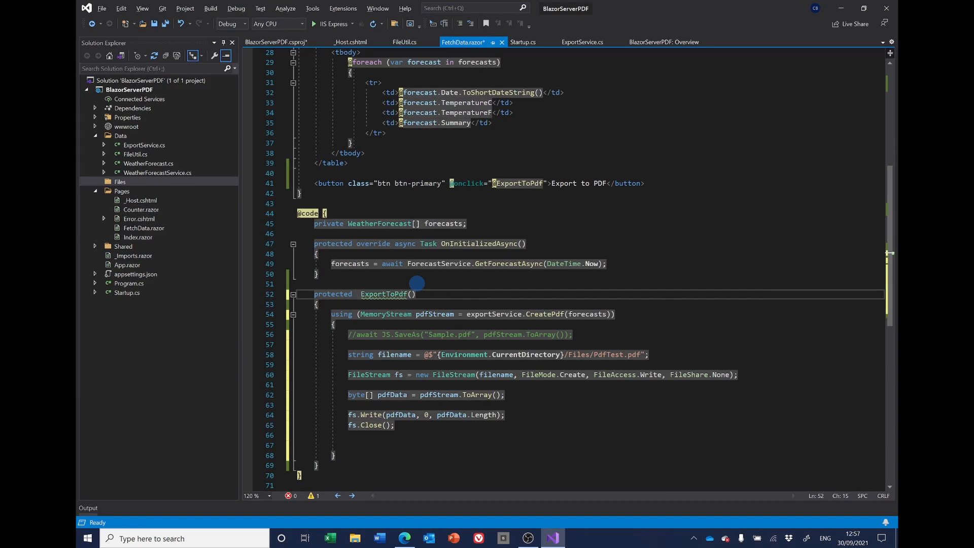
text(void)
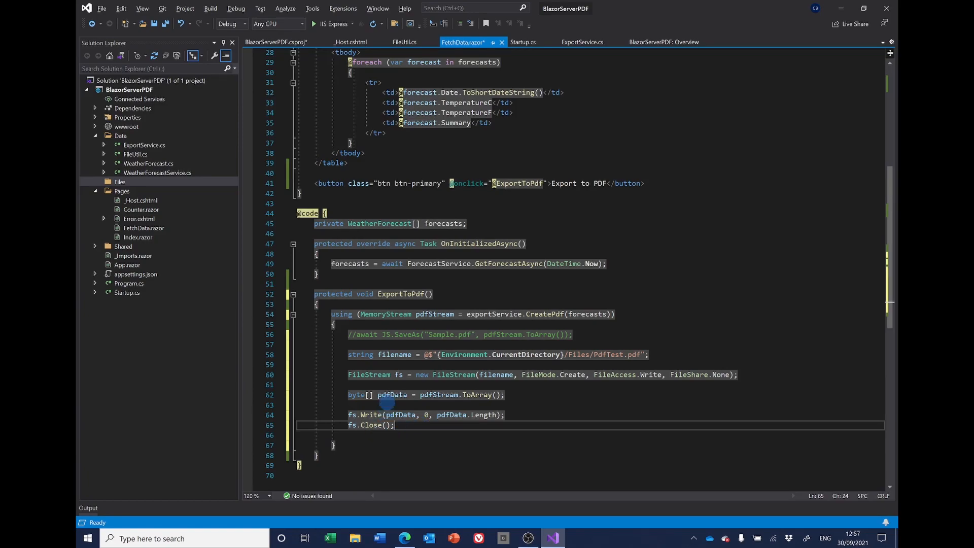
click(312, 24)
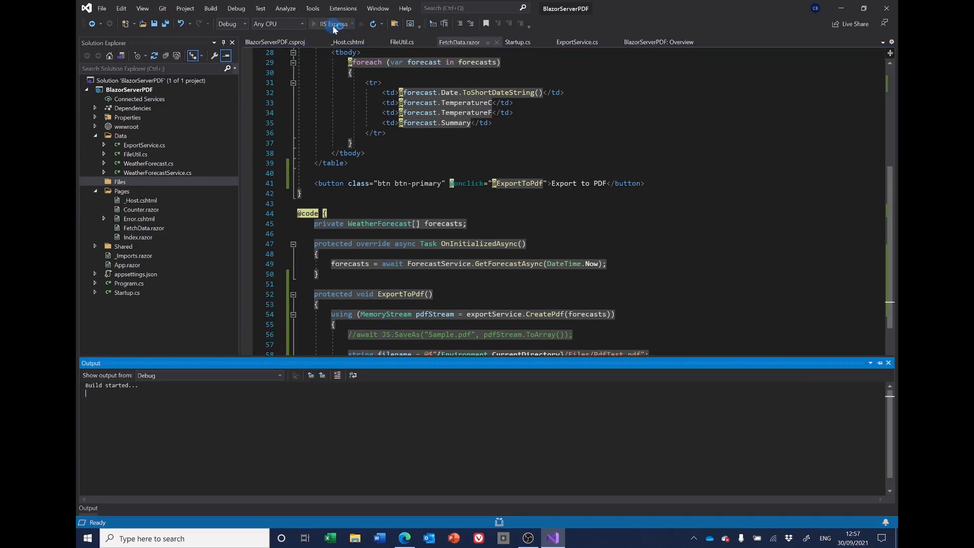
Step: Export the Fetch data weather forecast page to PDF, then close the Edge window
click(318, 24)
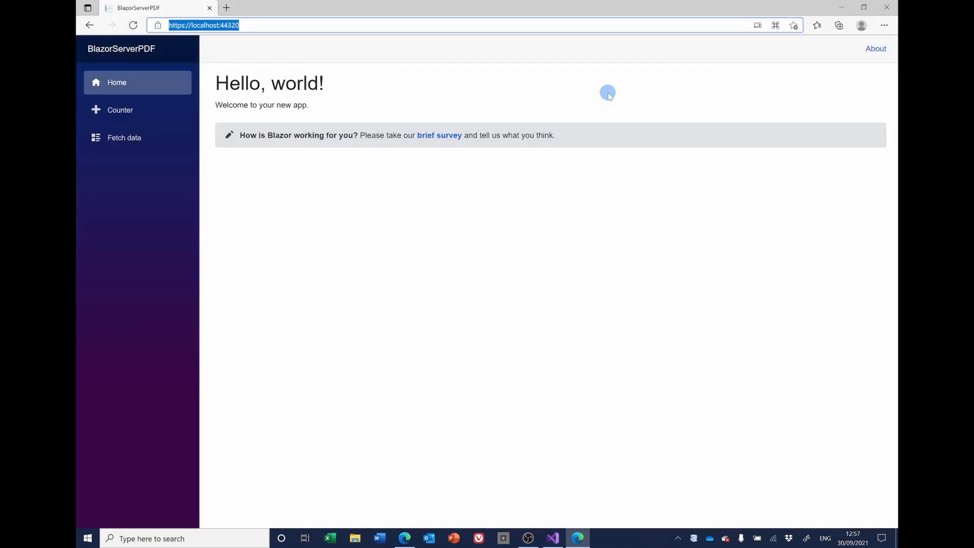
mouse_move(103, 141)
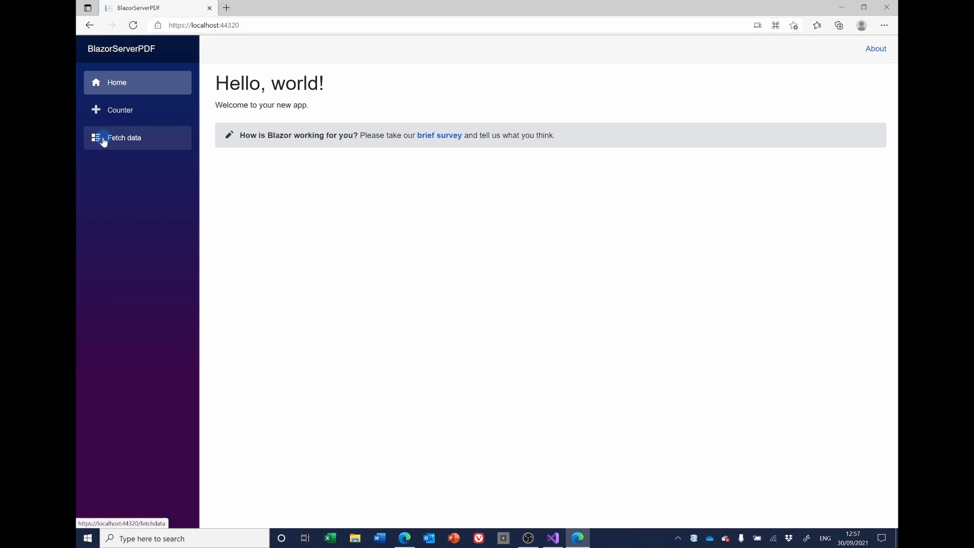
click(124, 138)
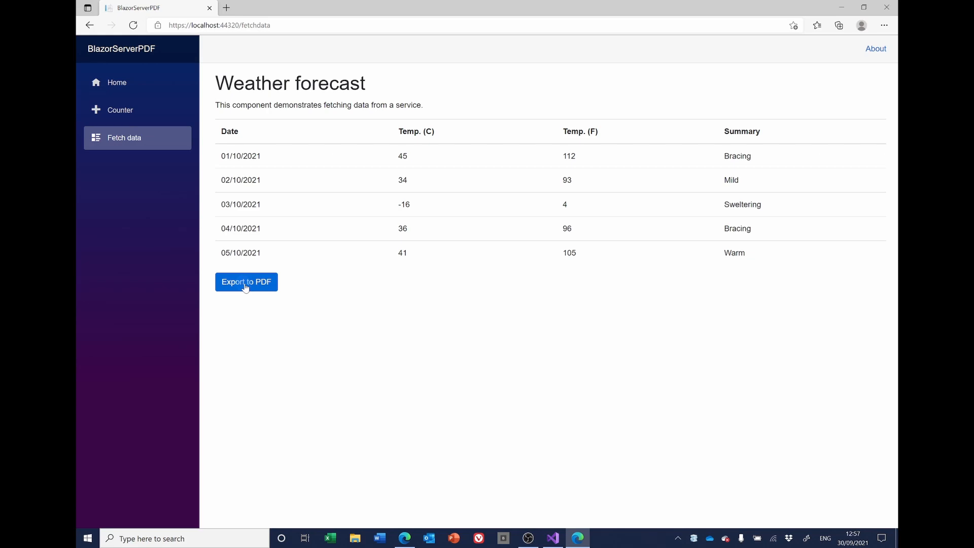
click(246, 282)
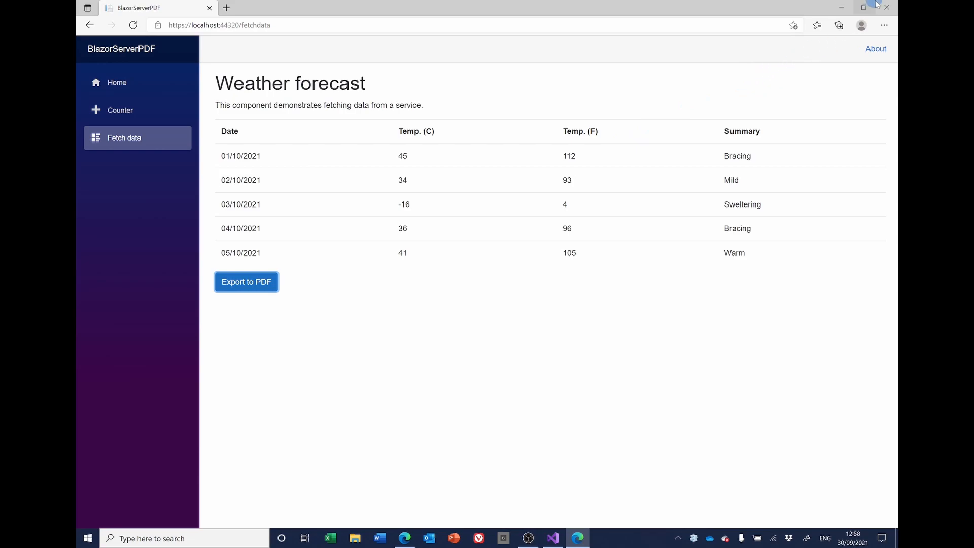
click(552, 537)
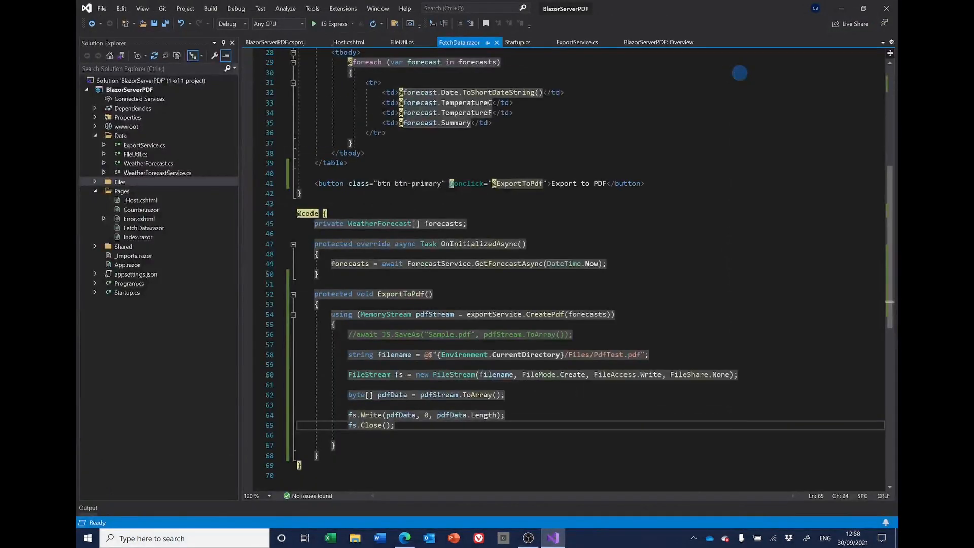
Step: Expand the Files folder, open the generated PdfTest.pdf, then return to the code editor
click(120, 182)
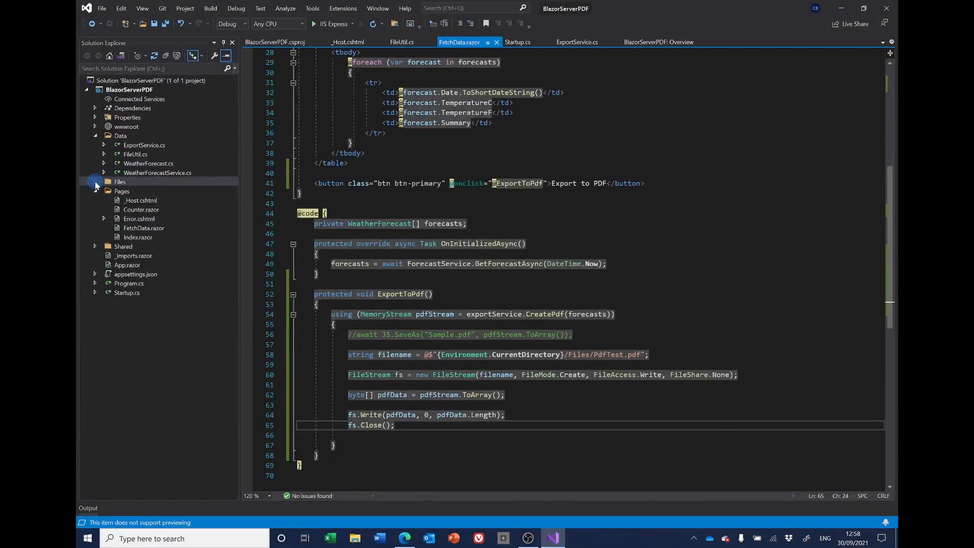
click(96, 185)
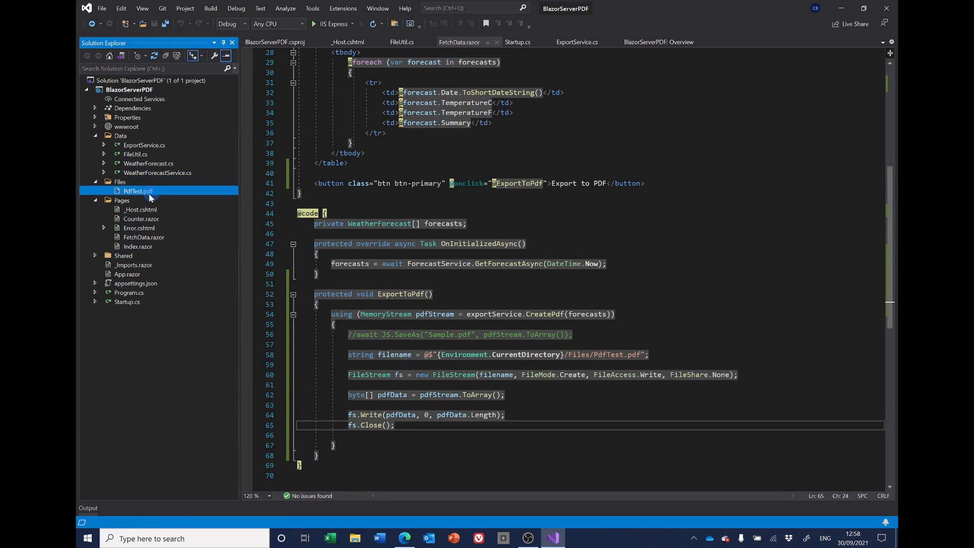
double_click(137, 191)
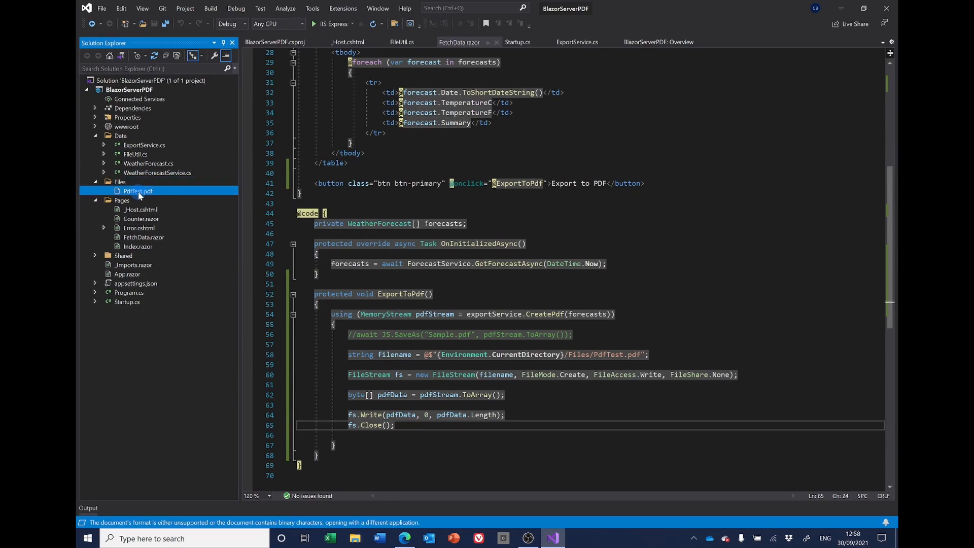
double_click(137, 191)
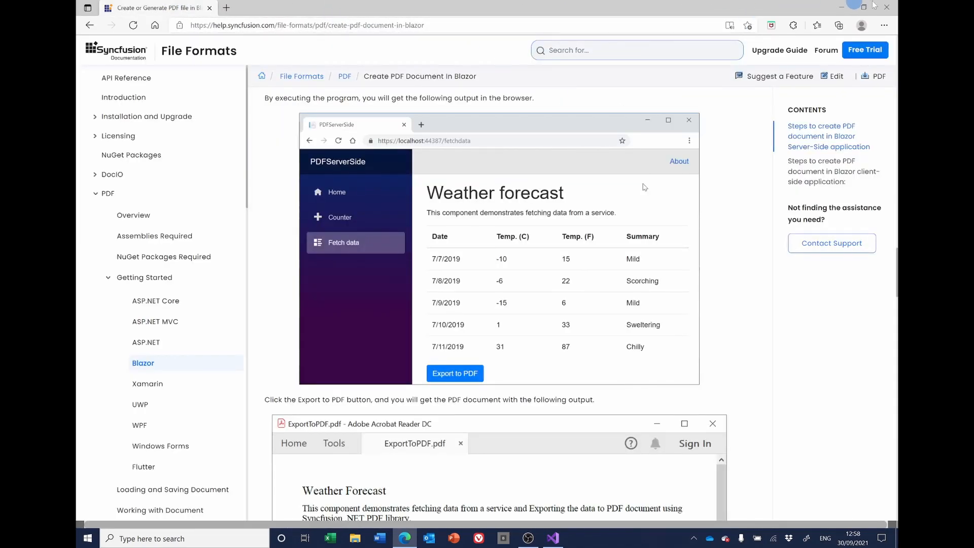
scroll(down, 3)
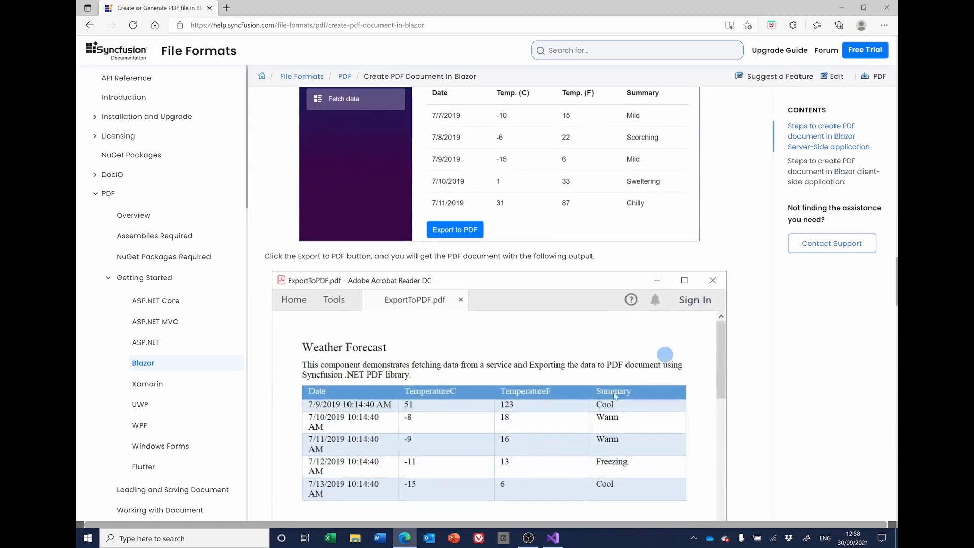
click(552, 538)
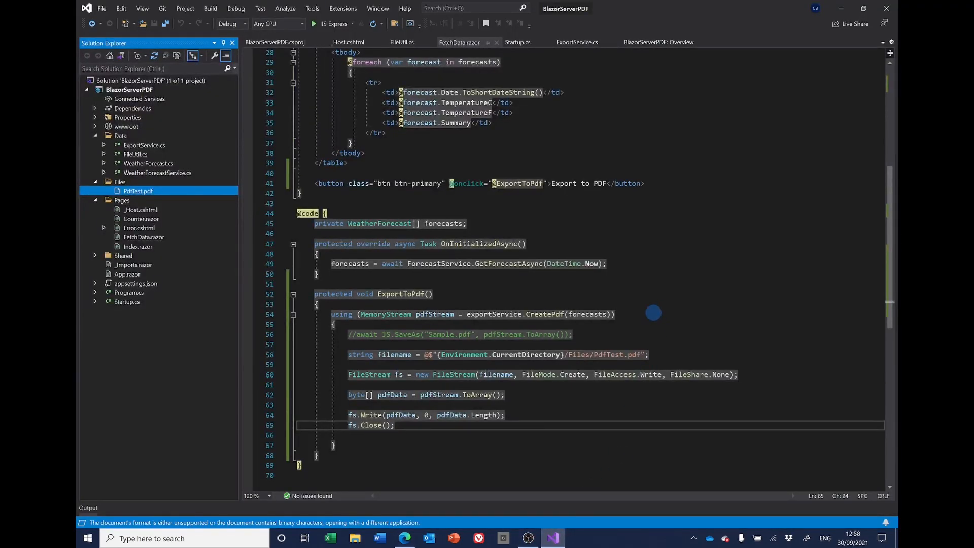
mouse_move(602, 354)
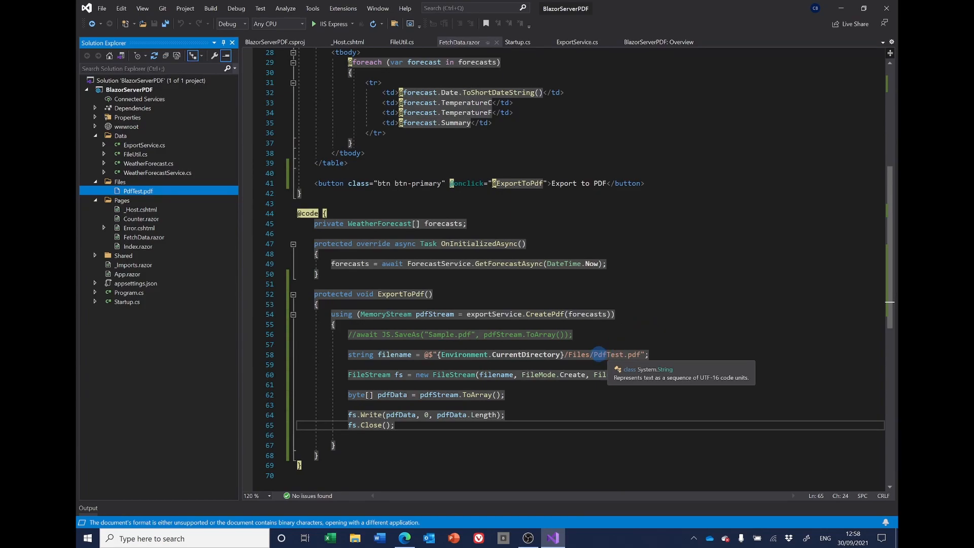